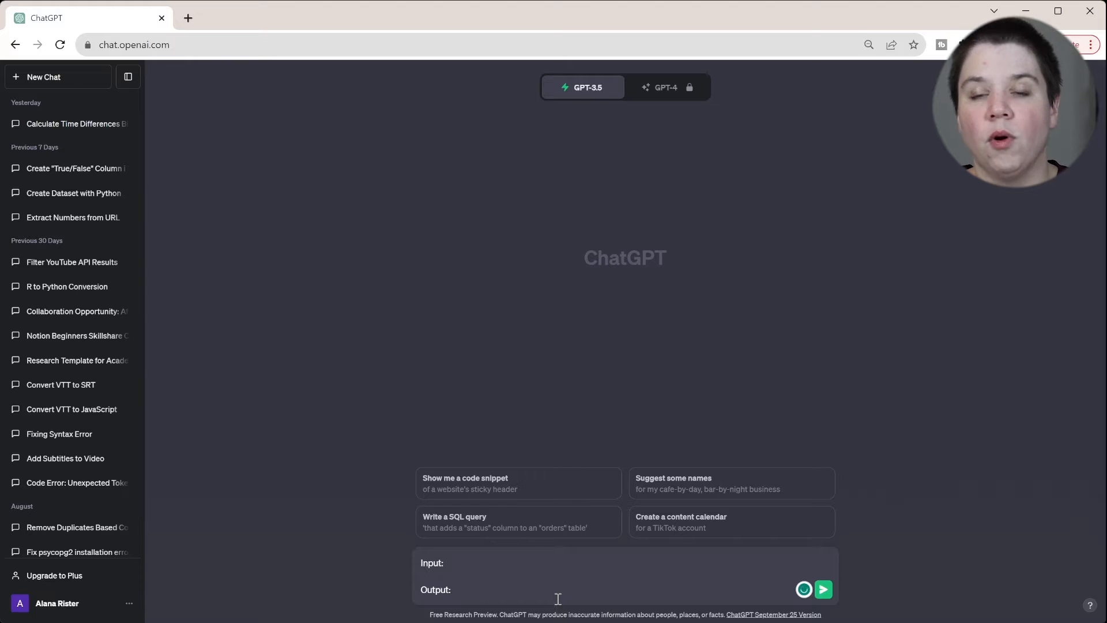
Add a 'What language/packages?' line to the prompt template.
{"action": "left_click", "coordinate": [451, 589]}
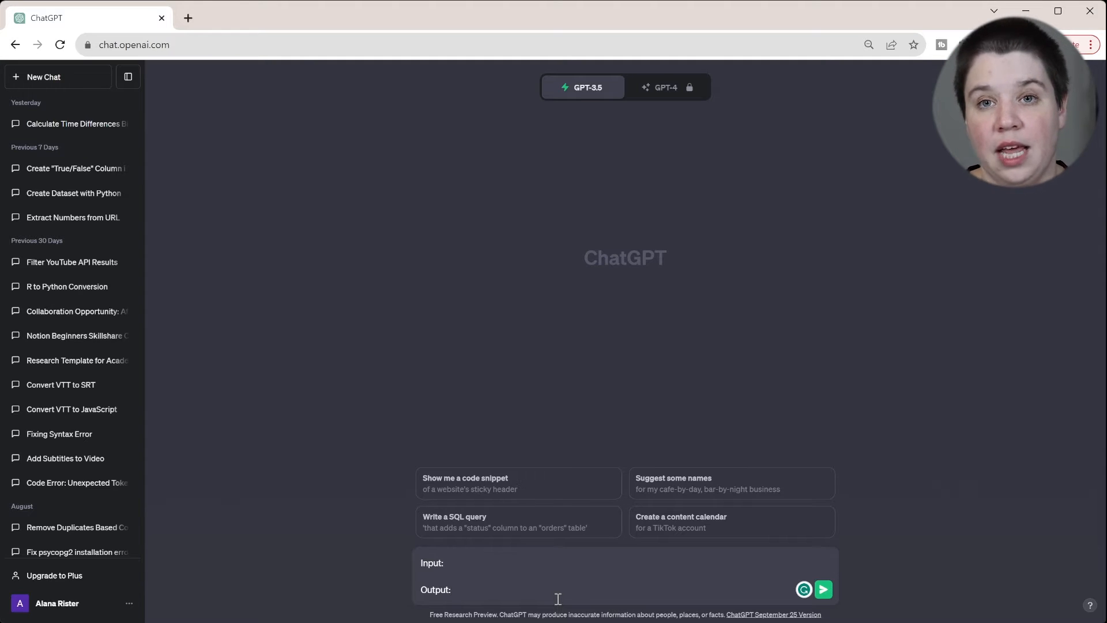
{"action": "type", "text": "W"}
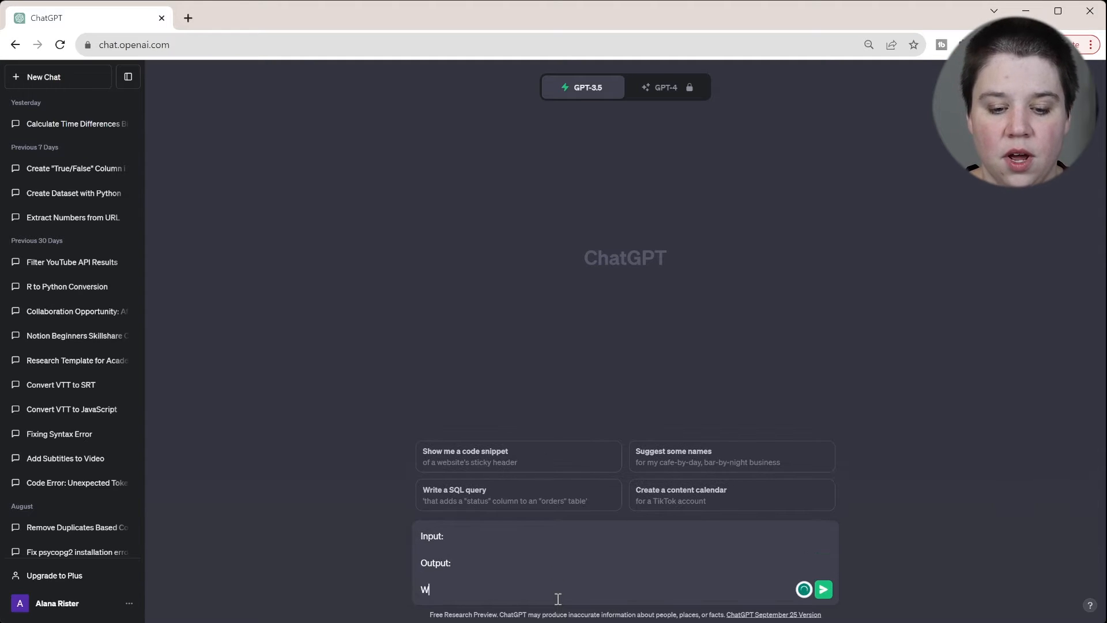
{"action": "type", "text": "hat language"}
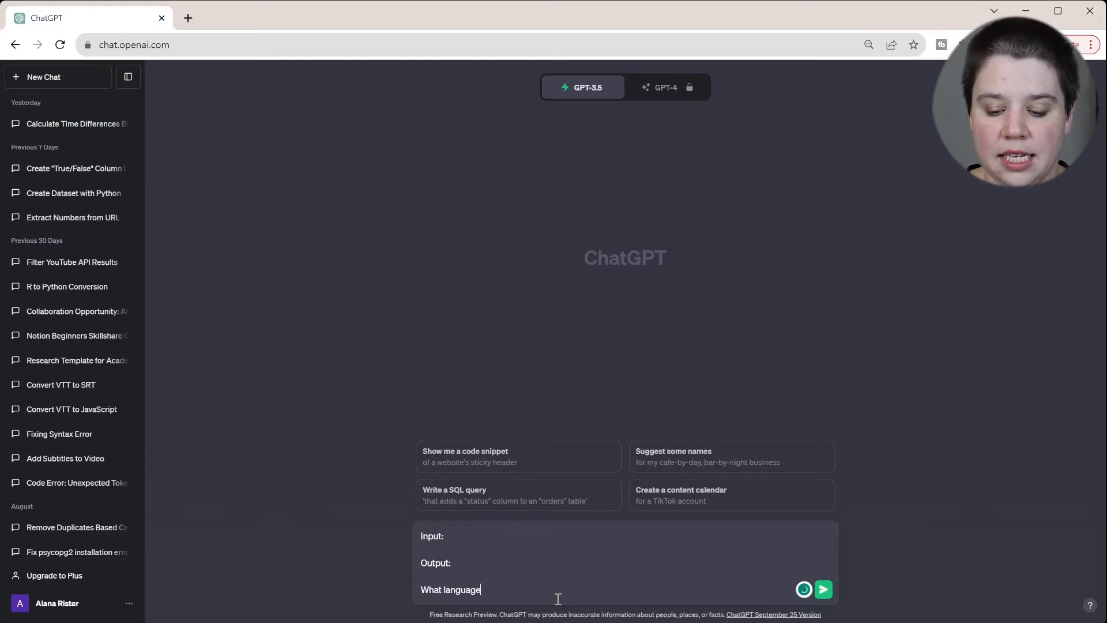
{"action": "type", "text": "/packages?"}
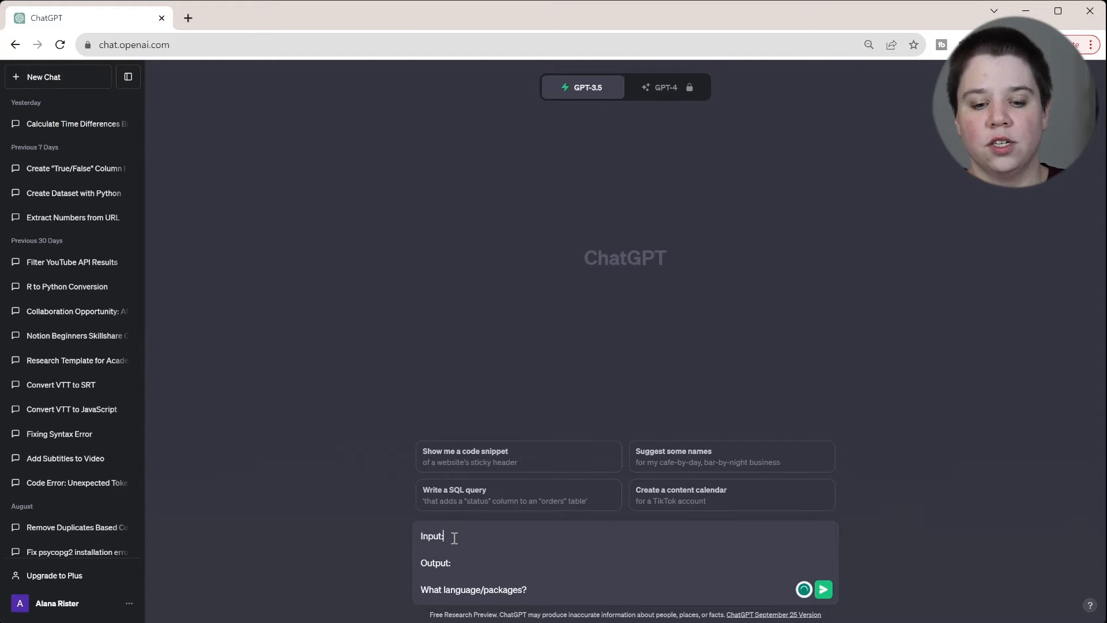
Replace 'Input:' with a dataset description having species, weight and height columns.
{"action": "double_click", "coordinate": [431, 535]}
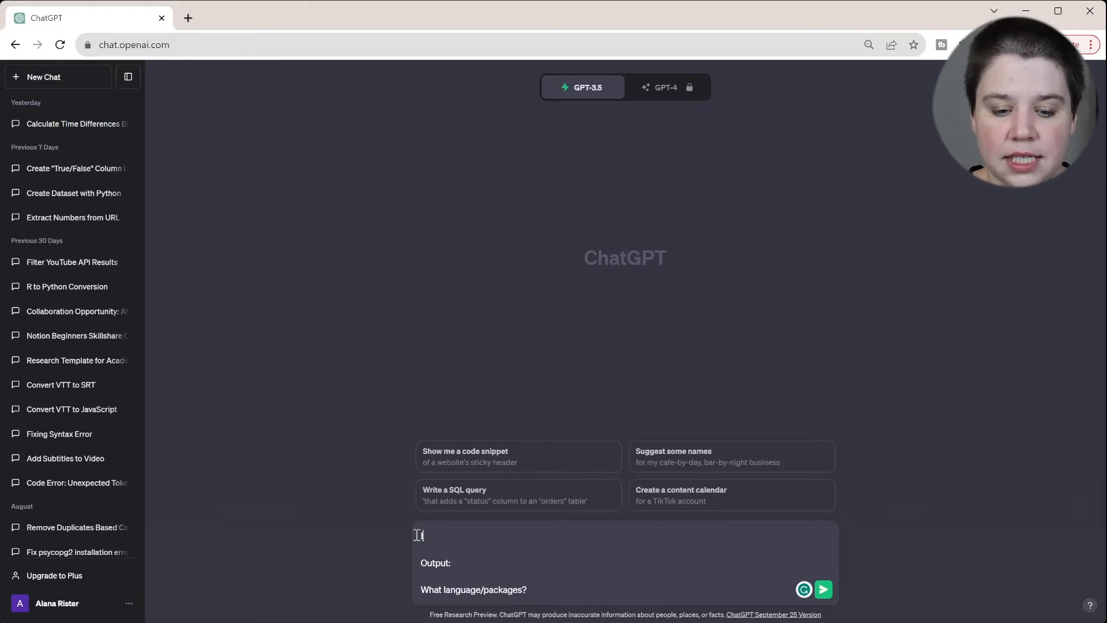
{"action": "type", "text": "I have a dataset that"}
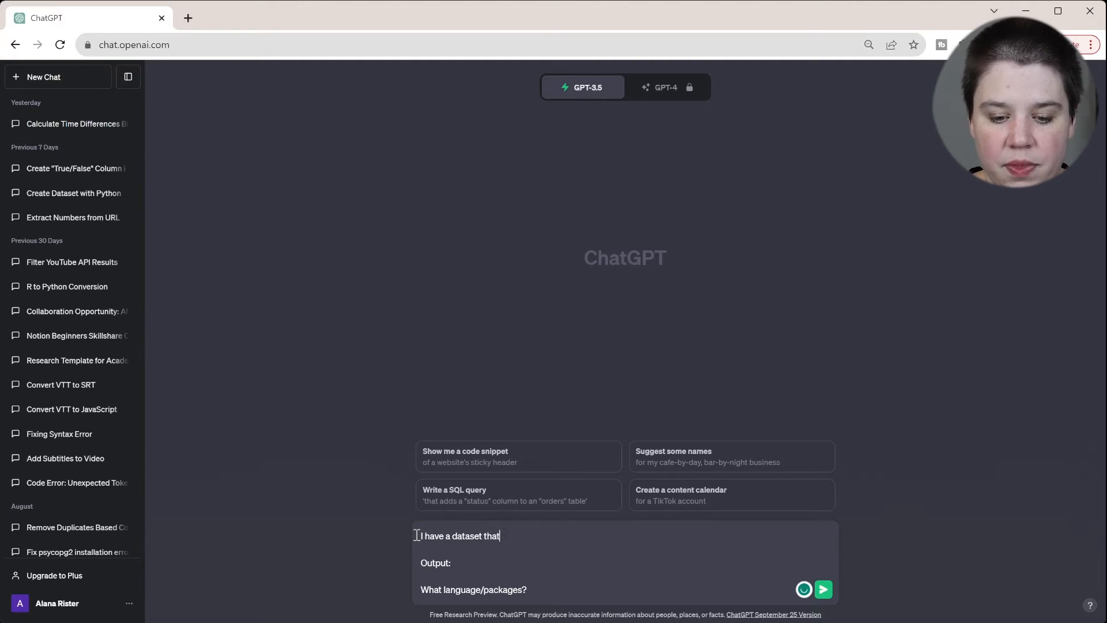
{"action": "type", "text": "has 3"}
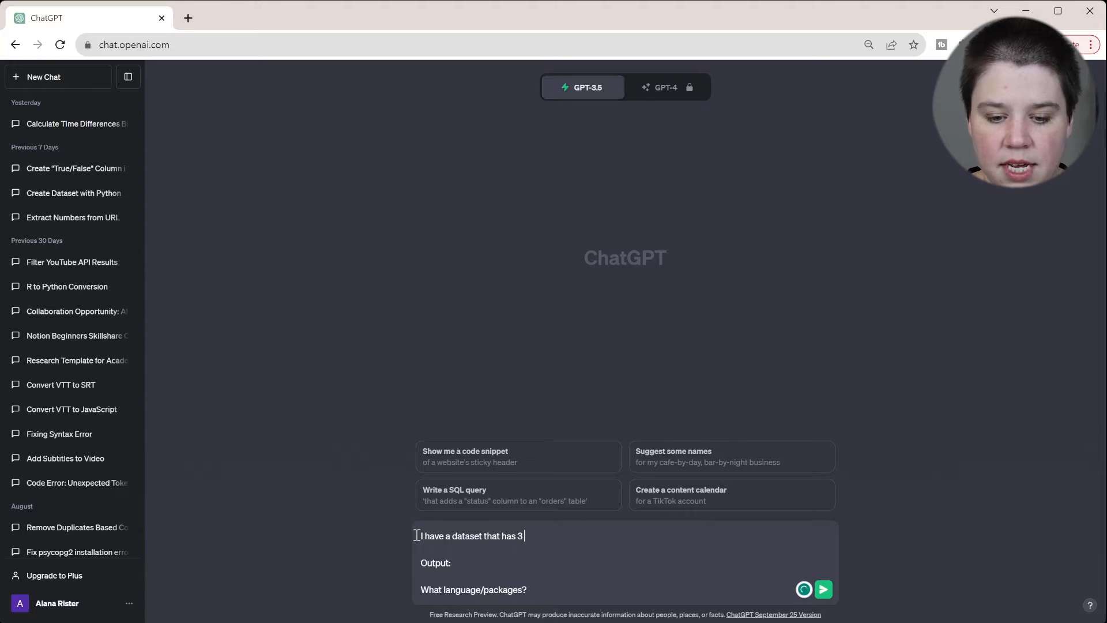
{"action": "type", "text": "columns"}
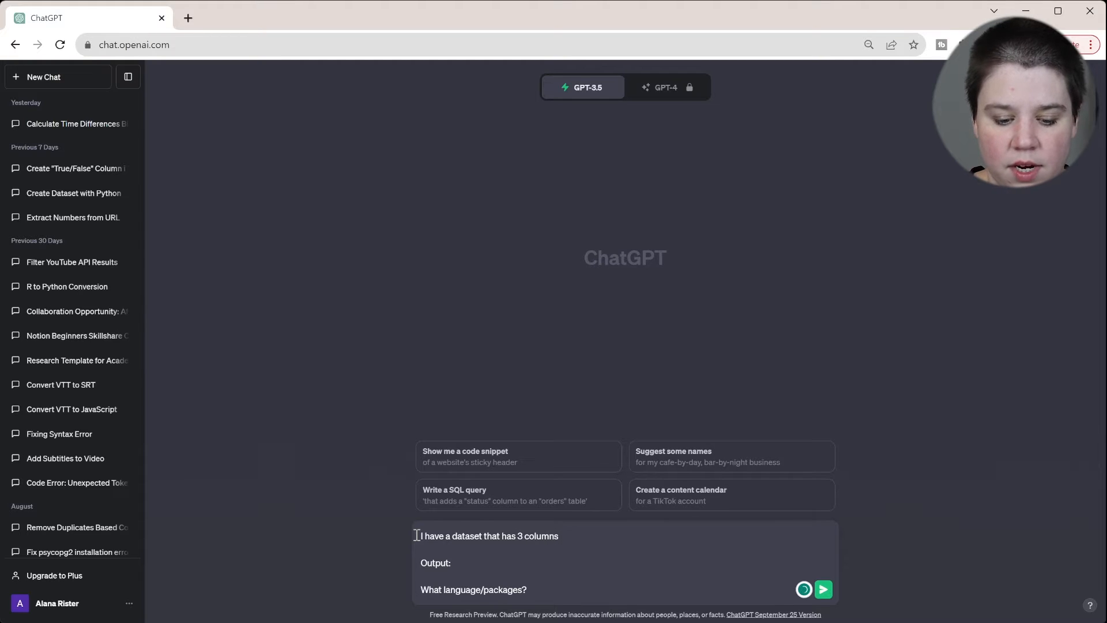
{"action": "type", "text": "species,"}
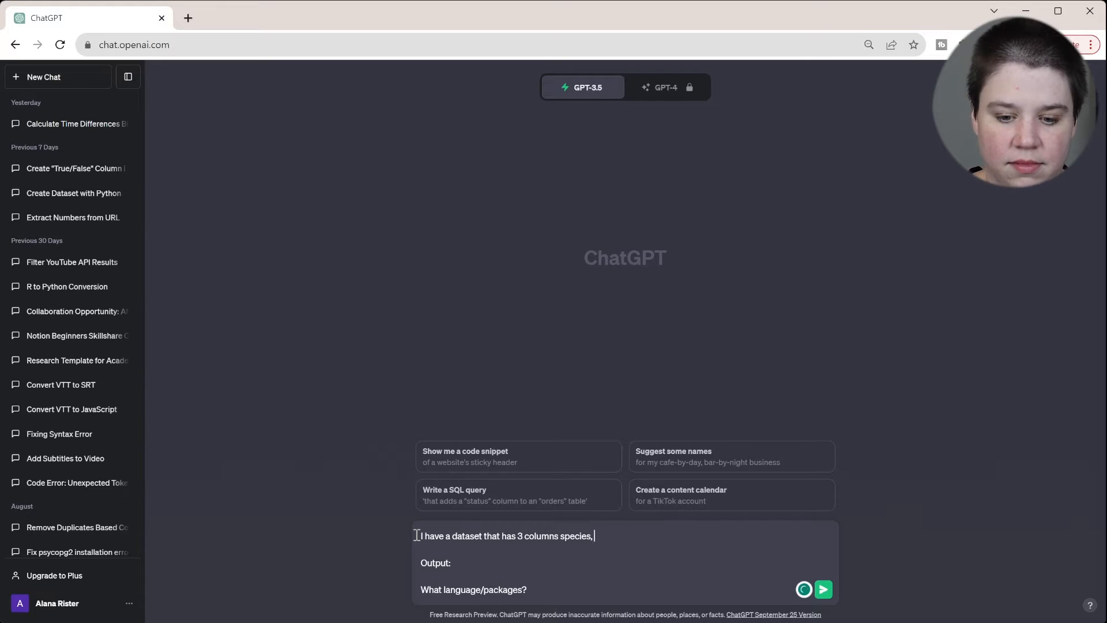
{"action": "type", "text": "weight, a"}
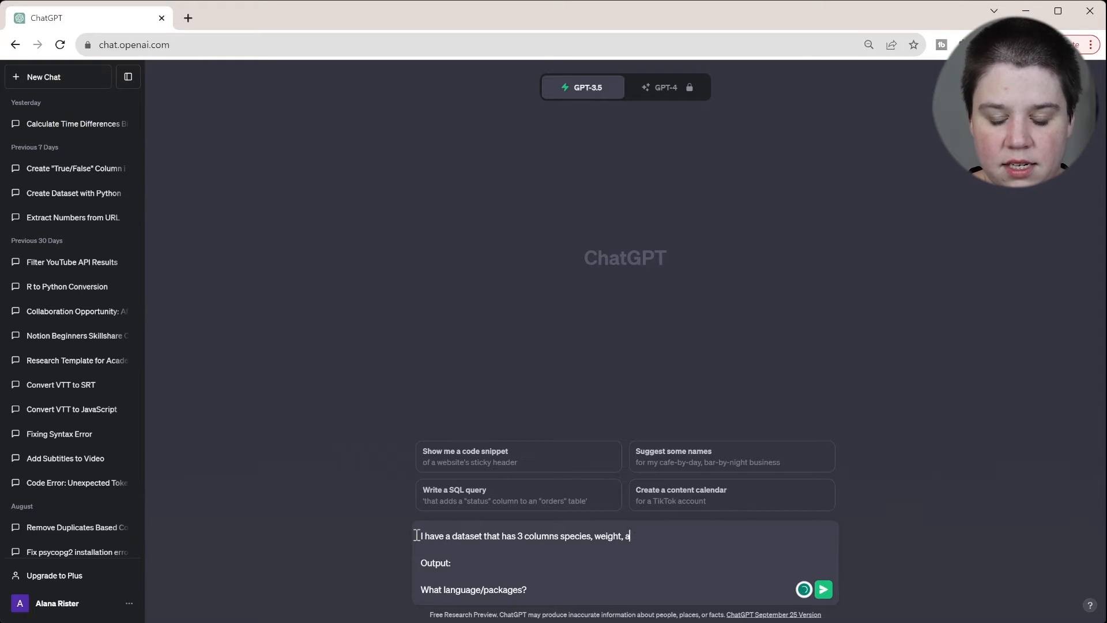
{"action": "type", "text": "nd height"}
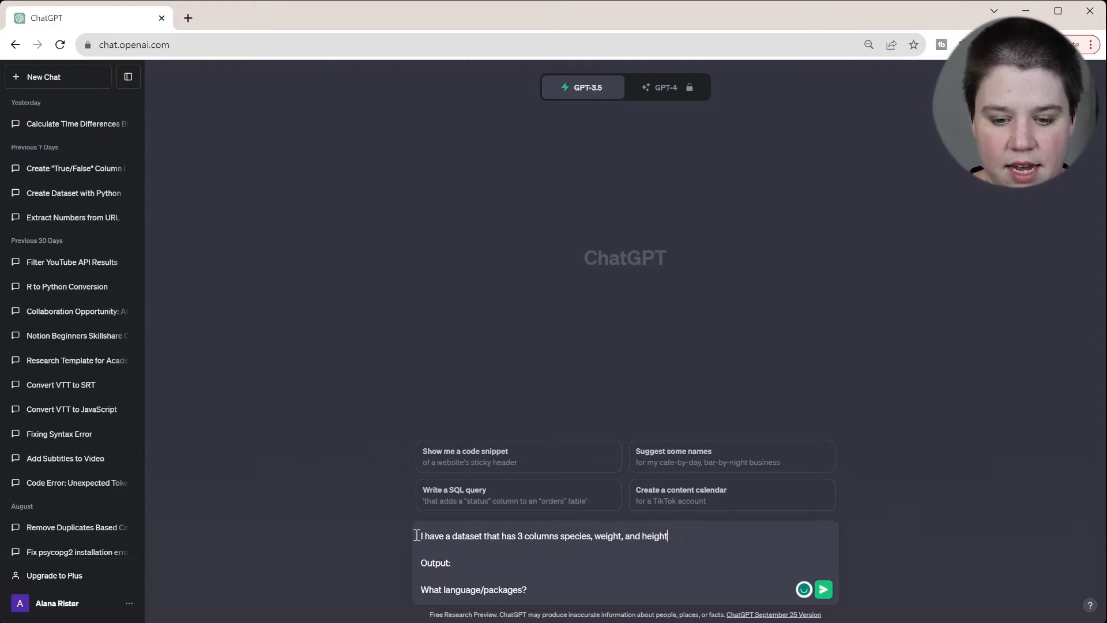
{"action": "type", "text": "."}
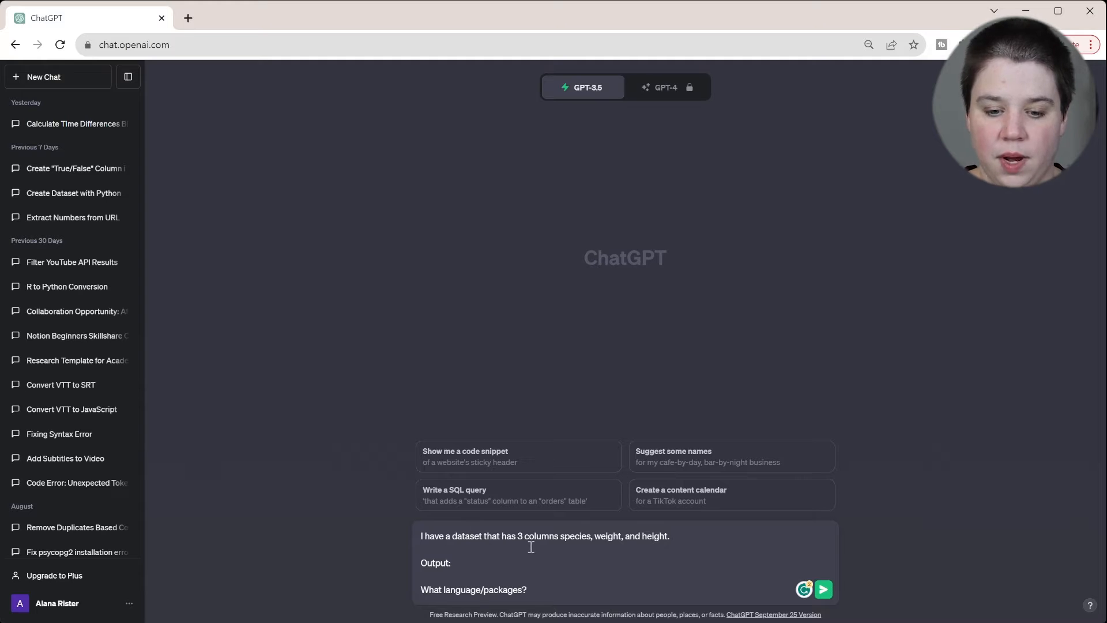
Replace 'Output:' with a request for a bar graph of species versus mean.
{"action": "double_click", "coordinate": [434, 563]}
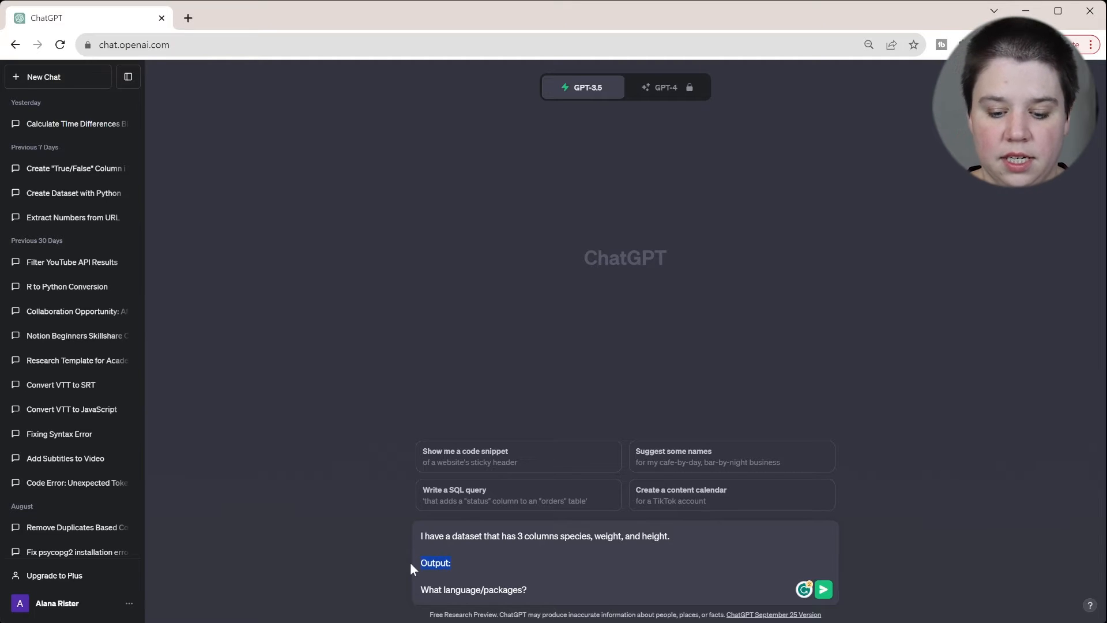
{"action": "type", "text": "I want to create a graph that has species on the x column and"}
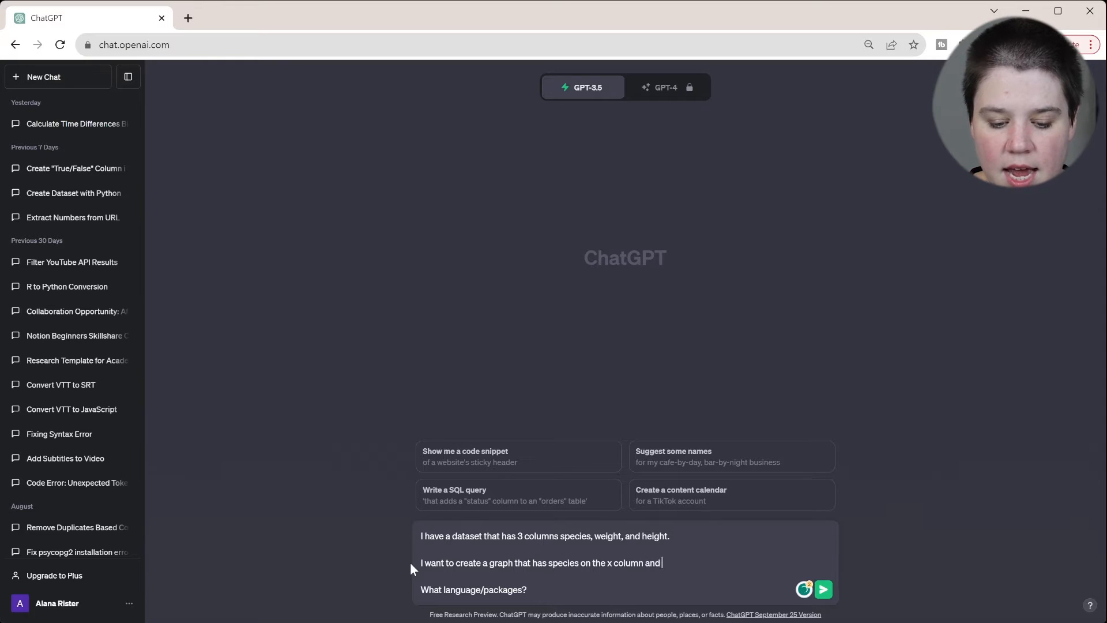
{"action": "type", "text": "then show"}
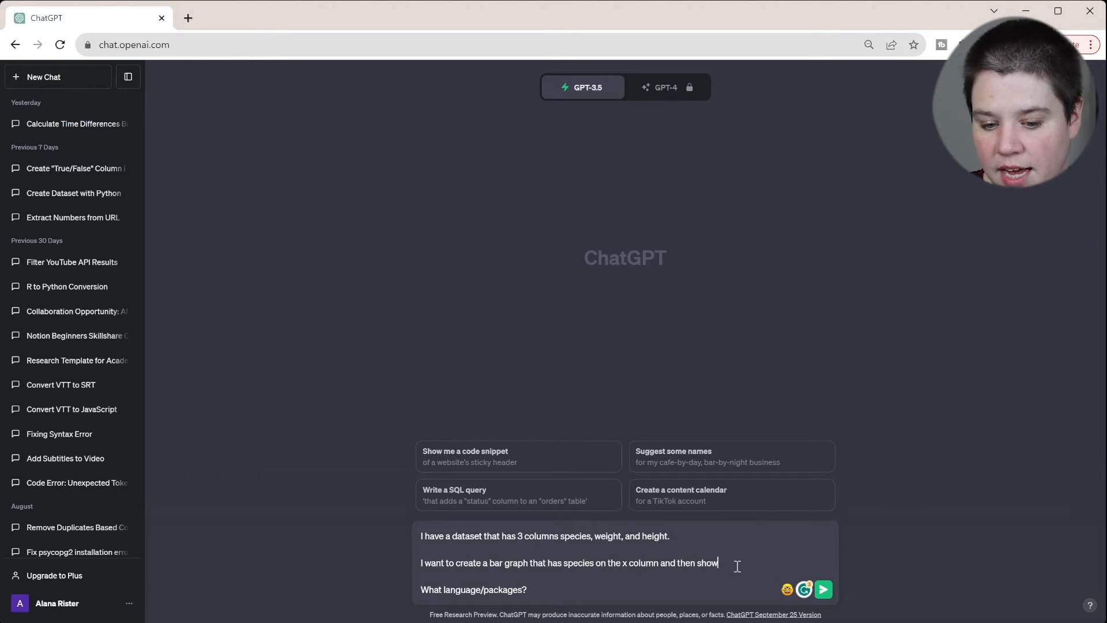
{"action": "type", "text": "s the mean on the y"}
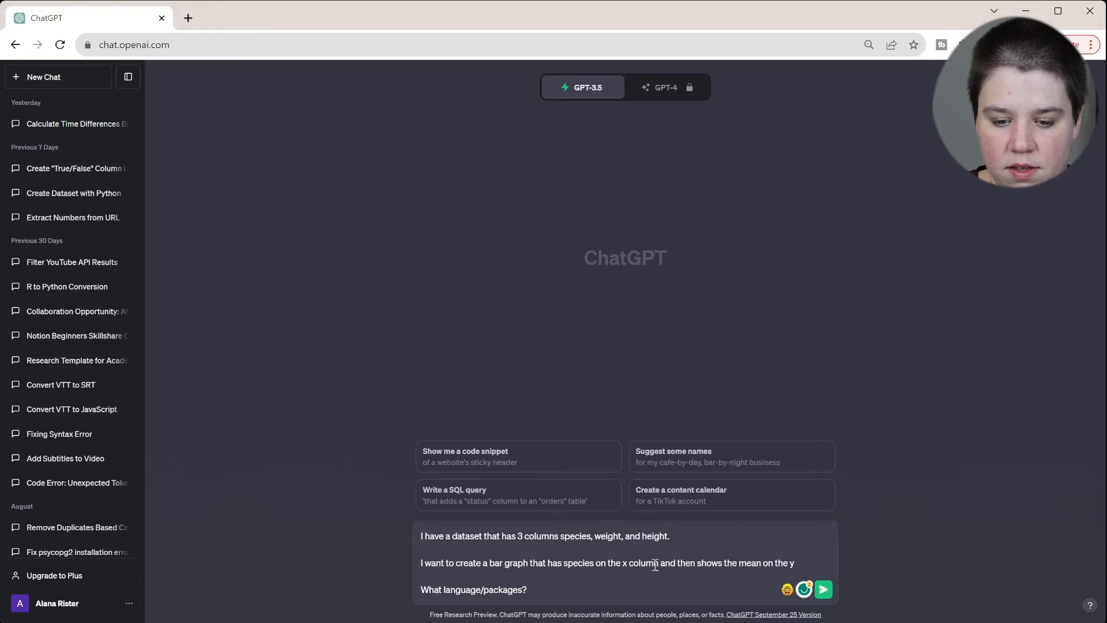
Change 'column' to 'axis' and add error bars representing the standard deviation of the mean.
{"action": "double_click", "coordinate": [641, 563]}
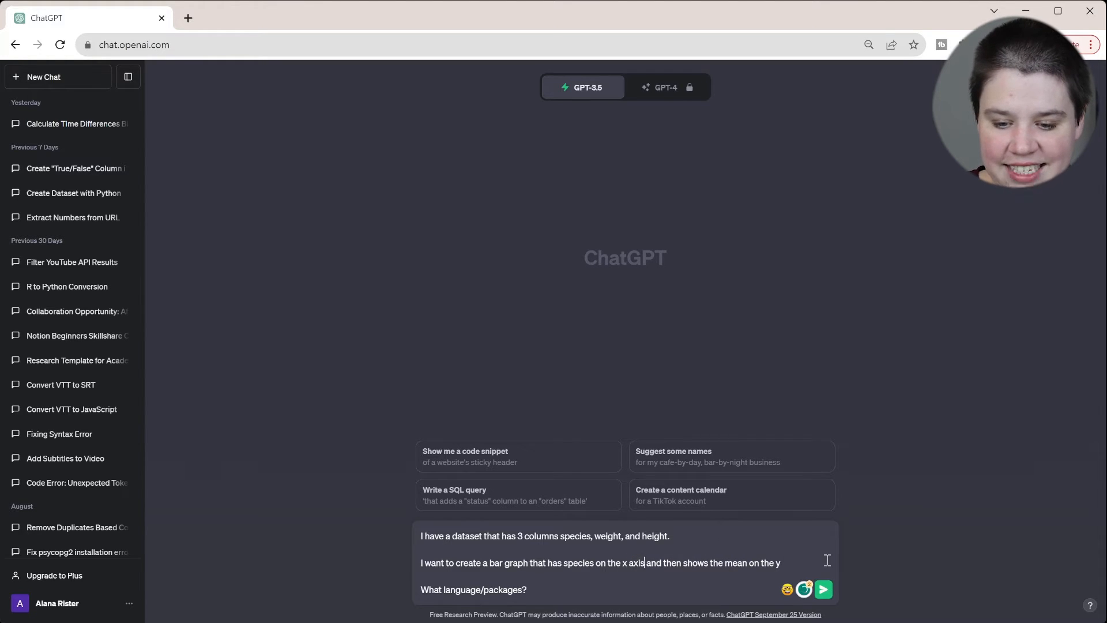
{"action": "type", "text": "axis with error bar"}
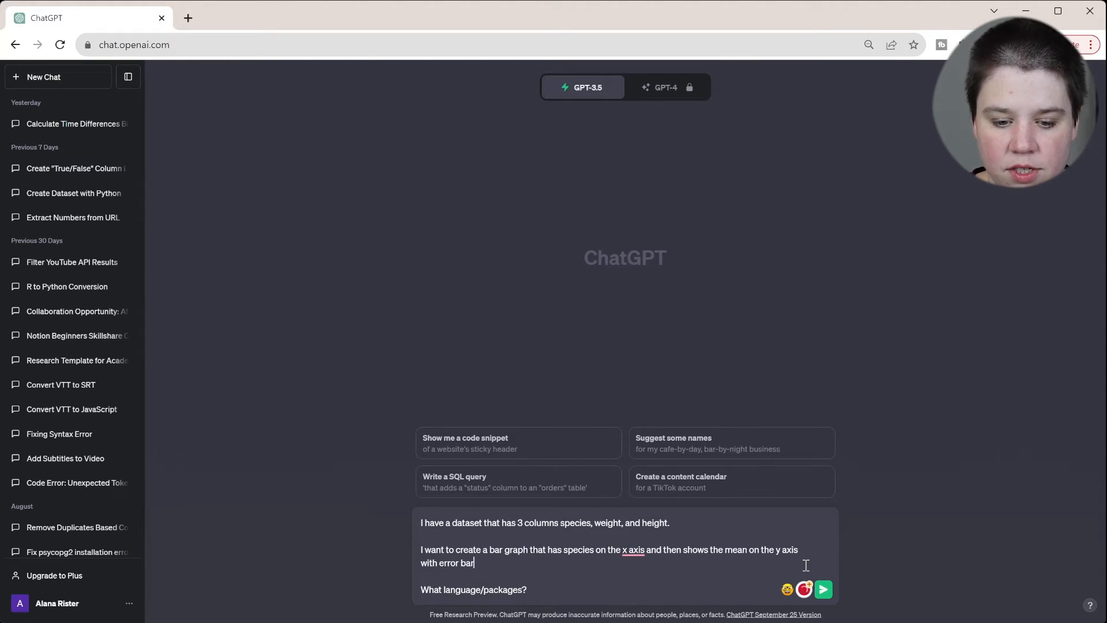
{"action": "type", "text": "s represent"}
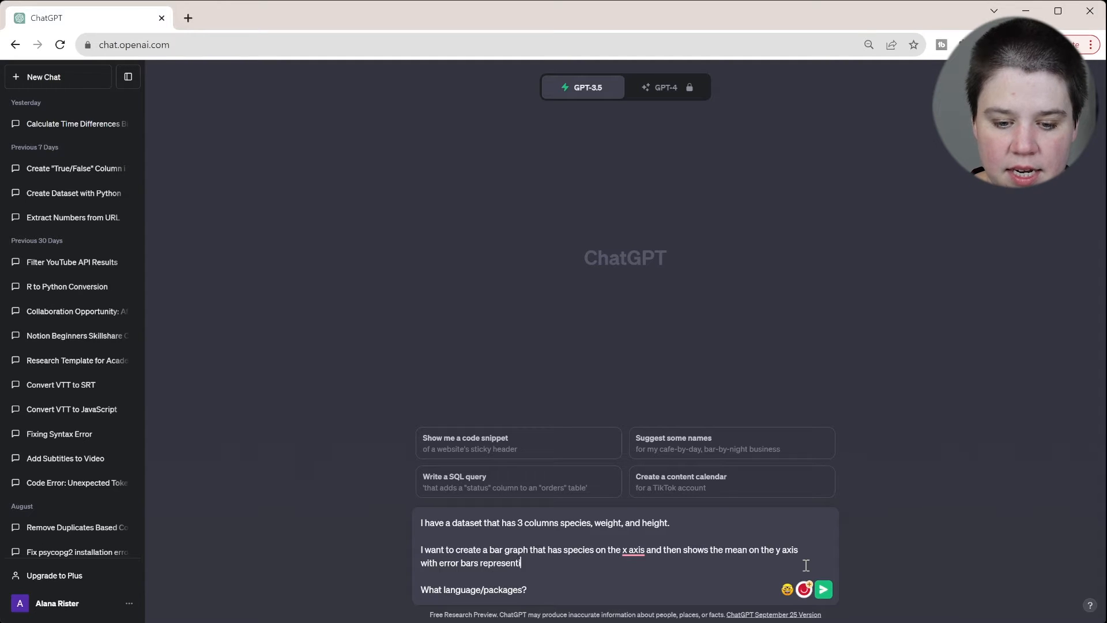
{"action": "type", "text": "ing the standard"}
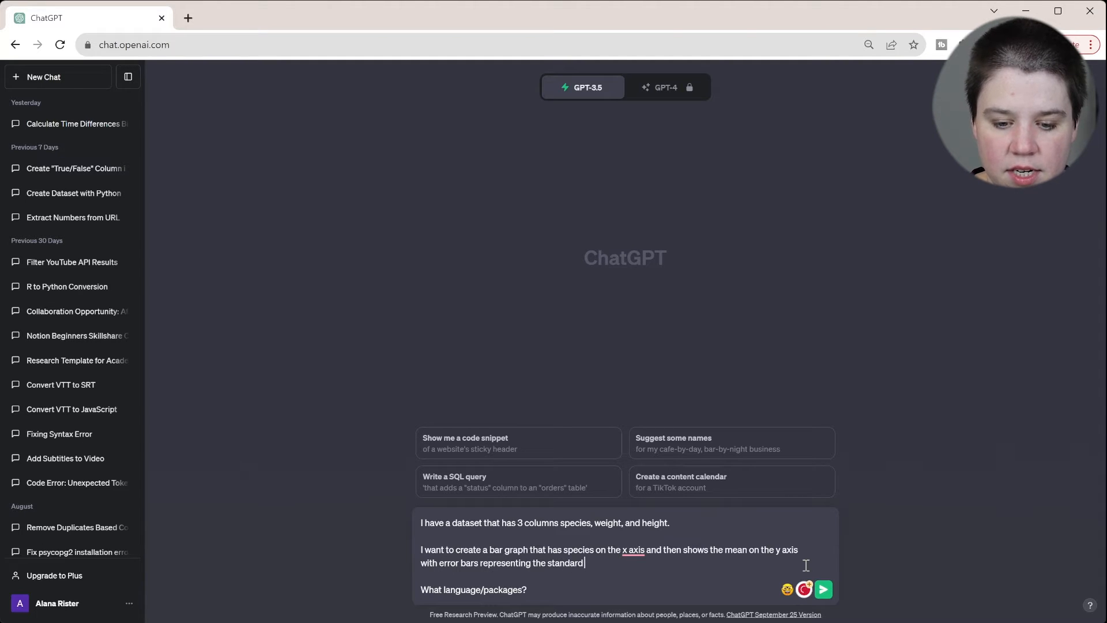
{"action": "type", "text": "deviation of th"}
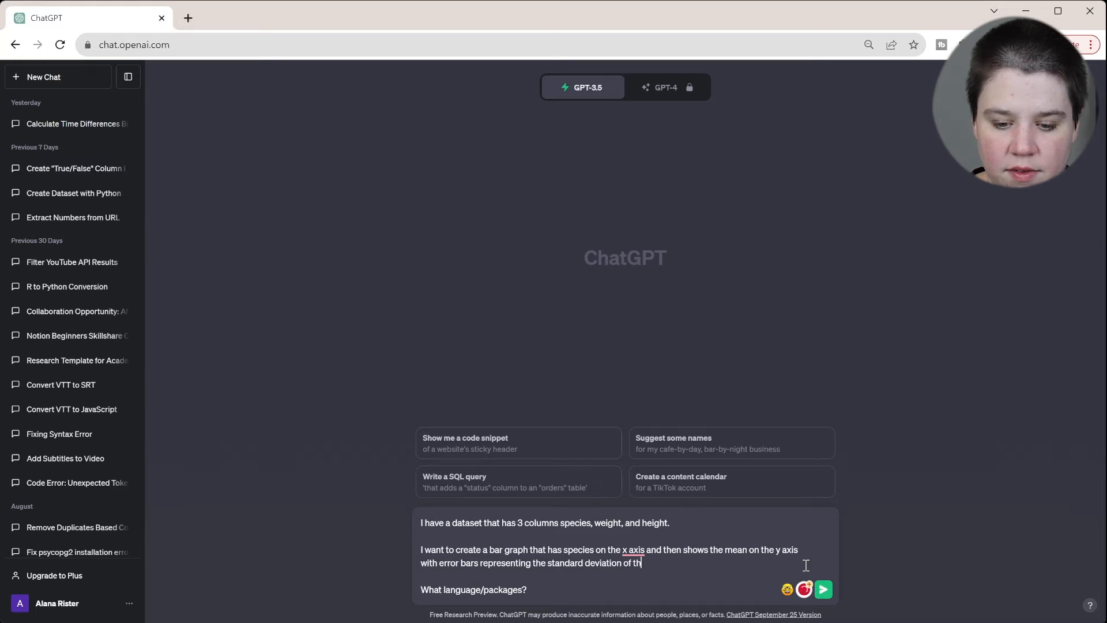
{"action": "type", "text": "e mean."}
{"action": "left_click", "coordinate": [474, 589]}
{"action": "type", "text": "R"}
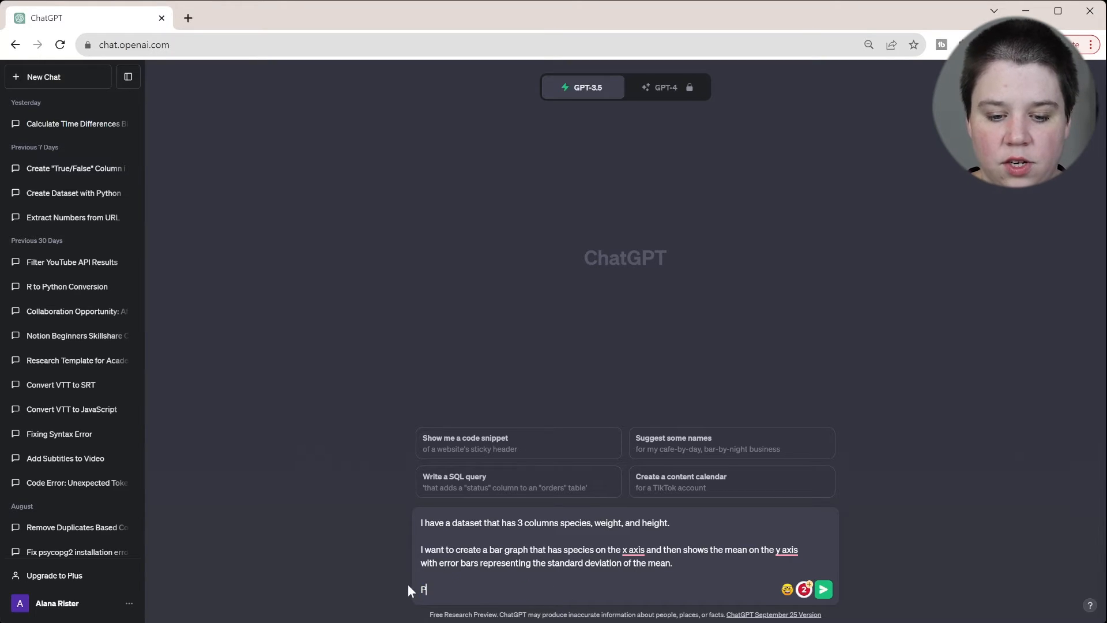
Add the closing line 'Can you write the code for this using R and ggplot2'.
{"action": "type", "text": "Can you"}
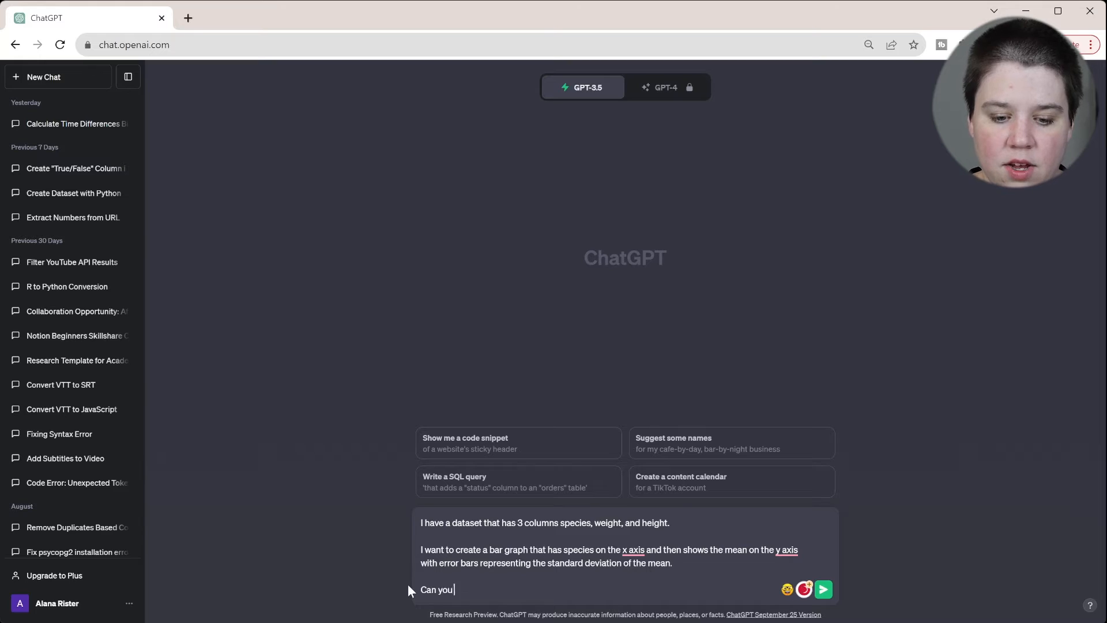
{"action": "type", "text": "write the code"}
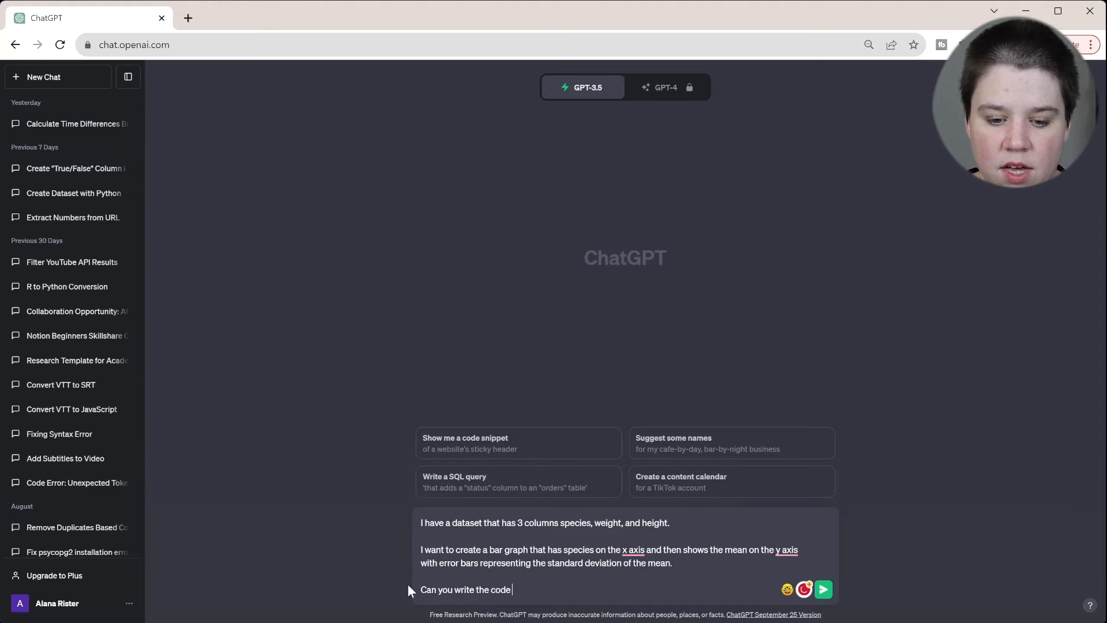
{"action": "type", "text": "for this u"}
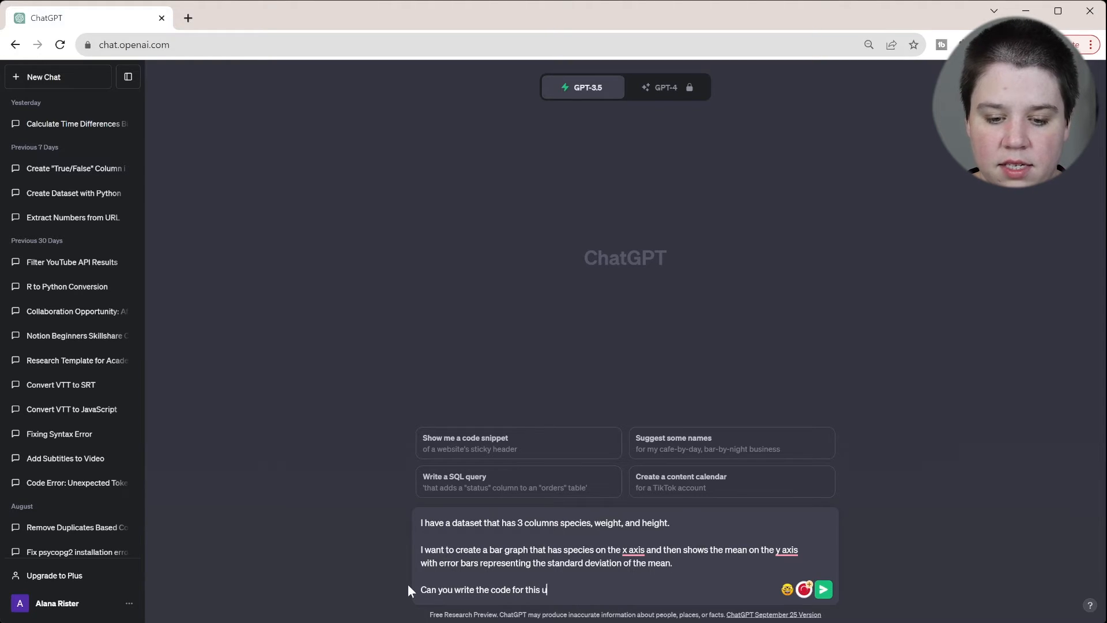
{"action": "type", "text": "sing R and ggplot2"}
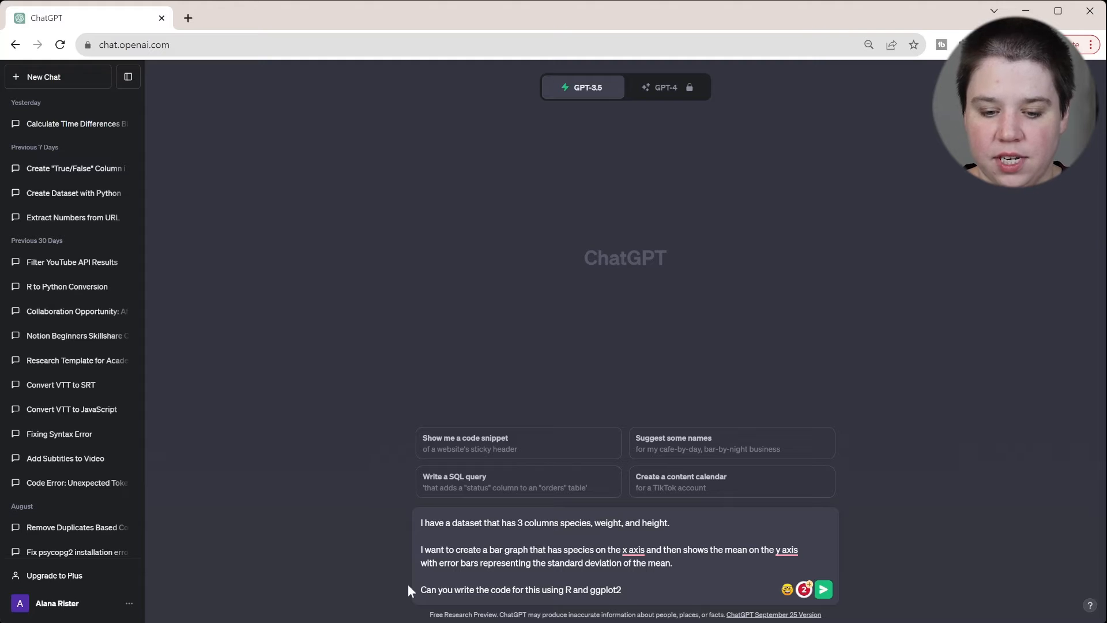
{"action": "left_click", "coordinate": [823, 588]}
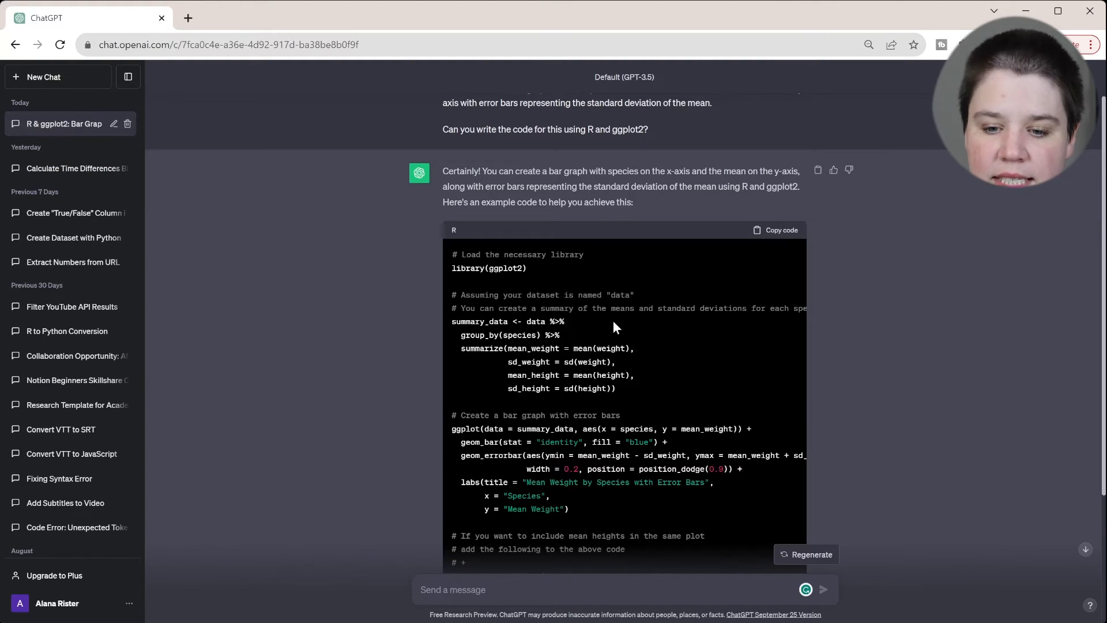
{"action": "scroll", "scroll_direction": "down", "scroll_amount": 3}
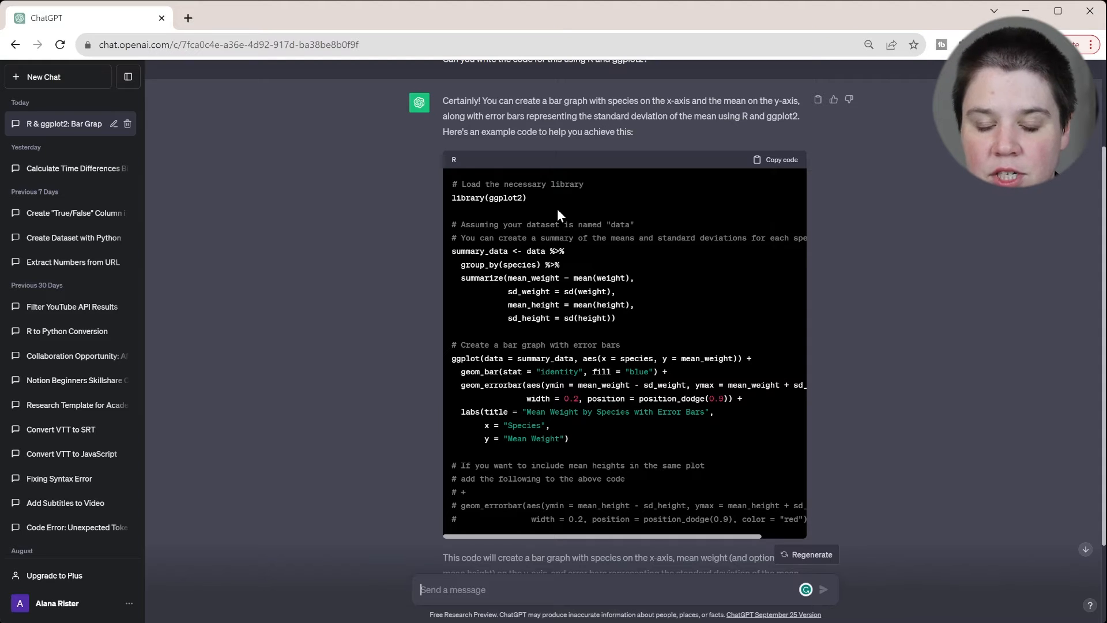
{"action": "scroll", "scroll_direction": "down", "scroll_amount": 3}
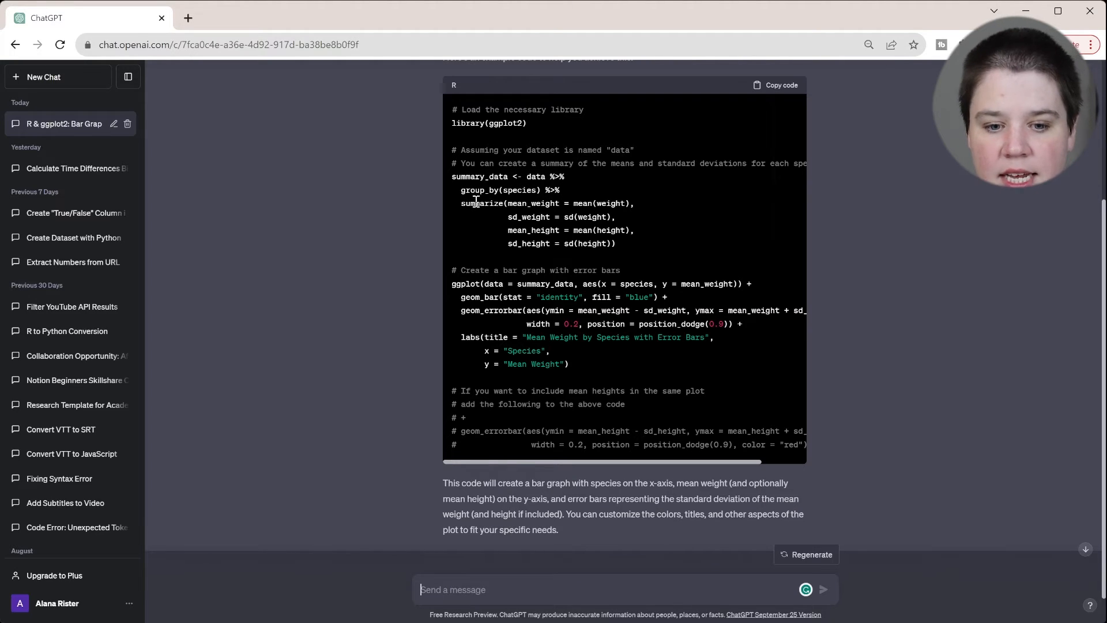
{"action": "mouse_move", "coordinate": [676, 214]}
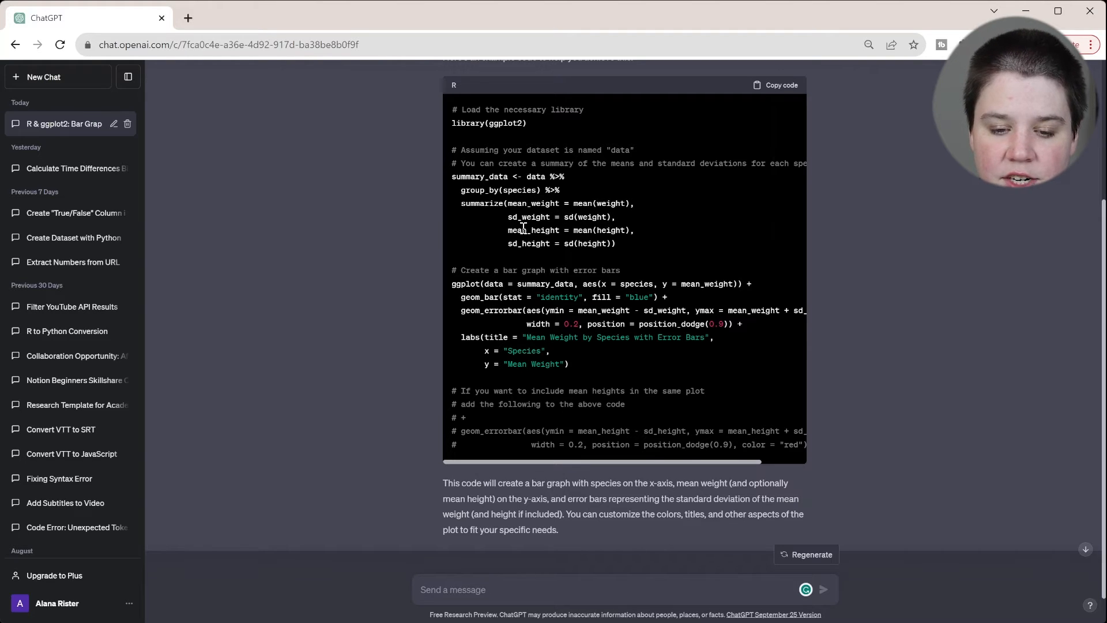
{"action": "left_click_drag", "start_coordinate": [507, 229], "coordinate": [614, 243]}
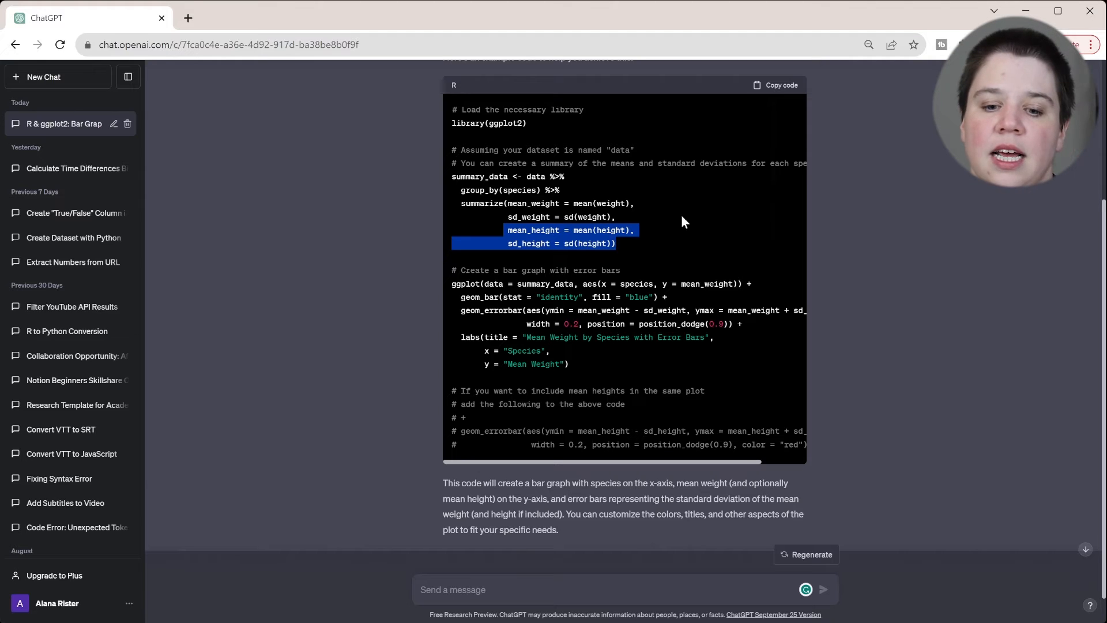
{"action": "scroll", "scroll_direction": "down", "scroll_amount": 3}
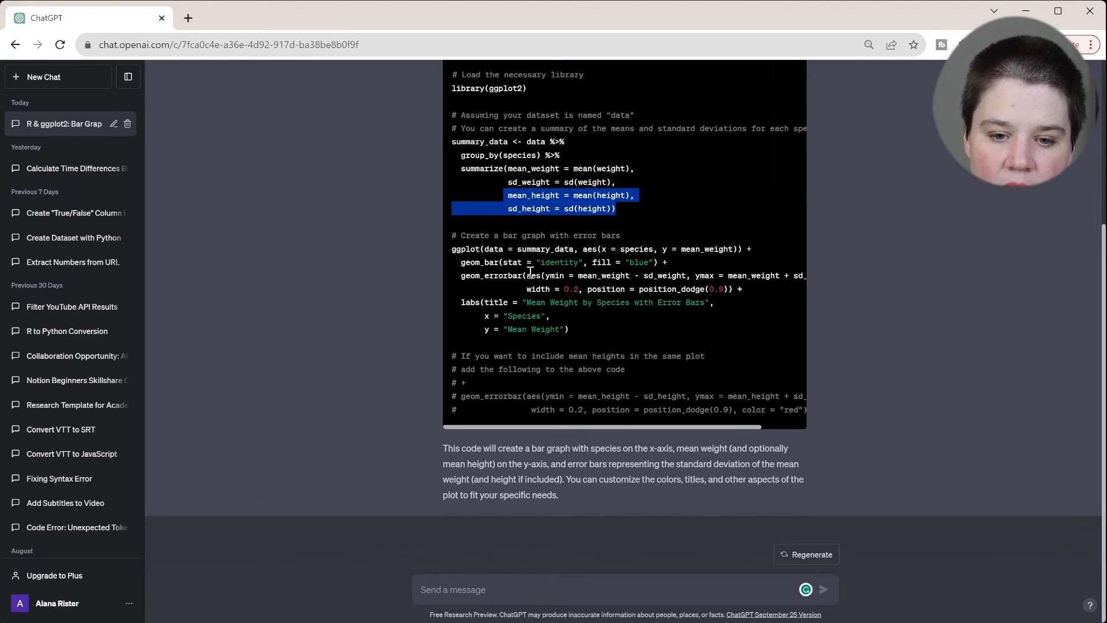
{"action": "left_click", "coordinate": [452, 238]}
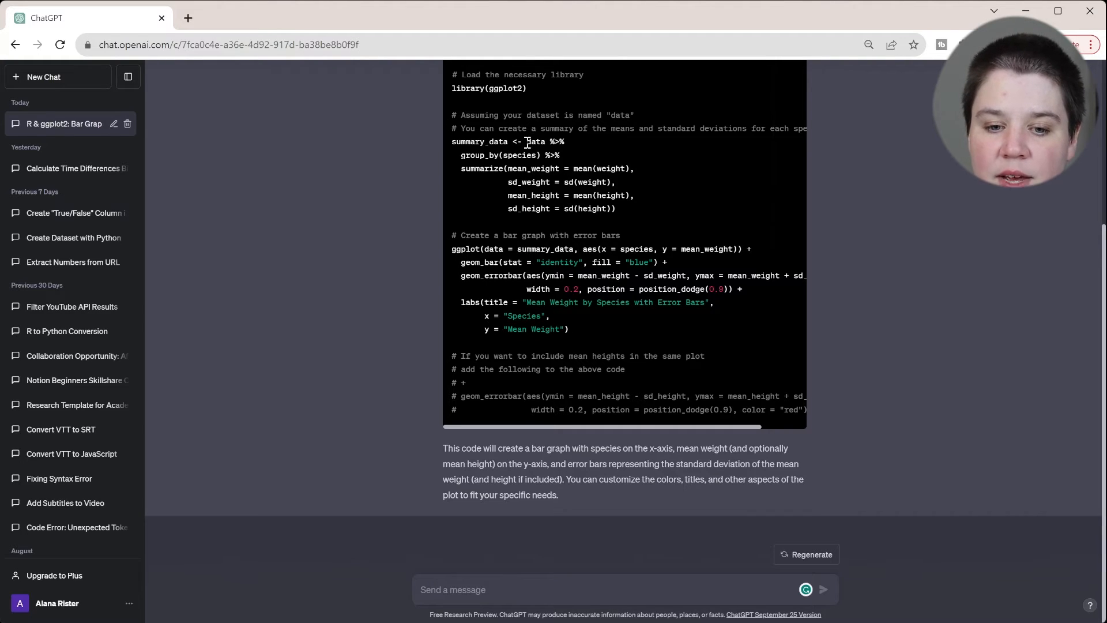
{"action": "double_click", "coordinate": [535, 142]}
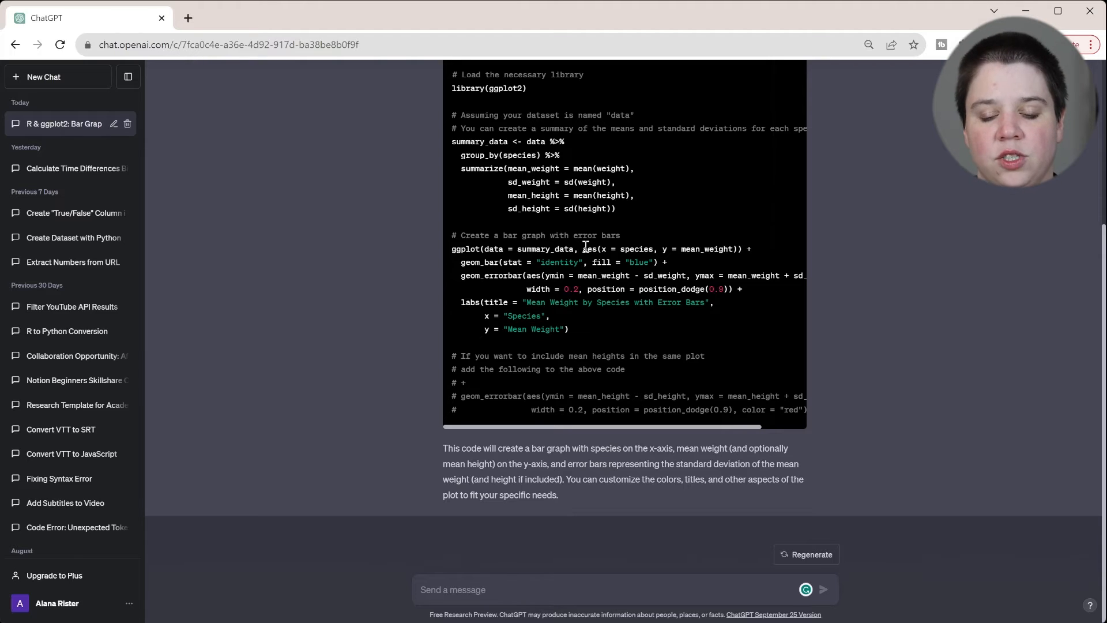
{"action": "mouse_move", "coordinate": [617, 261]}
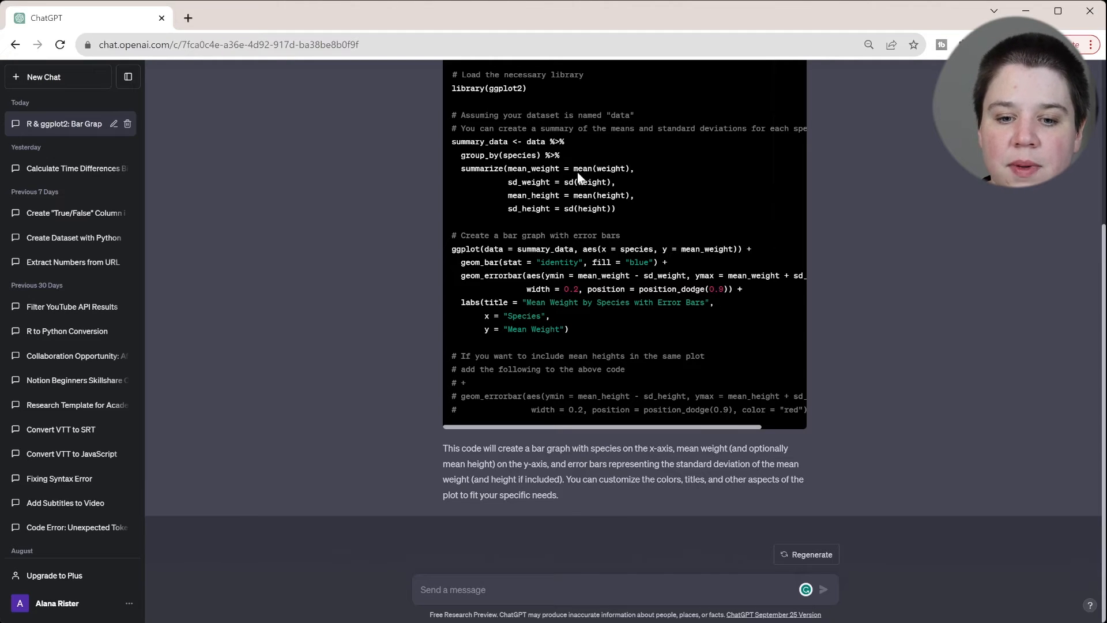
{"action": "mouse_move", "coordinate": [538, 178]}
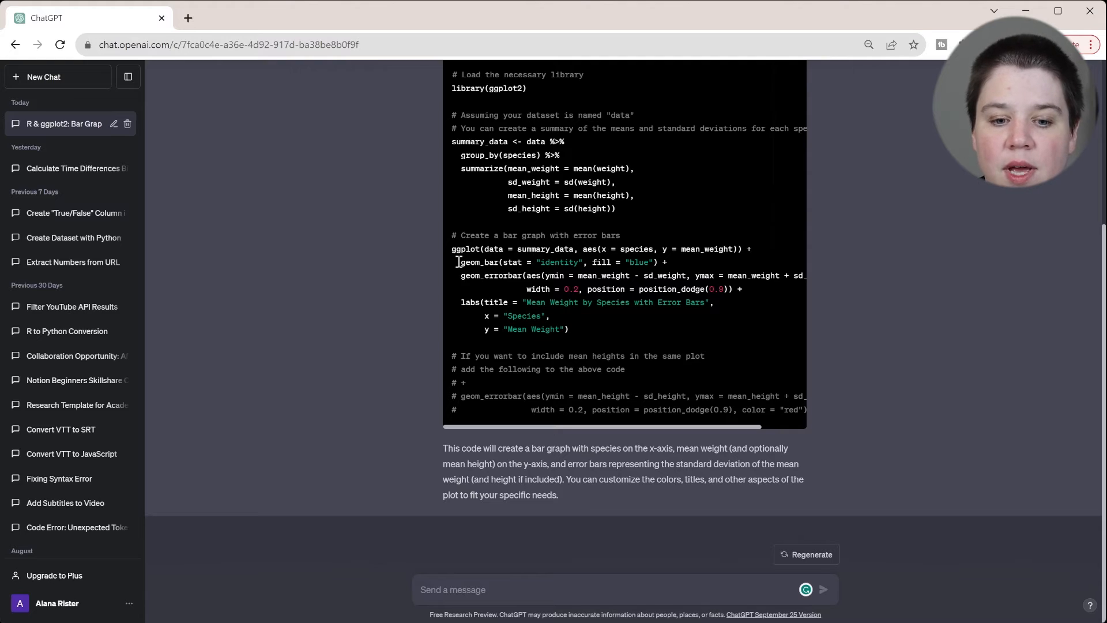
{"action": "mouse_move", "coordinate": [555, 261]}
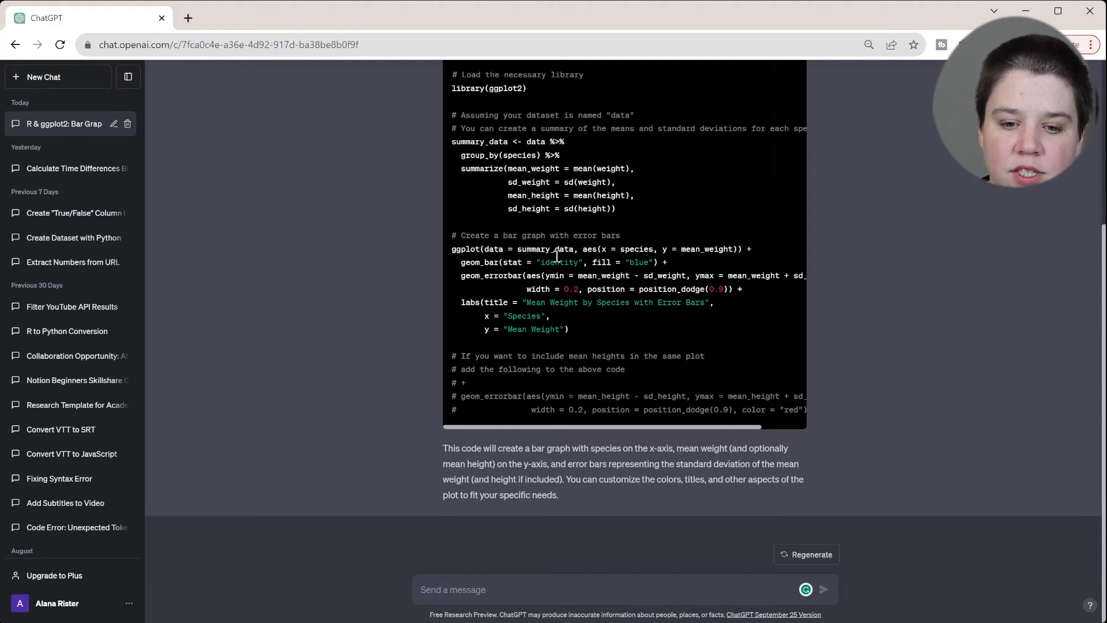
{"action": "mouse_move", "coordinate": [644, 274]}
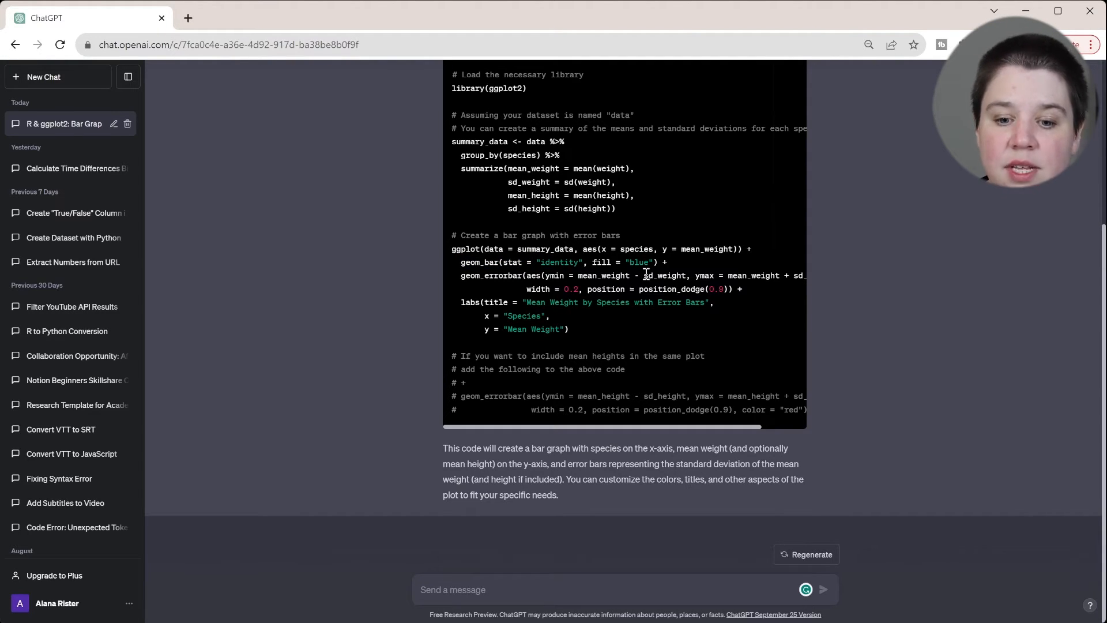
{"action": "double_click", "coordinate": [620, 261]}
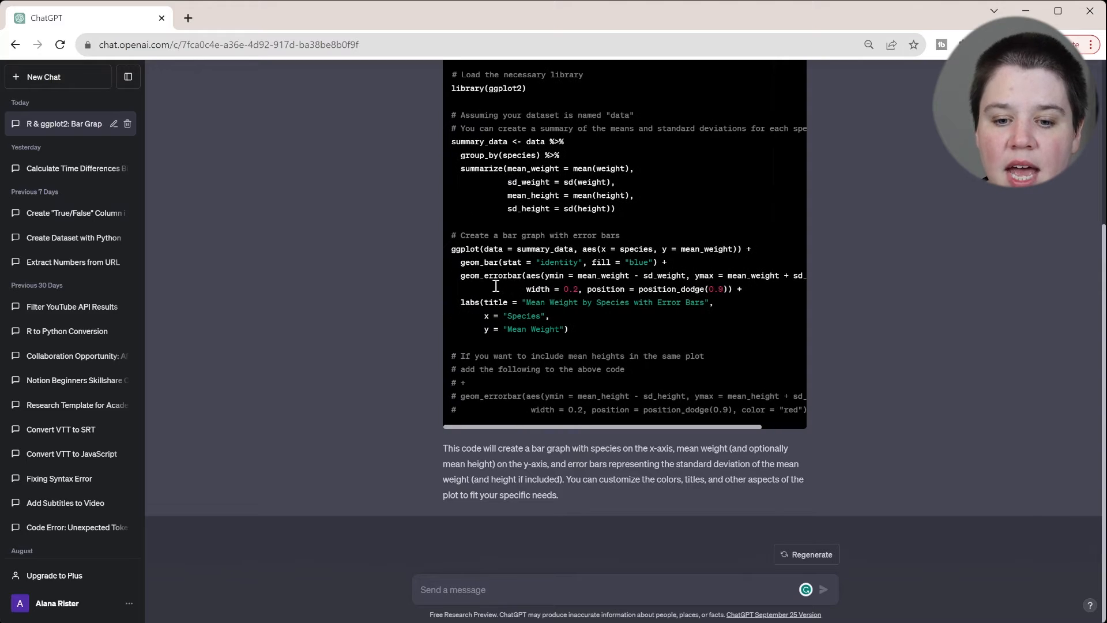
{"action": "double_click", "coordinate": [538, 289]}
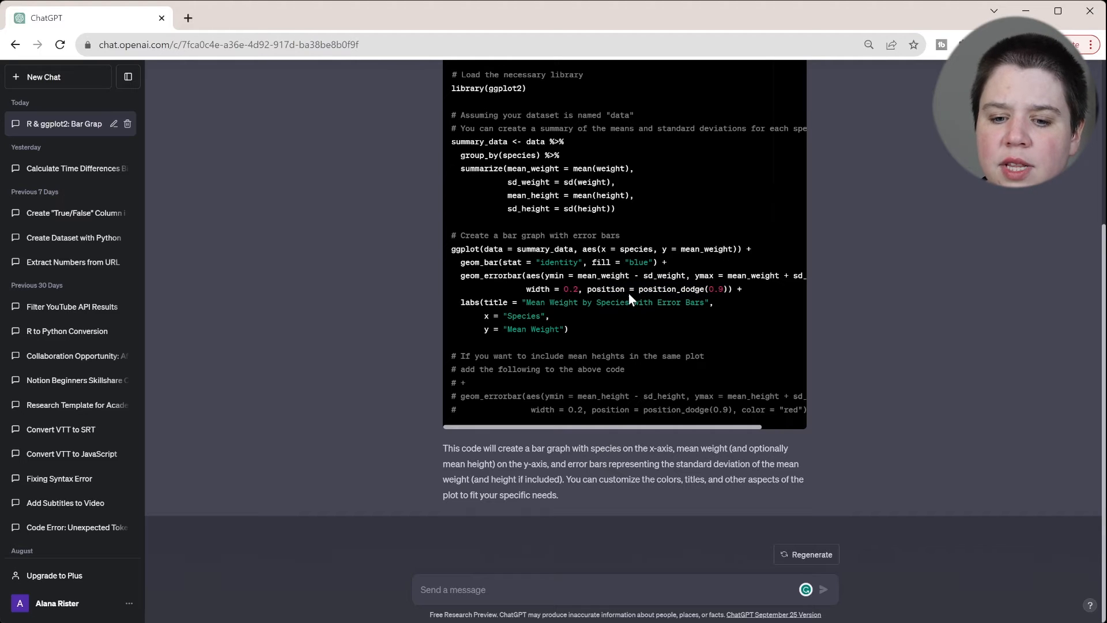
{"action": "mouse_move", "coordinate": [588, 289]}
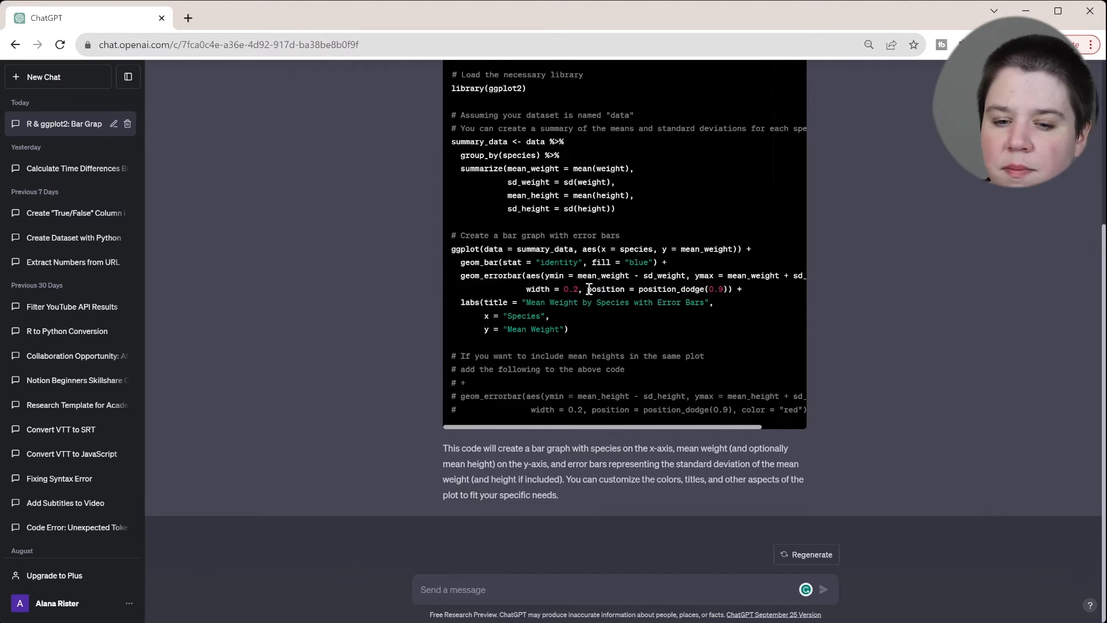
{"action": "left_click_drag", "start_coordinate": [587, 289], "coordinate": [734, 289]}
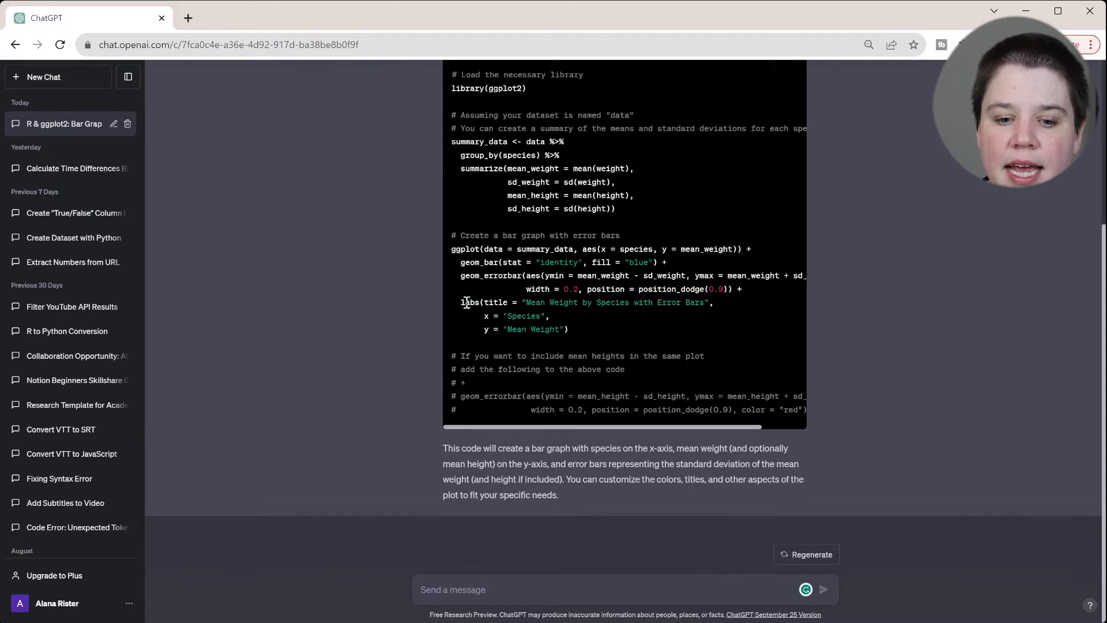
{"action": "left_click_drag", "start_coordinate": [460, 302], "coordinate": [568, 330]}
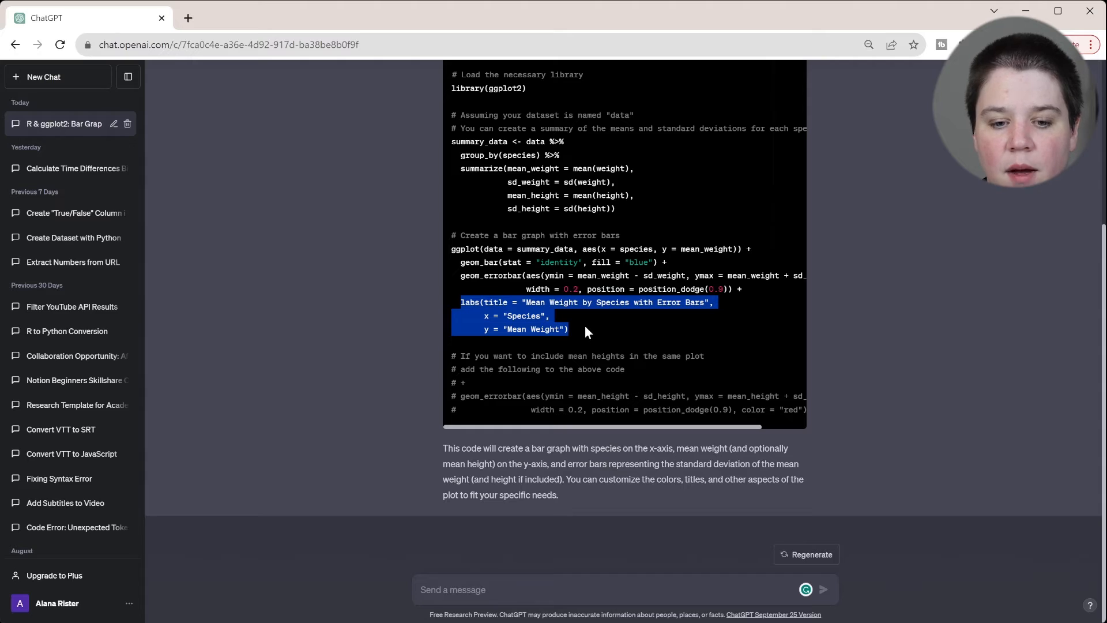
{"action": "left_click", "coordinate": [565, 302]}
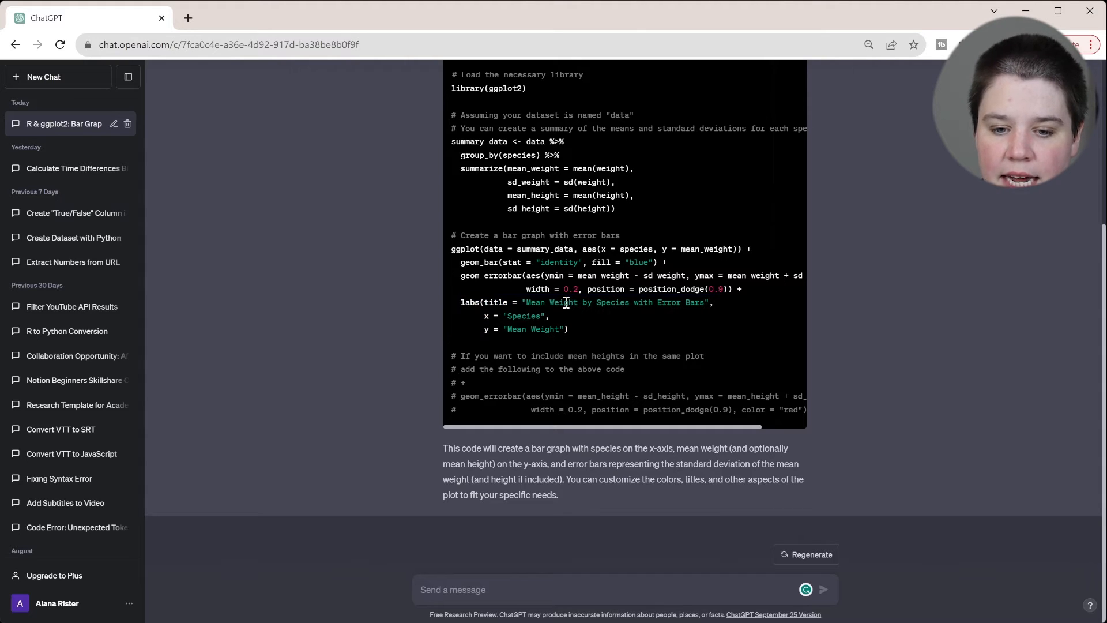
{"action": "mouse_move", "coordinate": [526, 332]}
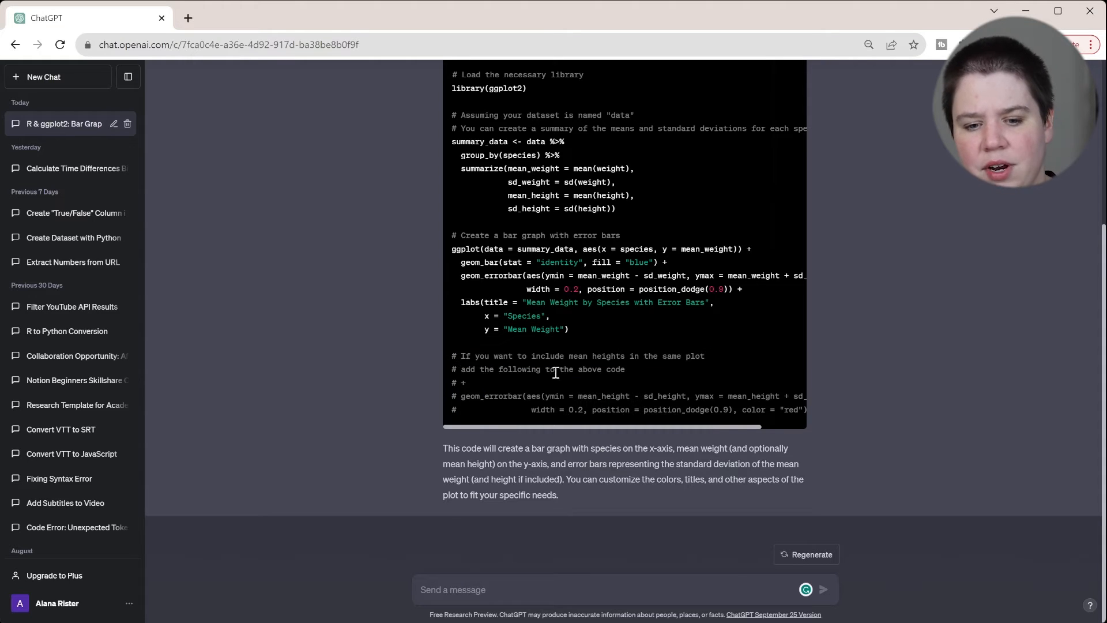
{"action": "mouse_move", "coordinate": [734, 383]}
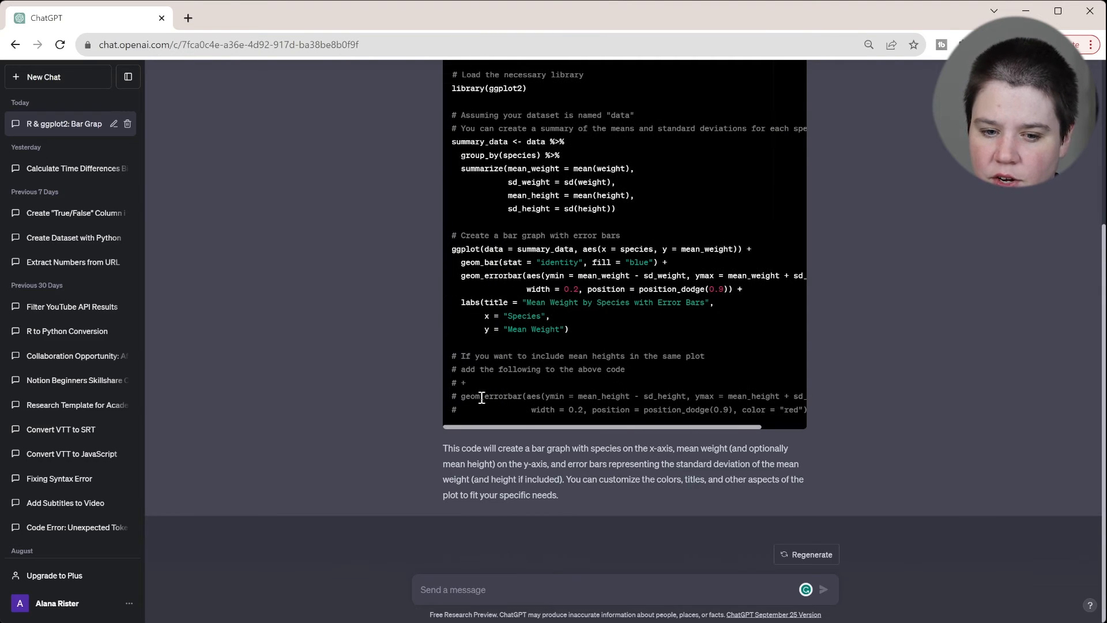
{"action": "left_click_drag", "start_coordinate": [480, 395], "coordinate": [715, 410]}
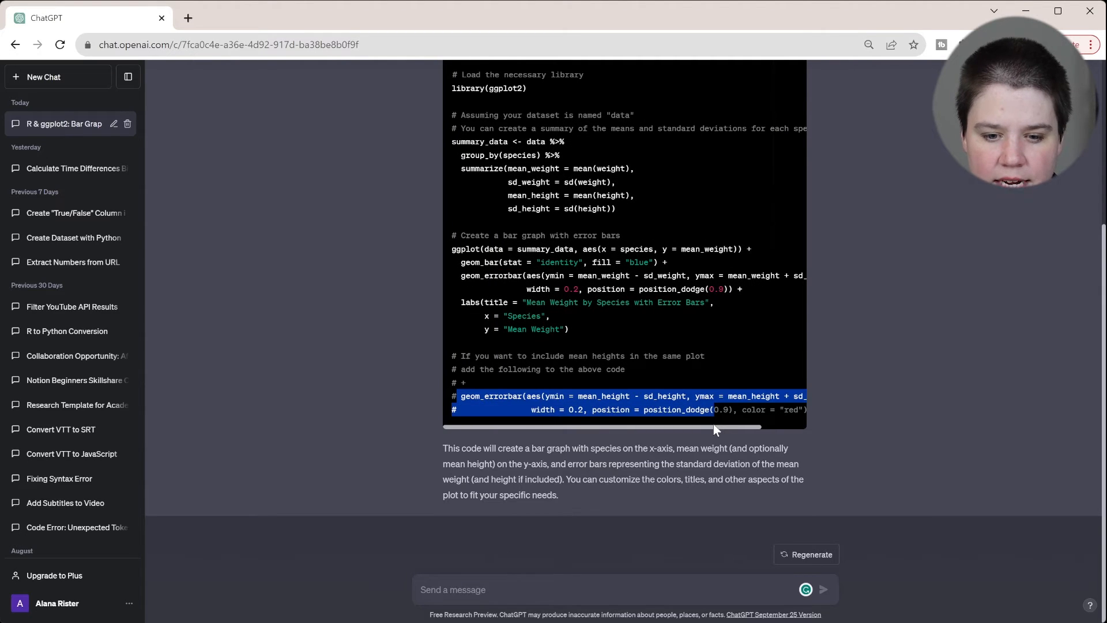
{"action": "left_click", "coordinate": [637, 248]}
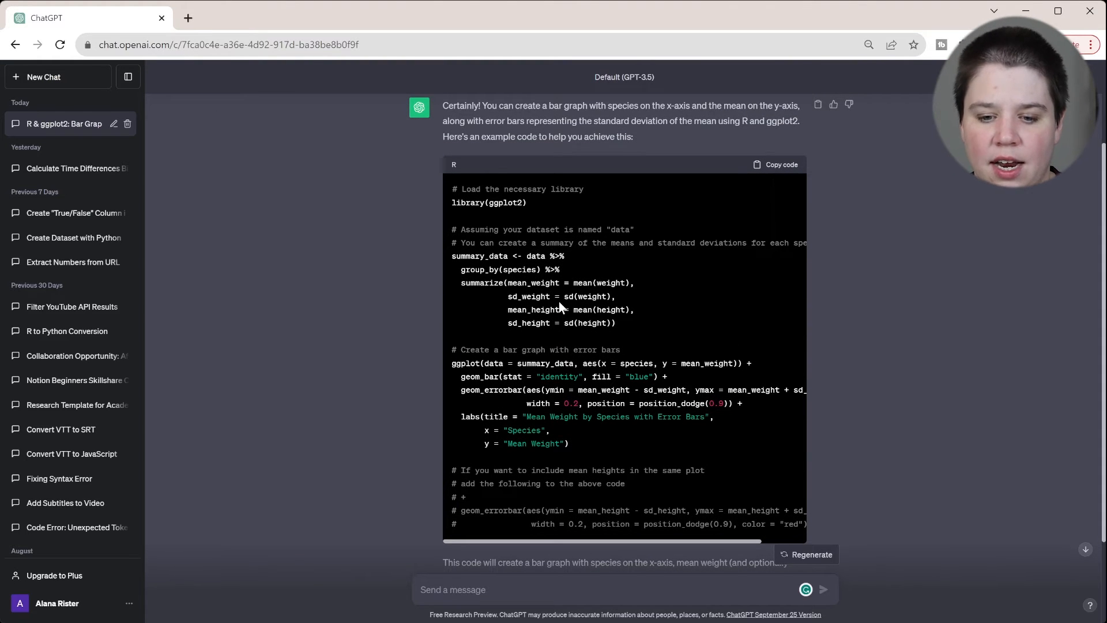
{"action": "mouse_move", "coordinate": [604, 397]}
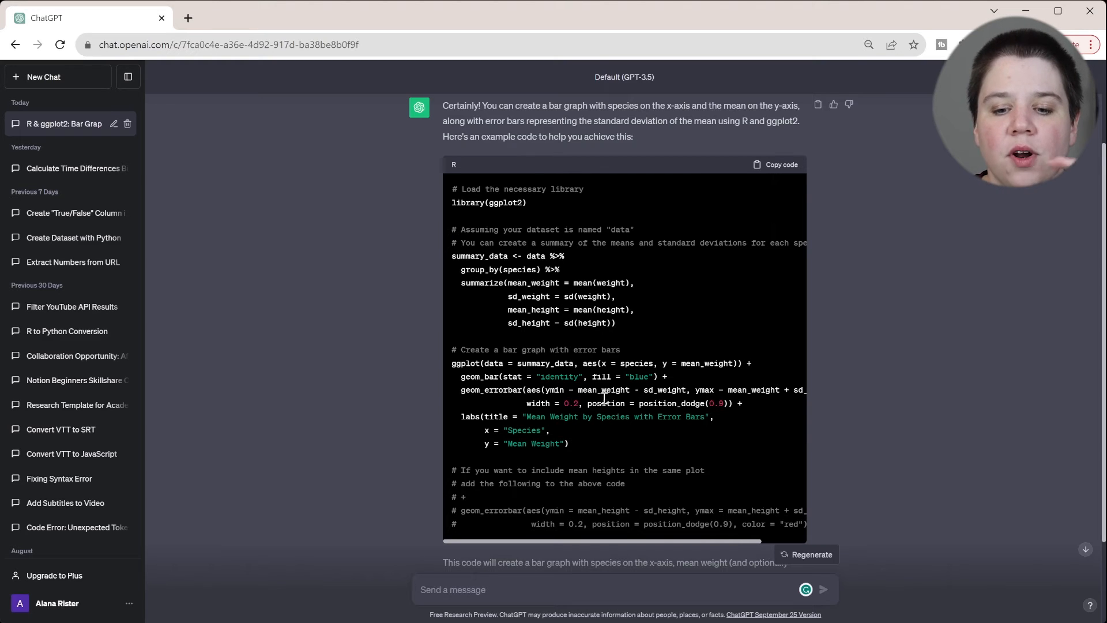
{"action": "left_click_drag", "start_coordinate": [586, 403], "coordinate": [731, 403]}
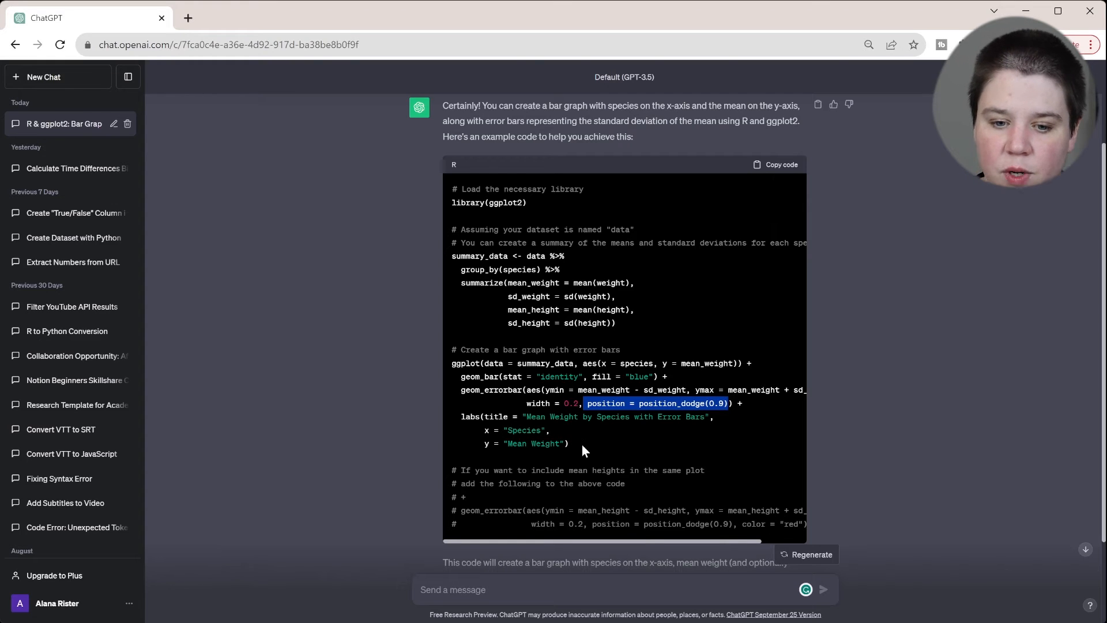
{"action": "scroll", "scroll_direction": "down", "scroll_amount": 3}
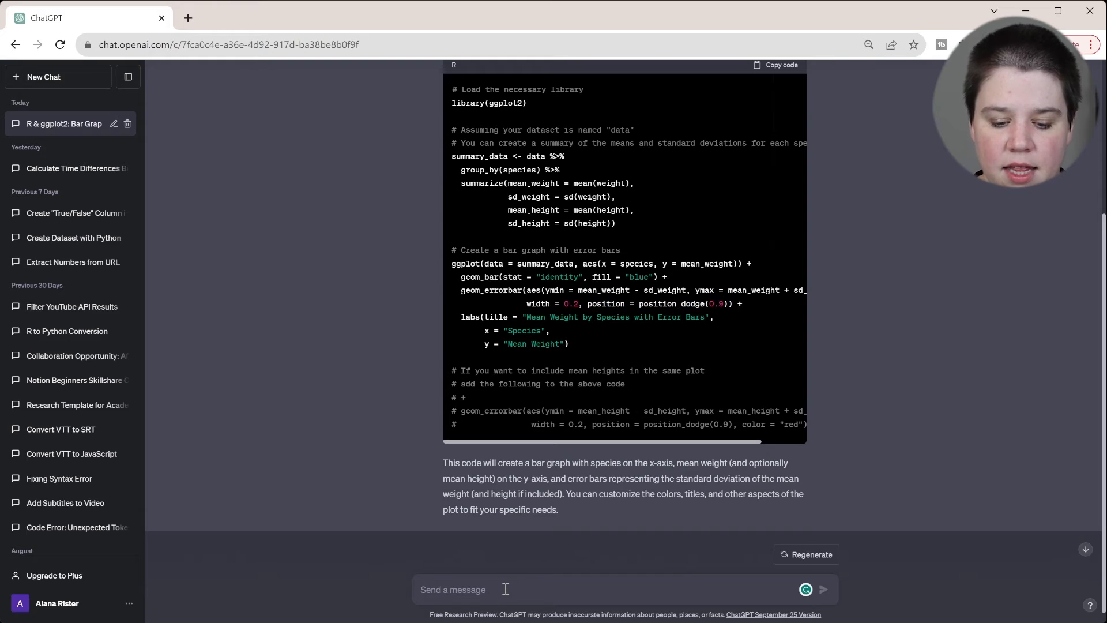
Type a follow-up asking ChatGPT to alter the code so the bar graph color changes.
{"action": "type", "text": "Can you alter the code"}
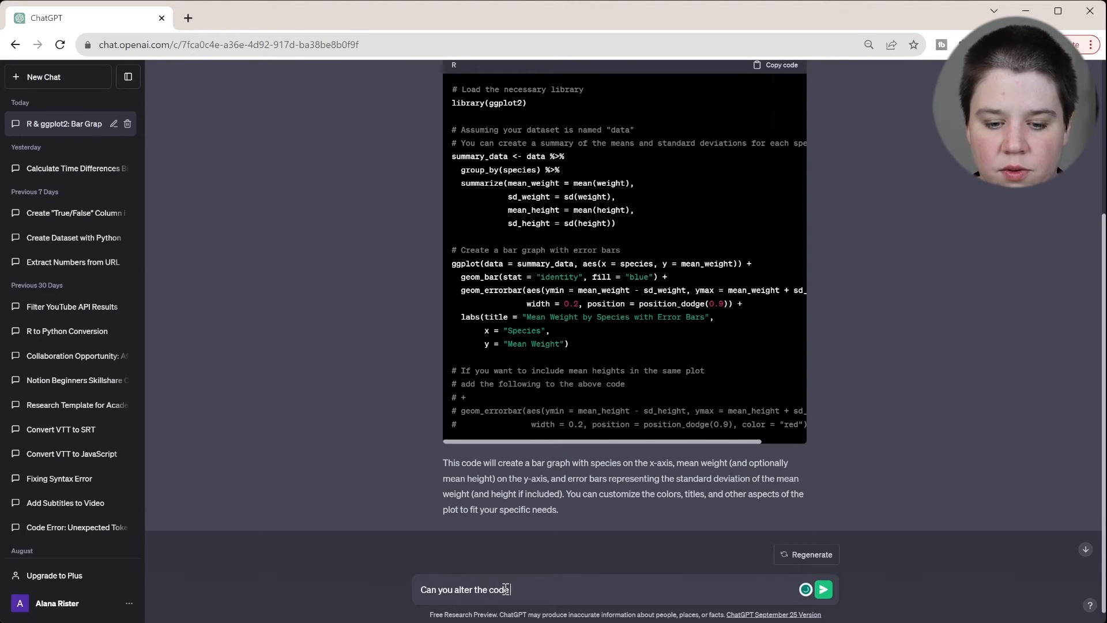
{"action": "type", "text": "to make the color of the"}
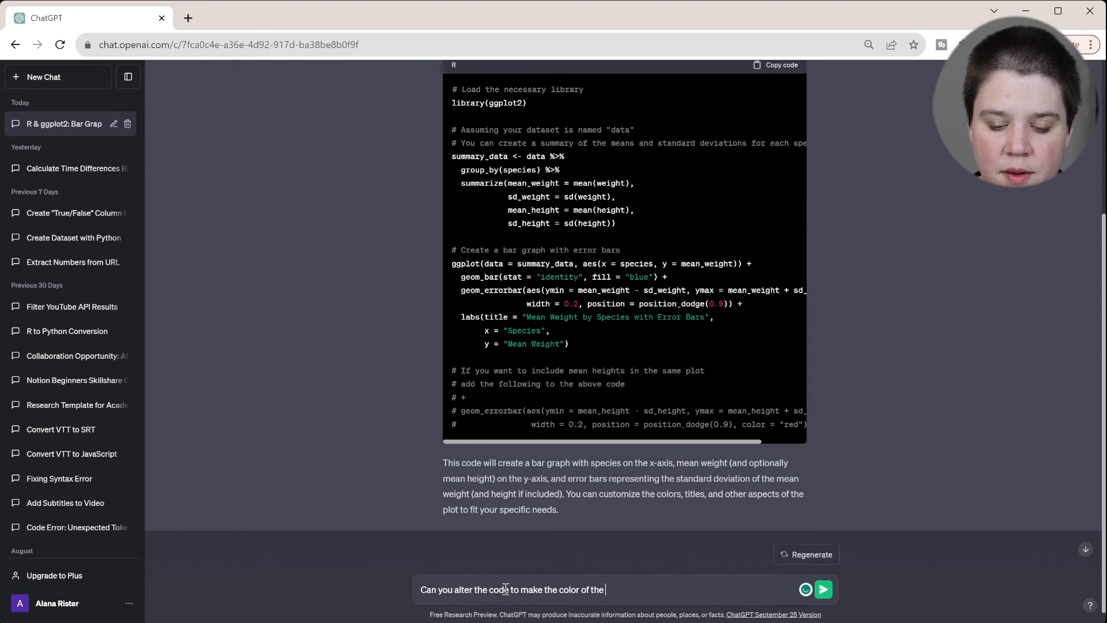
{"action": "type", "text": "bar graphc cha"}
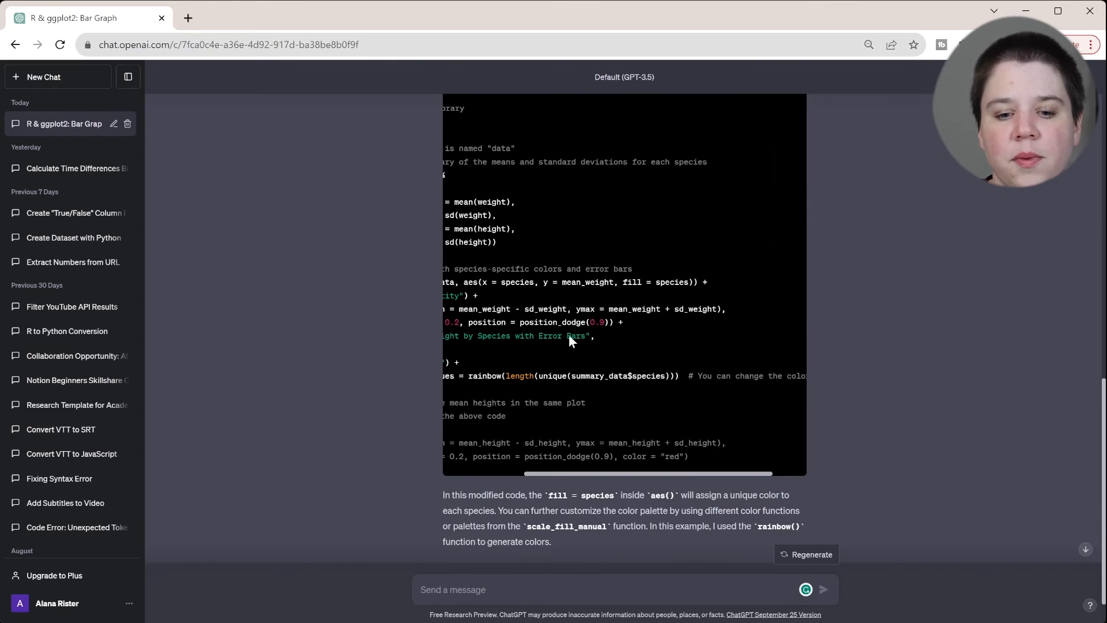
{"action": "mouse_move", "coordinate": [665, 283]}
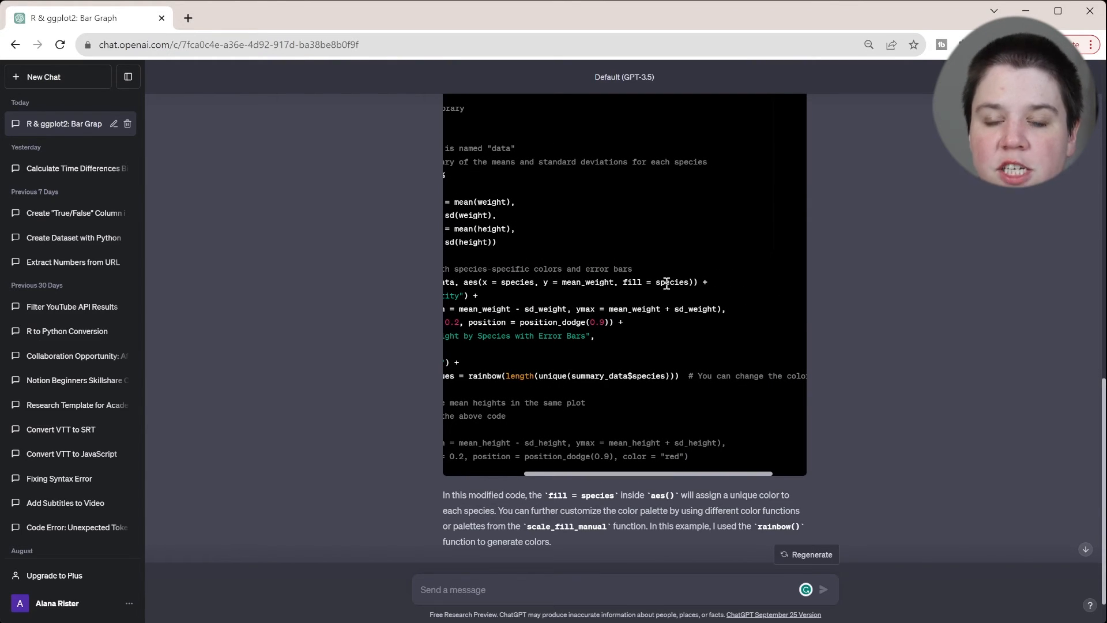
{"action": "mouse_move", "coordinate": [632, 365]}
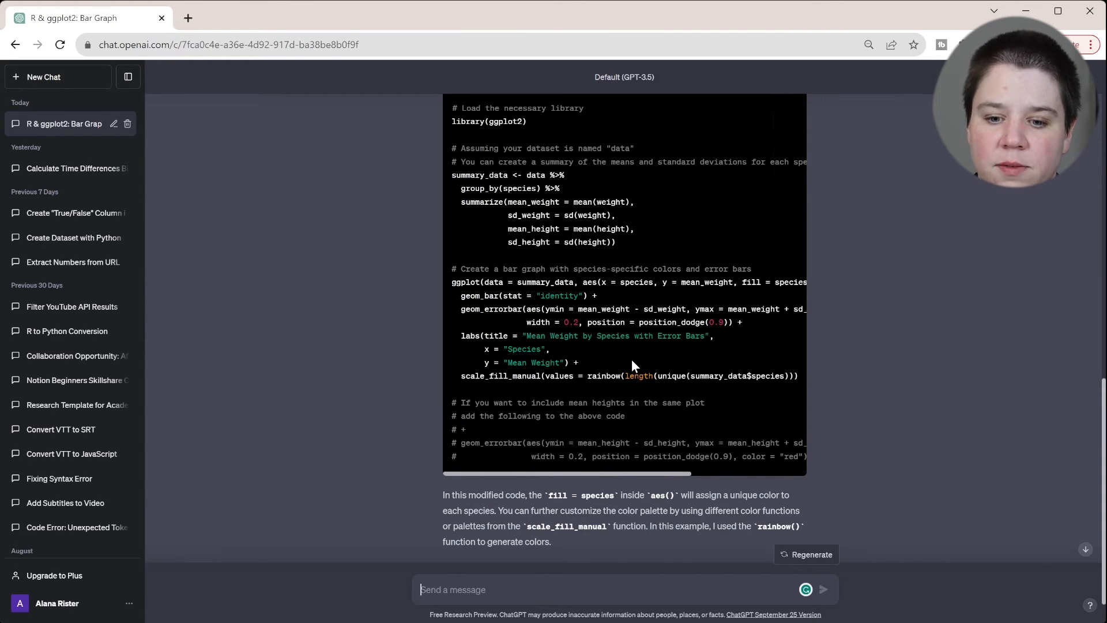
{"action": "scroll", "scroll_direction": "right", "scroll_amount": 3}
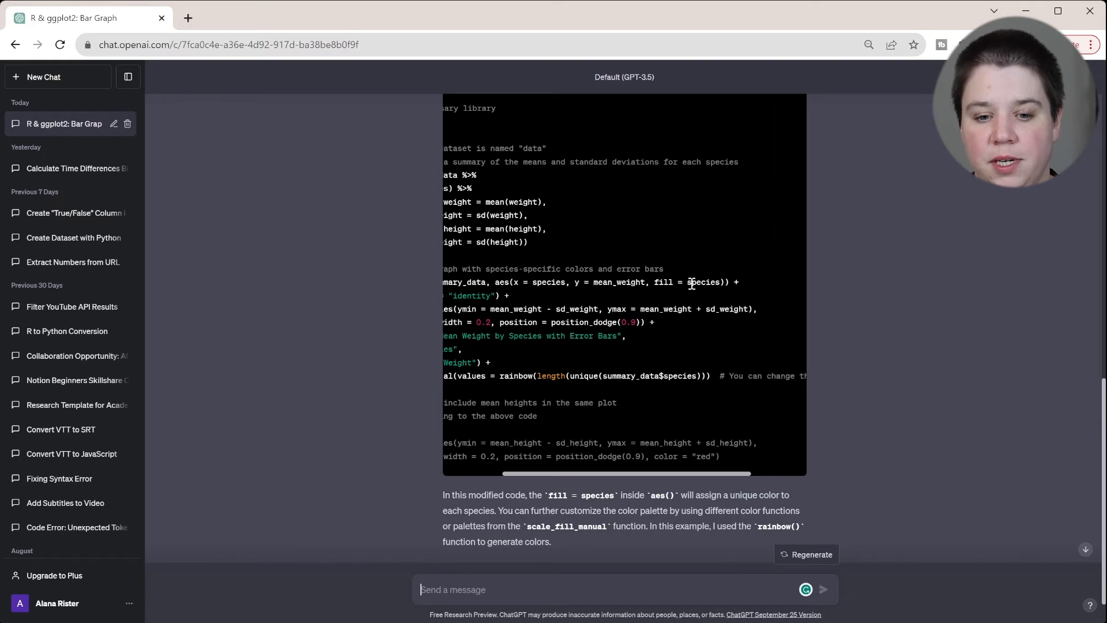
{"action": "scroll", "scroll_direction": "left", "scroll_amount": 3}
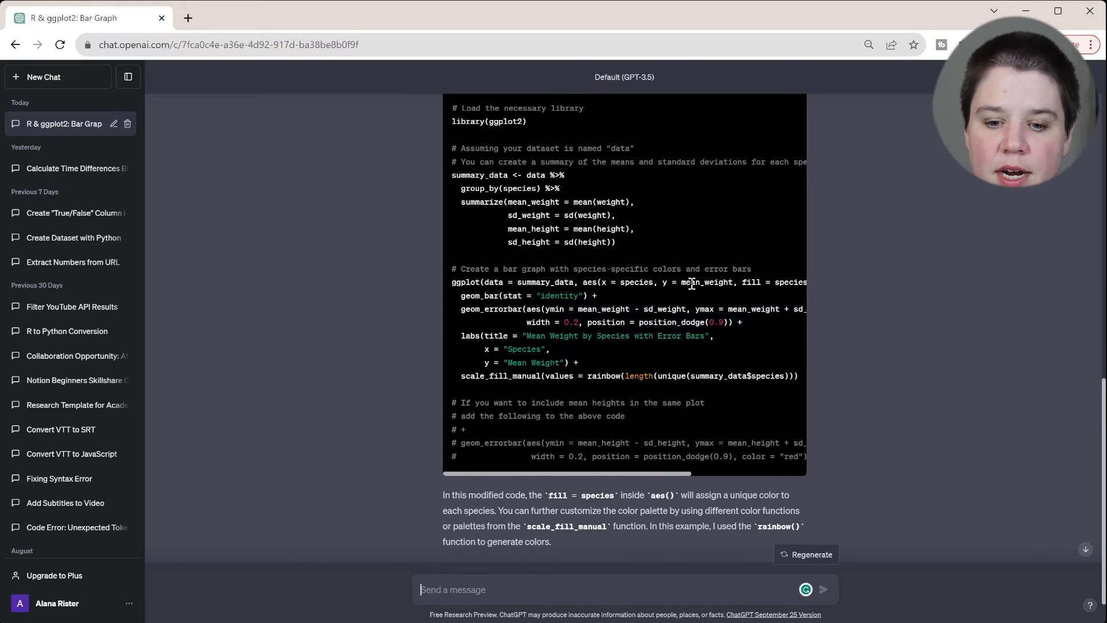
{"action": "mouse_move", "coordinate": [694, 301]}
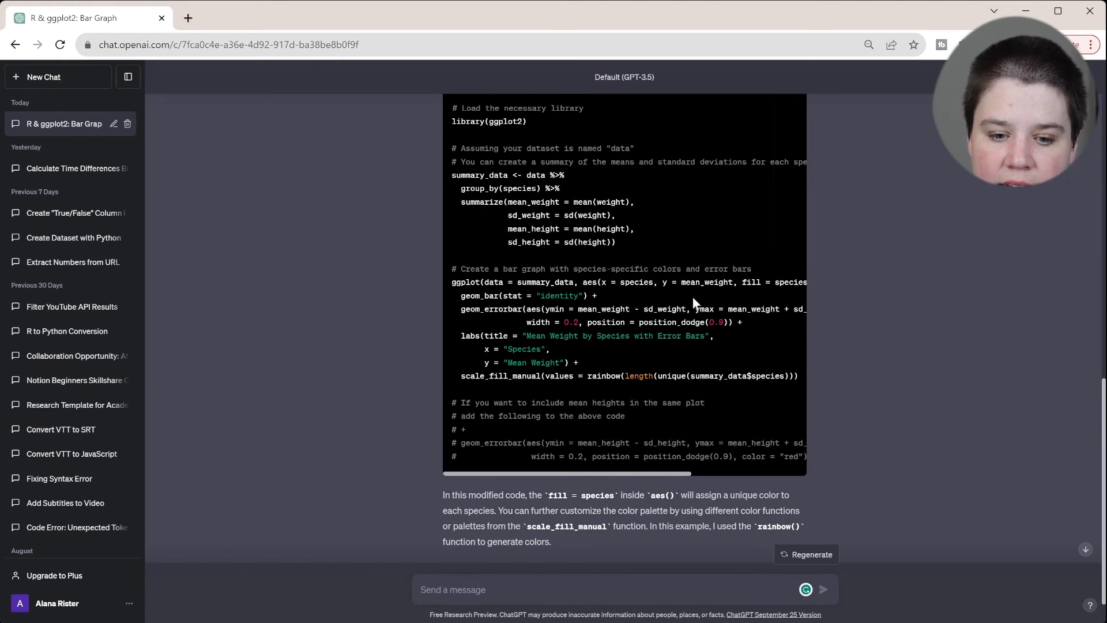
{"action": "left_click_drag", "start_coordinate": [460, 375], "coordinate": [607, 376]}
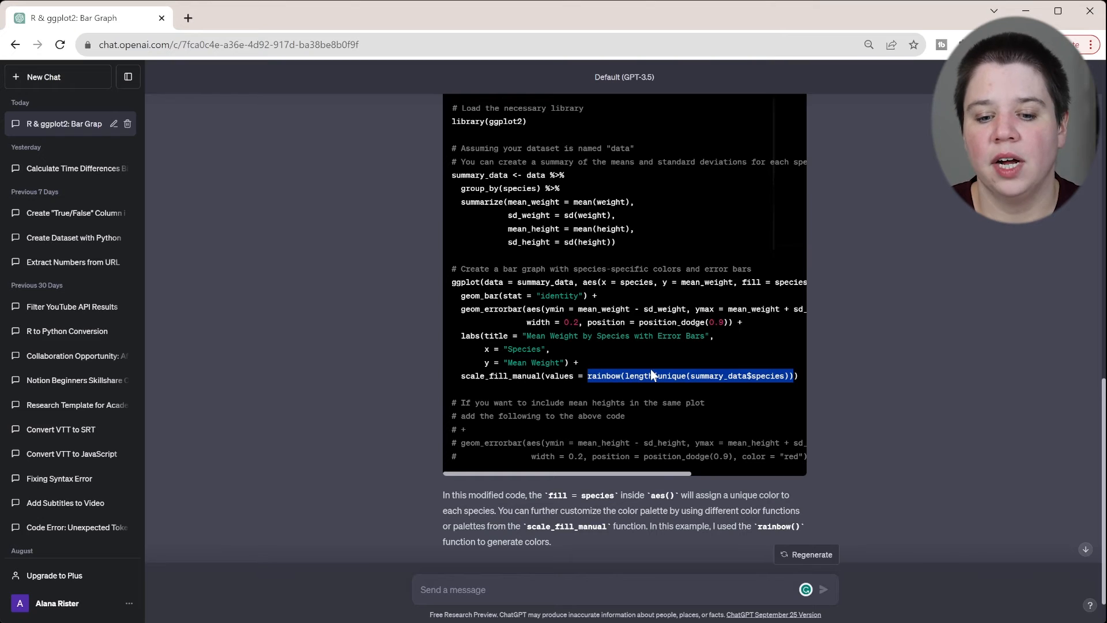
{"action": "scroll", "scroll_direction": "down", "scroll_amount": 3}
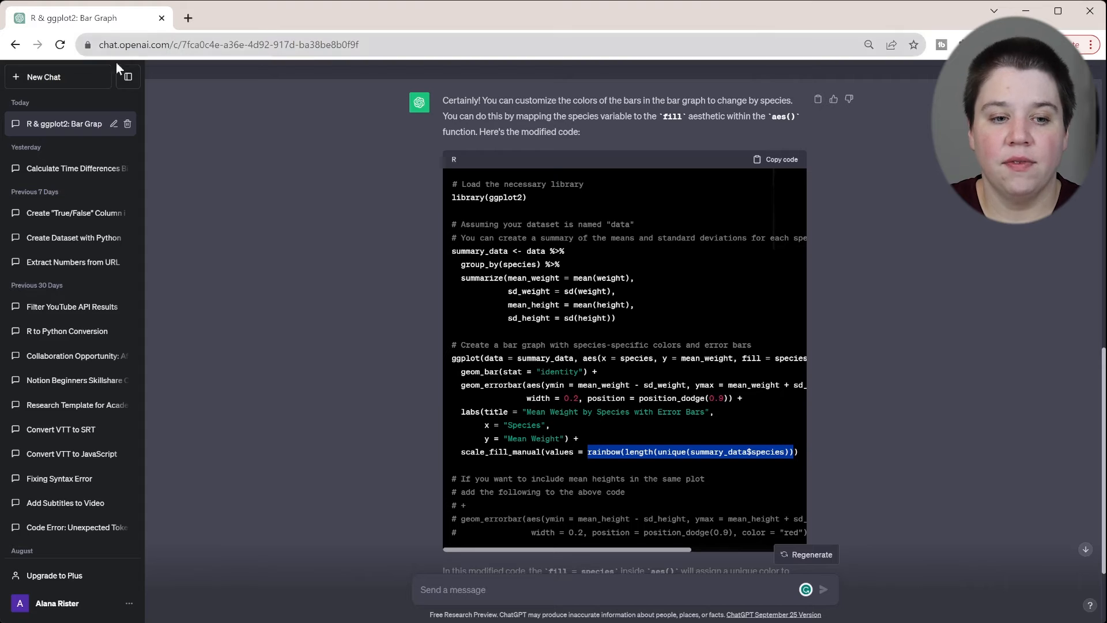
In a new chat, send 'In R, I want a graph that shows weight by species'.
{"action": "left_click", "coordinate": [43, 76]}
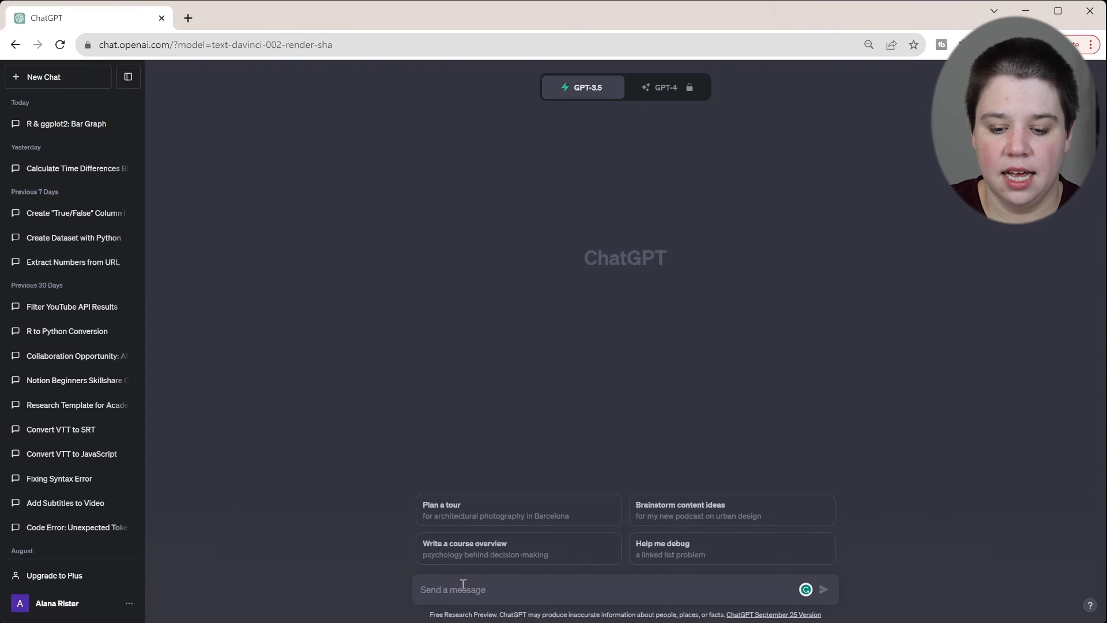
{"action": "type", "text": "In R"}
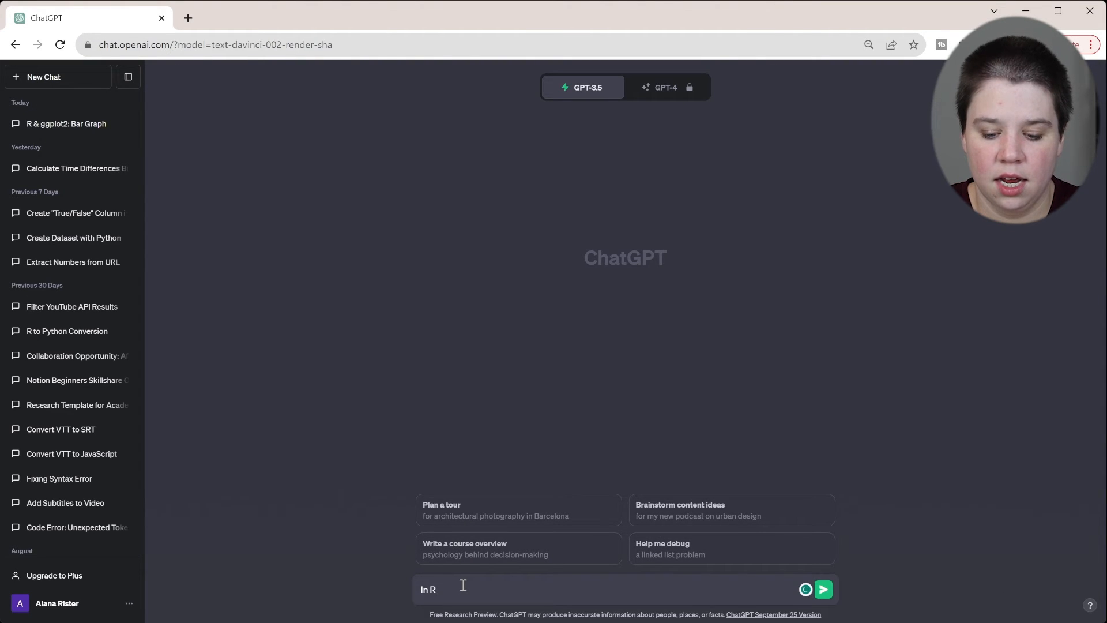
{"action": "type", "text": ", I want"}
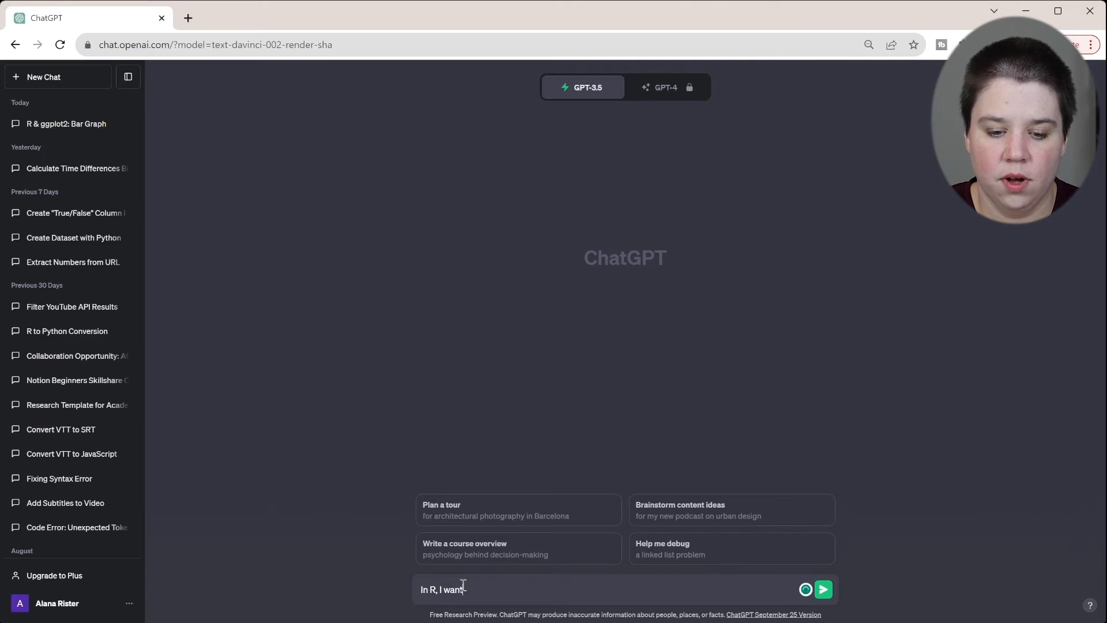
{"action": "type", "text": "a graph that"}
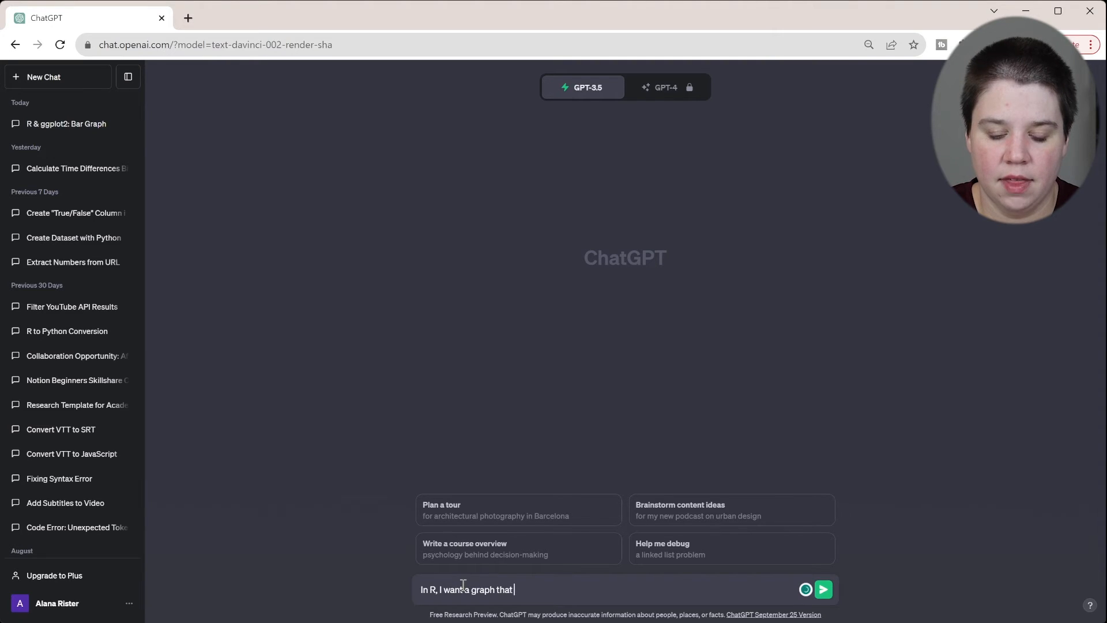
{"action": "type", "text": "shows weight by species"}
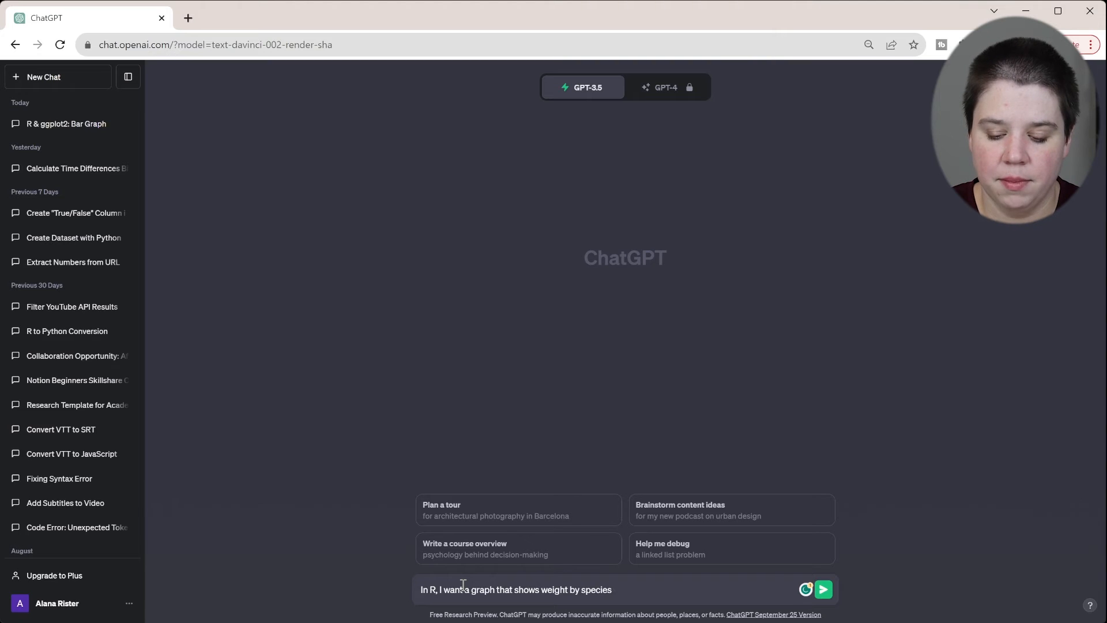
{"action": "left_click", "coordinate": [823, 589]}
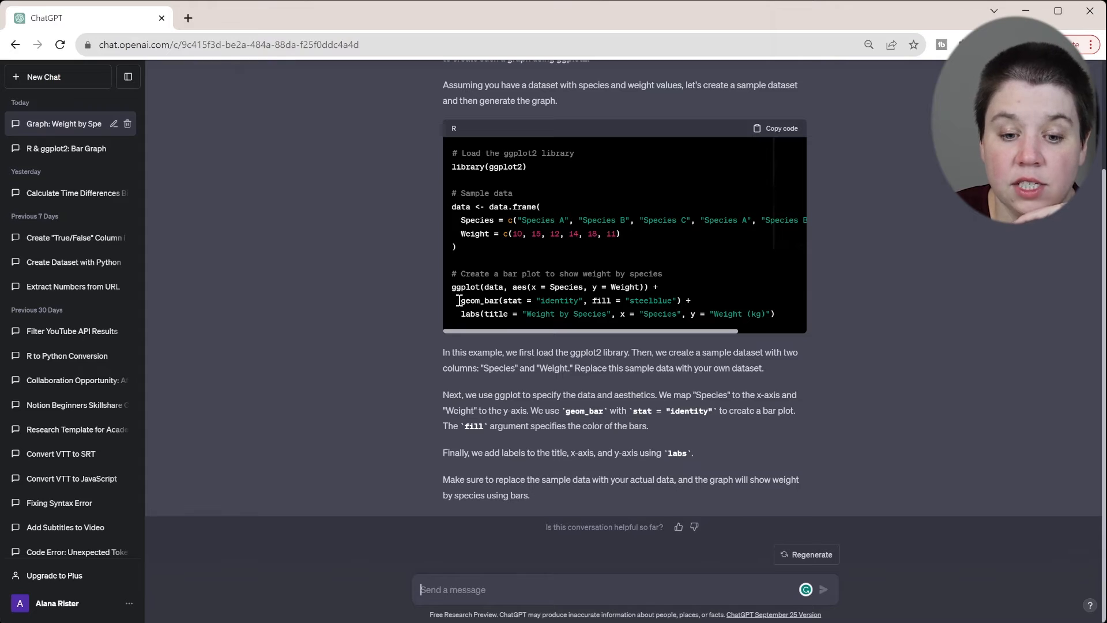
{"action": "left_click_drag", "start_coordinate": [459, 300], "coordinate": [691, 299]}
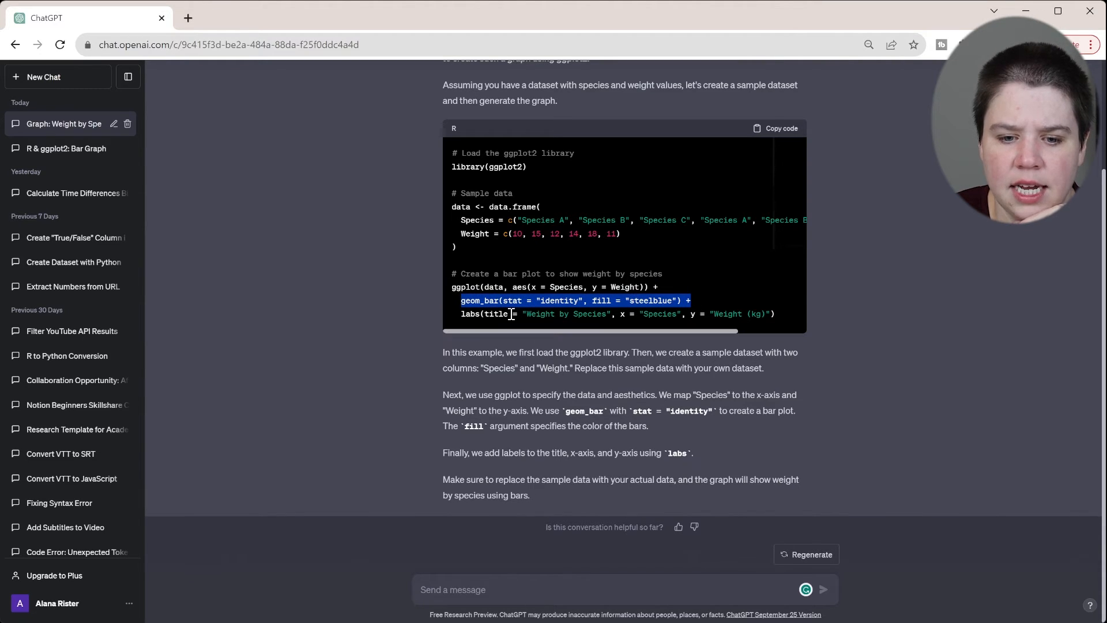
{"action": "left_click", "coordinate": [506, 300]}
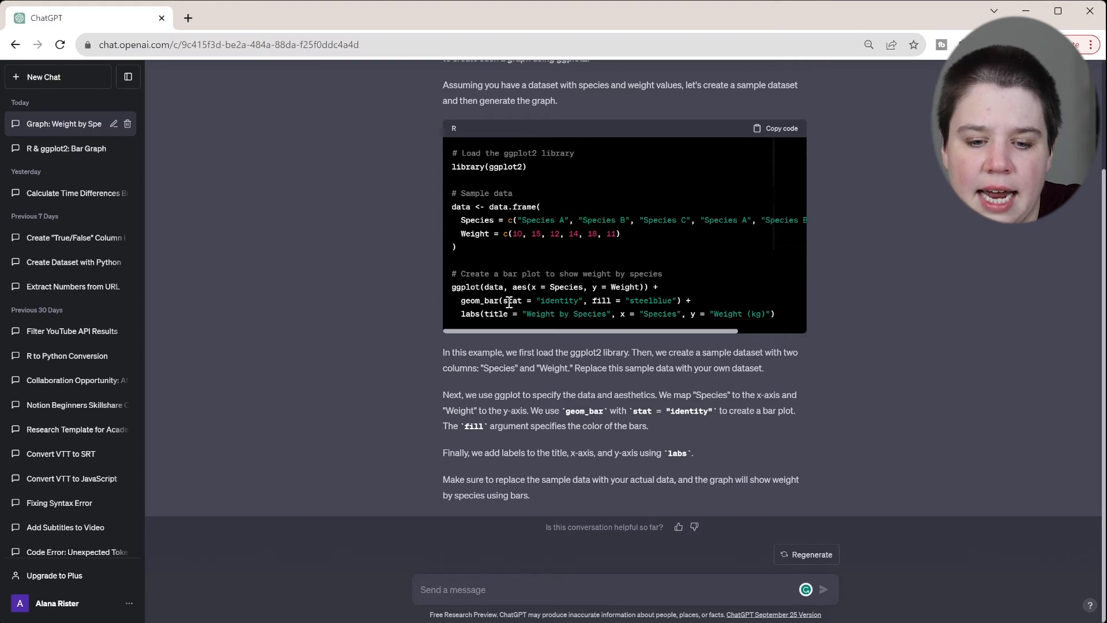
{"action": "left_click_drag", "start_coordinate": [503, 300], "coordinate": [585, 299]}
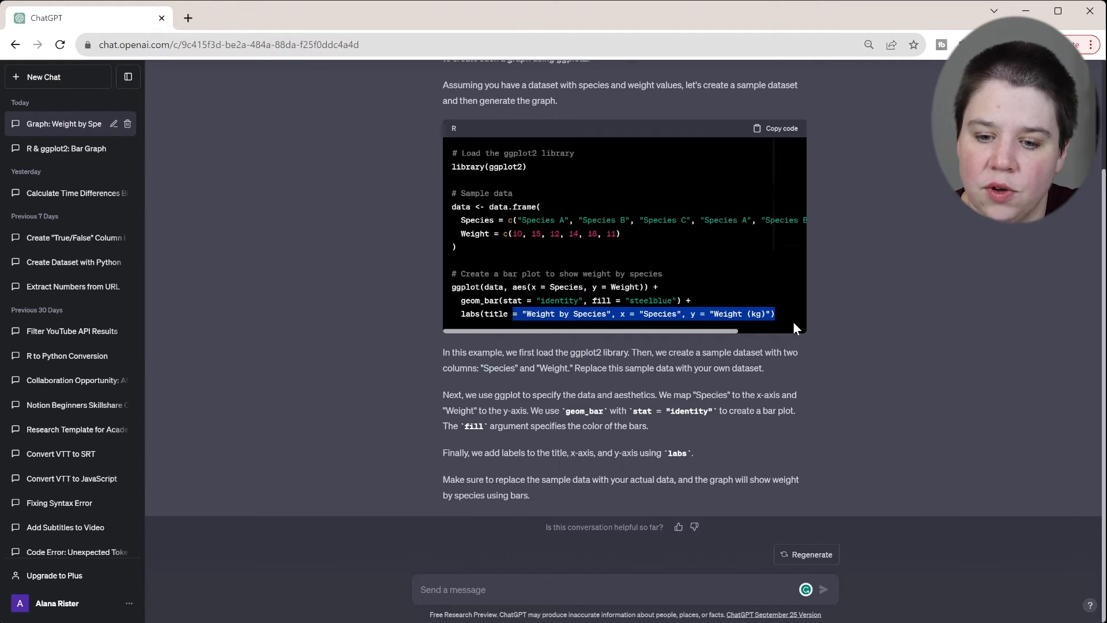
{"action": "mouse_move", "coordinate": [385, 304]}
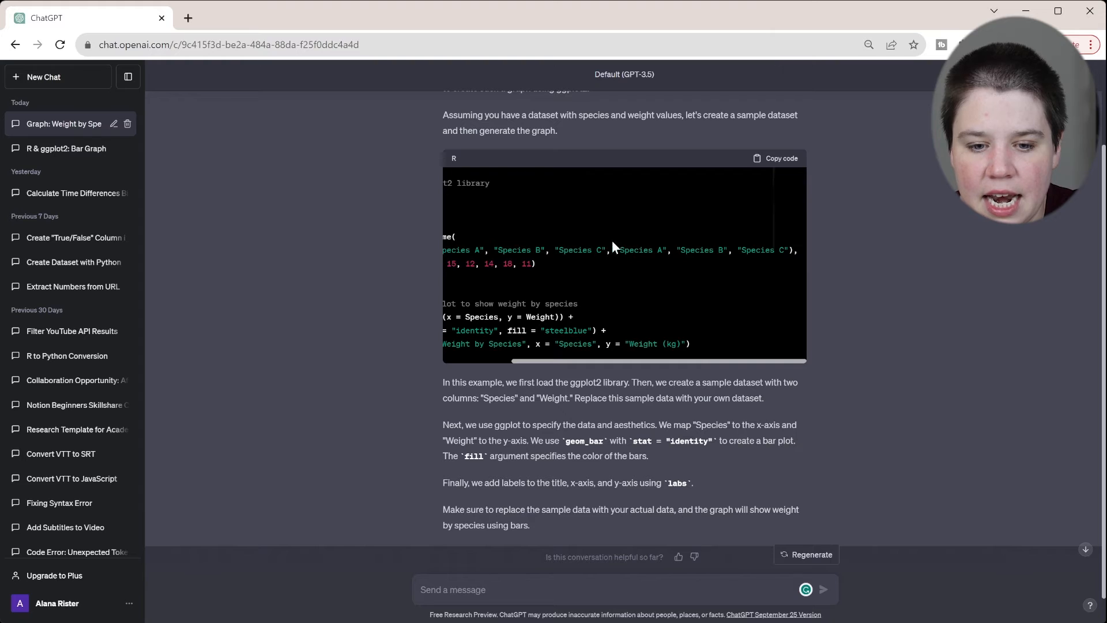
{"action": "scroll", "scroll_direction": "left", "scroll_amount": 3}
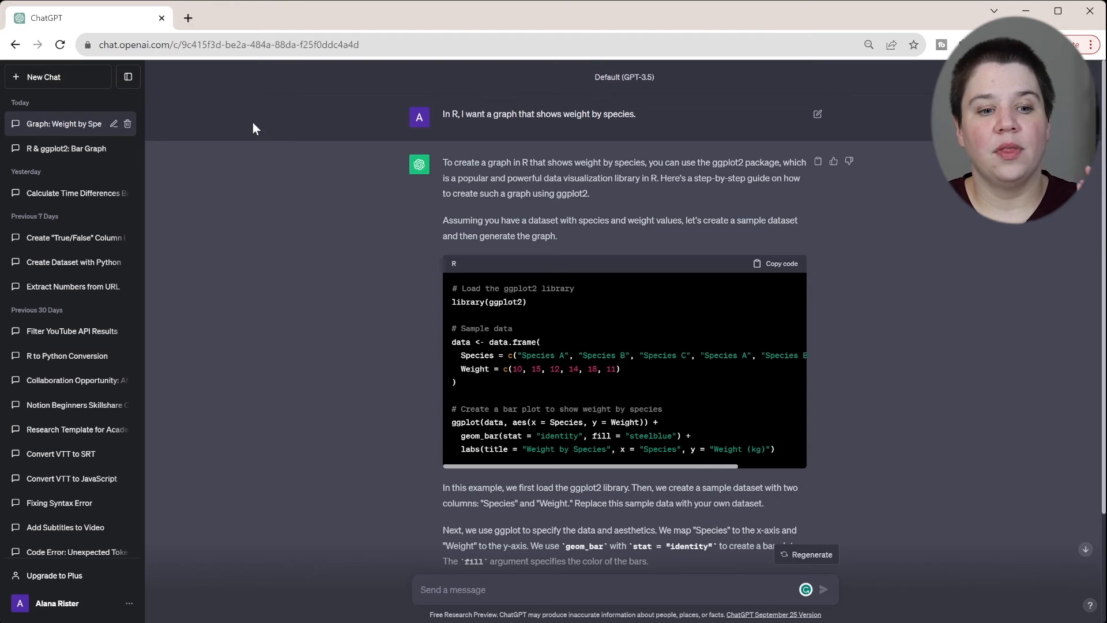
{"action": "mouse_move", "coordinate": [28, 83]}
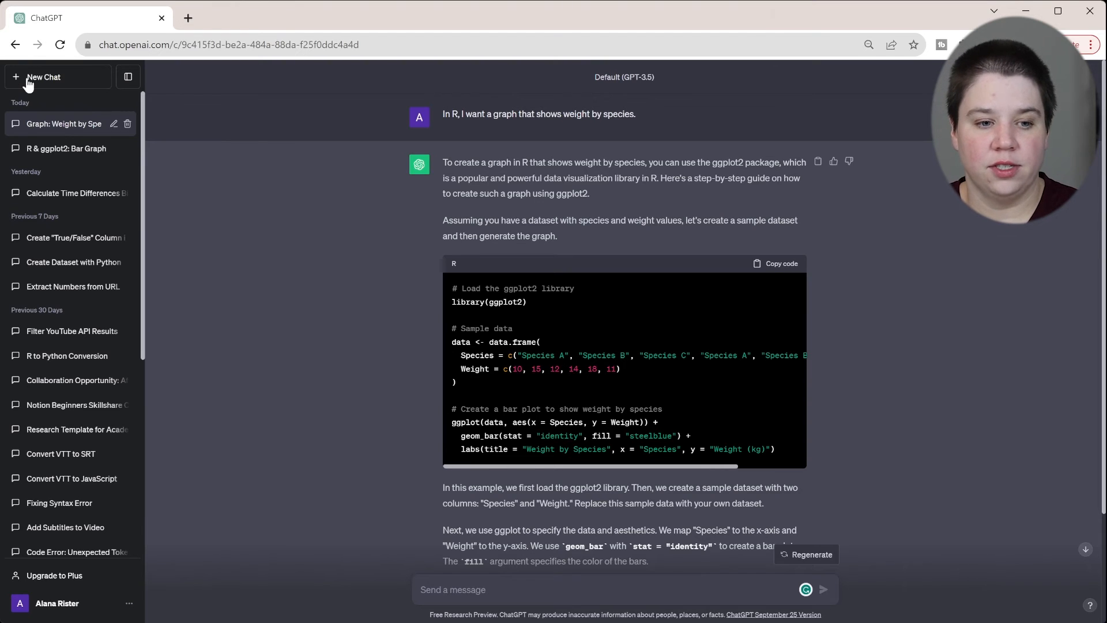
Reopen the R & ggplot2: Bar Graph chat, select the summary_data code, then start a blank chat.
{"action": "left_click", "coordinate": [44, 76]}
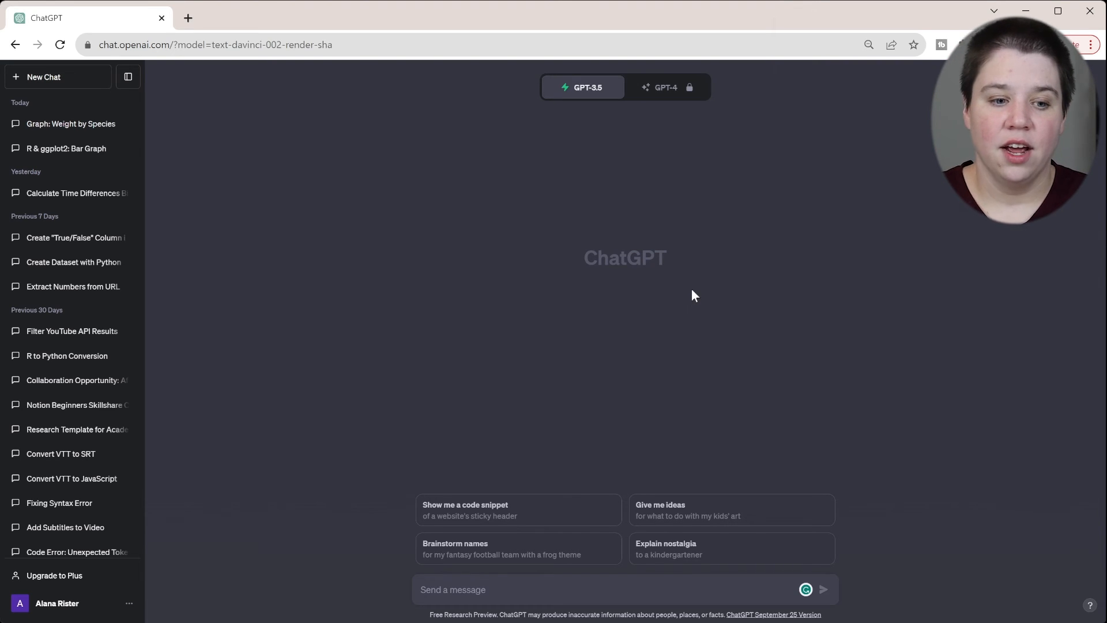
{"action": "left_click", "coordinate": [67, 148]}
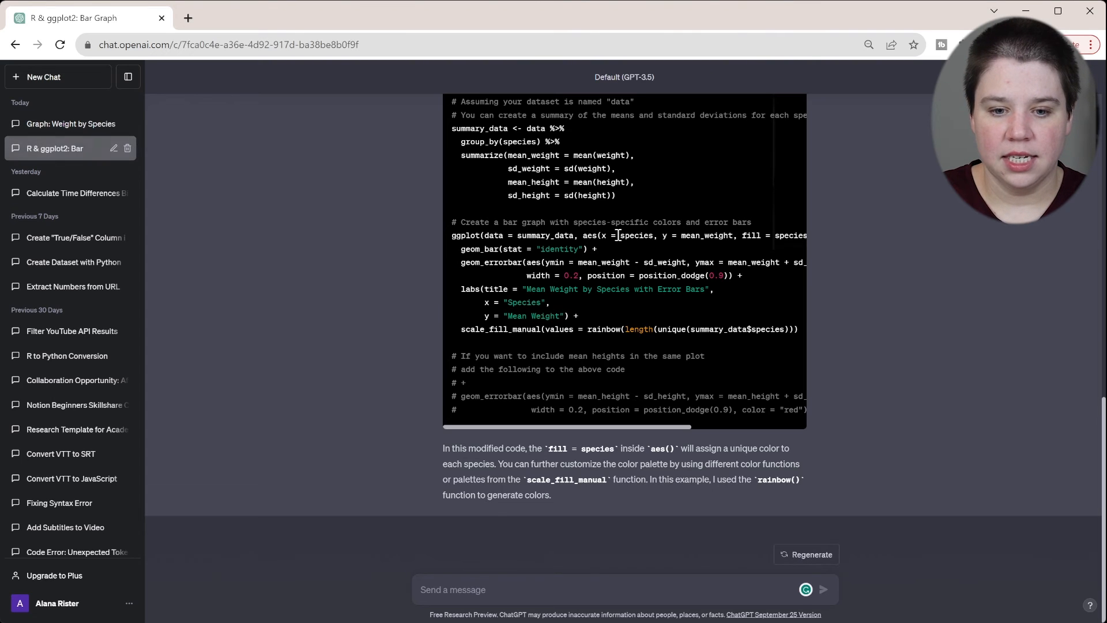
{"action": "left_click_drag", "start_coordinate": [452, 128], "coordinate": [616, 196]}
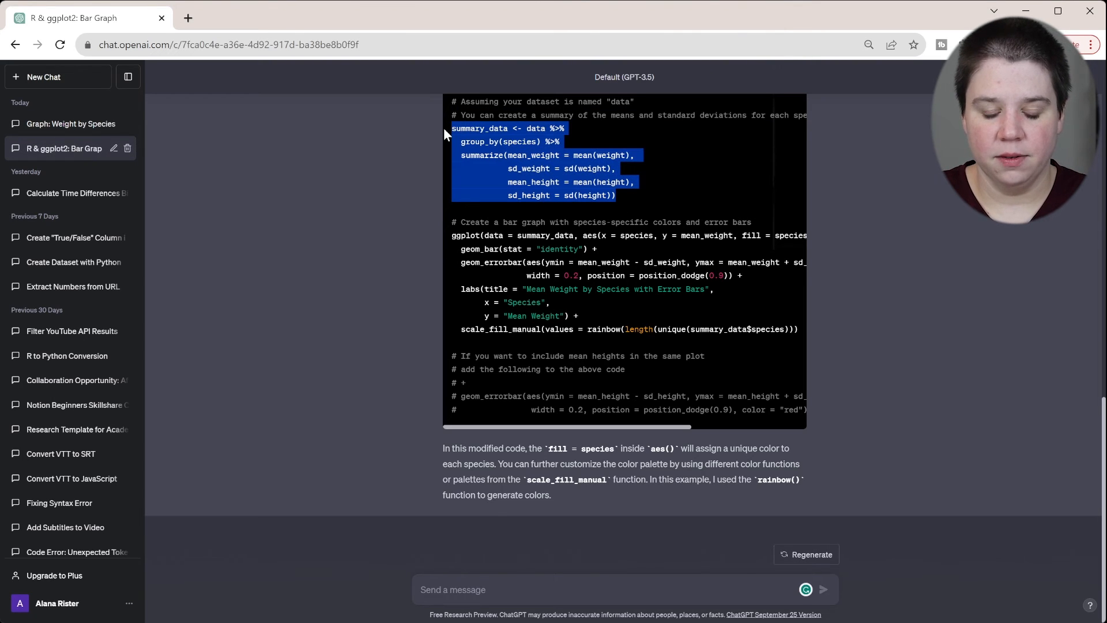
{"action": "left_click", "coordinate": [43, 76]}
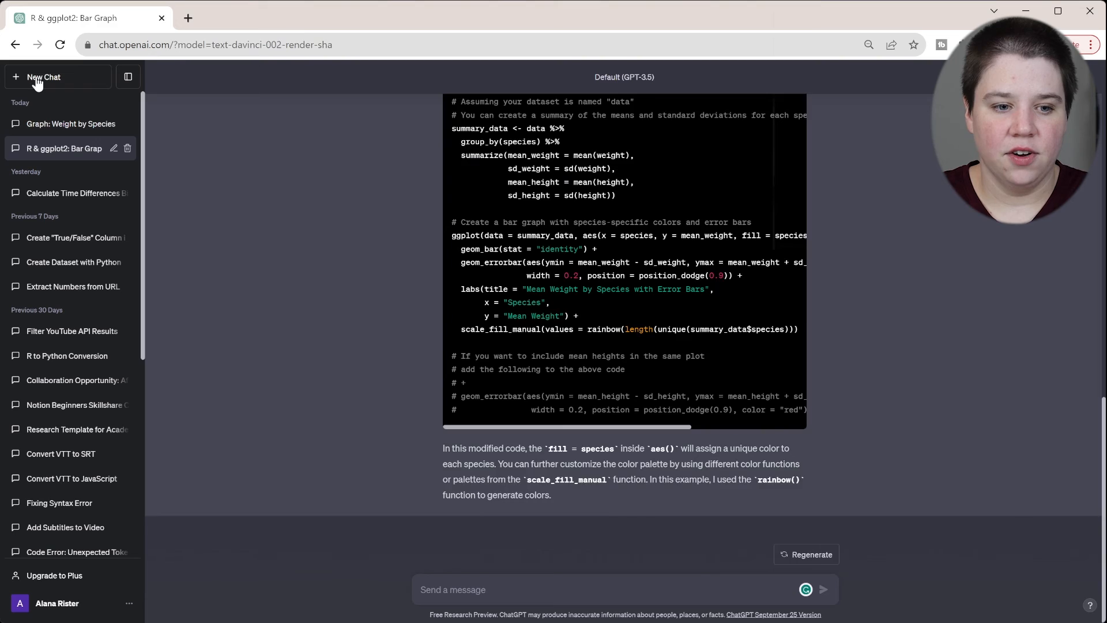
{"action": "left_click", "coordinate": [44, 76]}
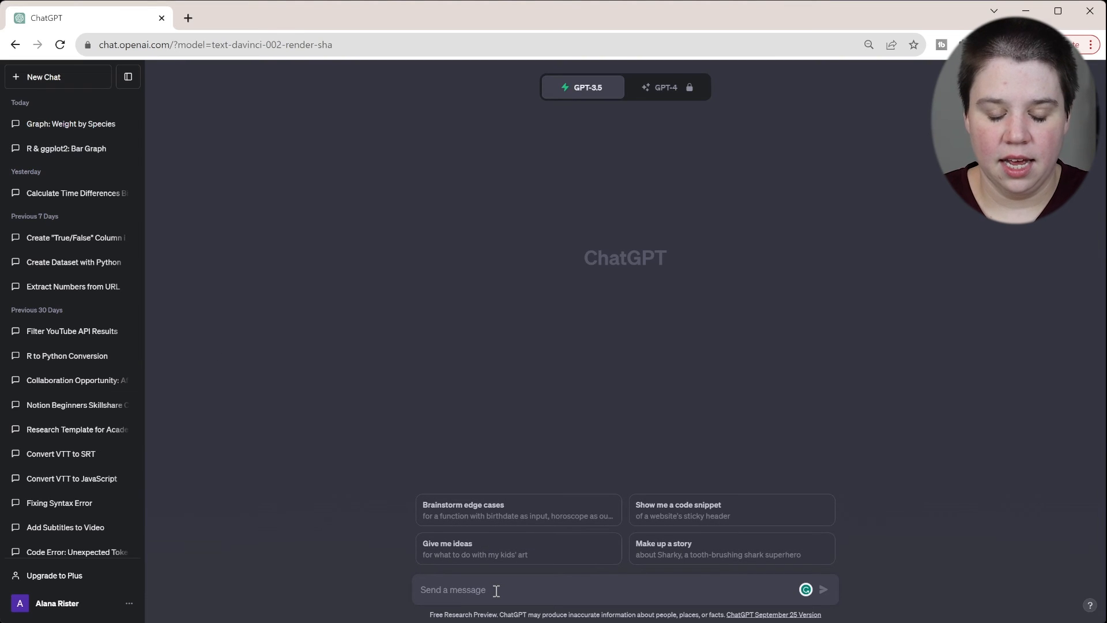
Send 'Can you translate the below code from R to Python using pandas?' with the R summarize code.
{"action": "type", "text": "c"}
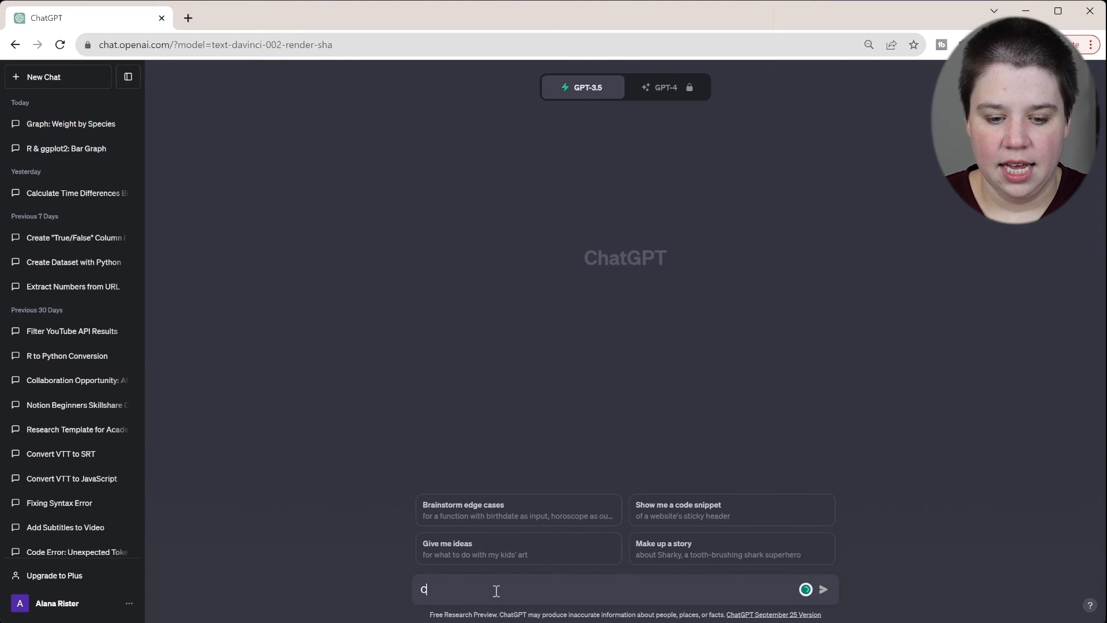
{"action": "type", "text": "an you translate the below code from R"}
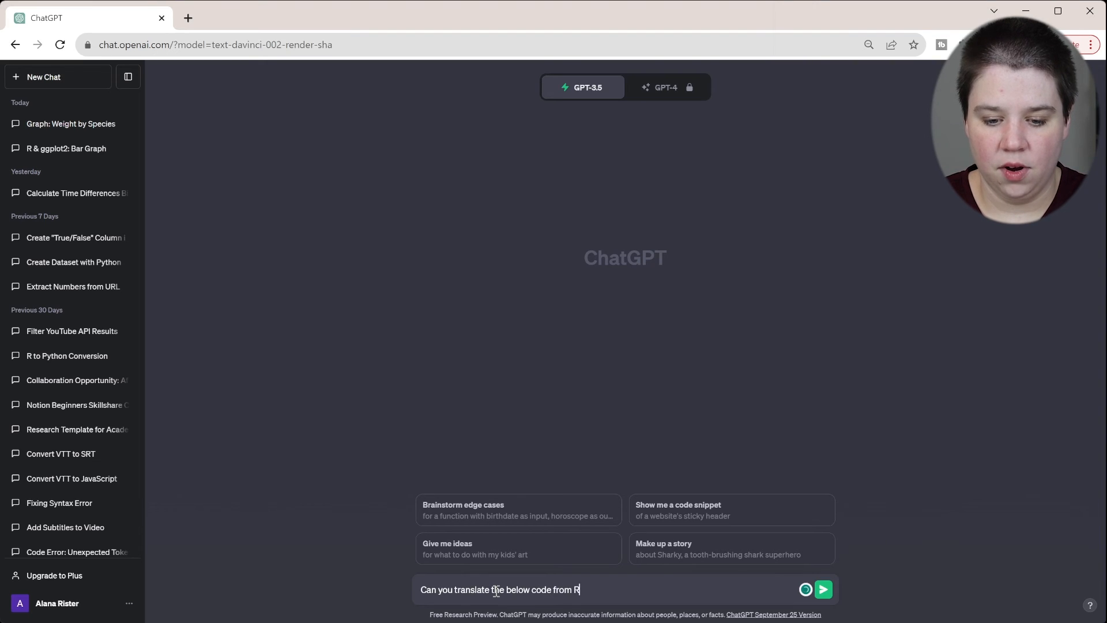
{"action": "type", "text": "to Python?"}
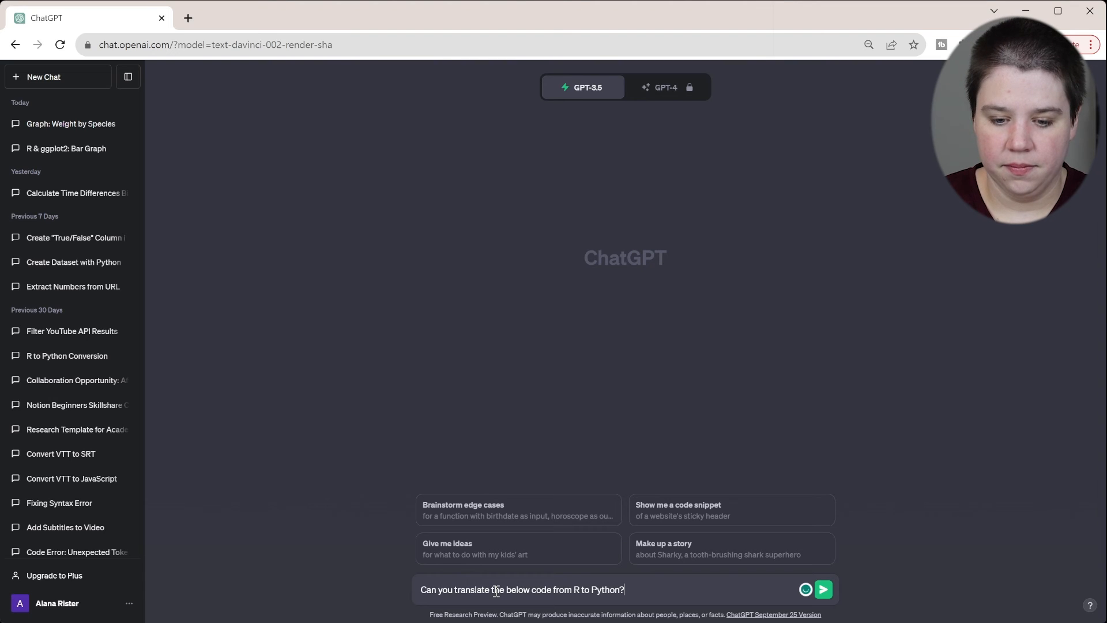
{"action": "type", "text": "using pandas"}
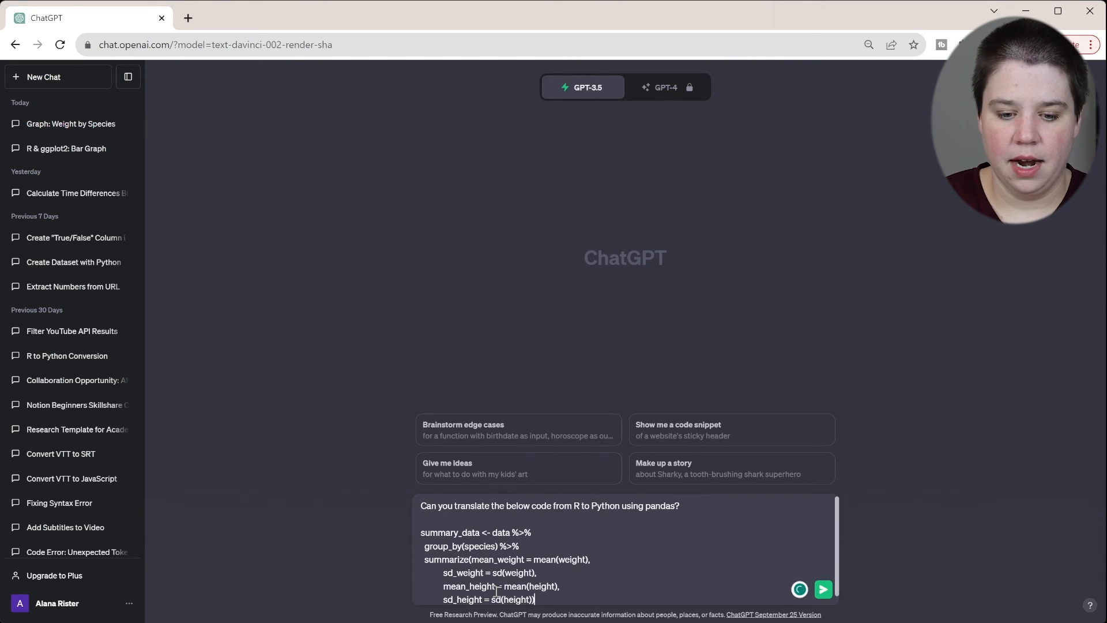
{"action": "left_click", "coordinate": [824, 588]}
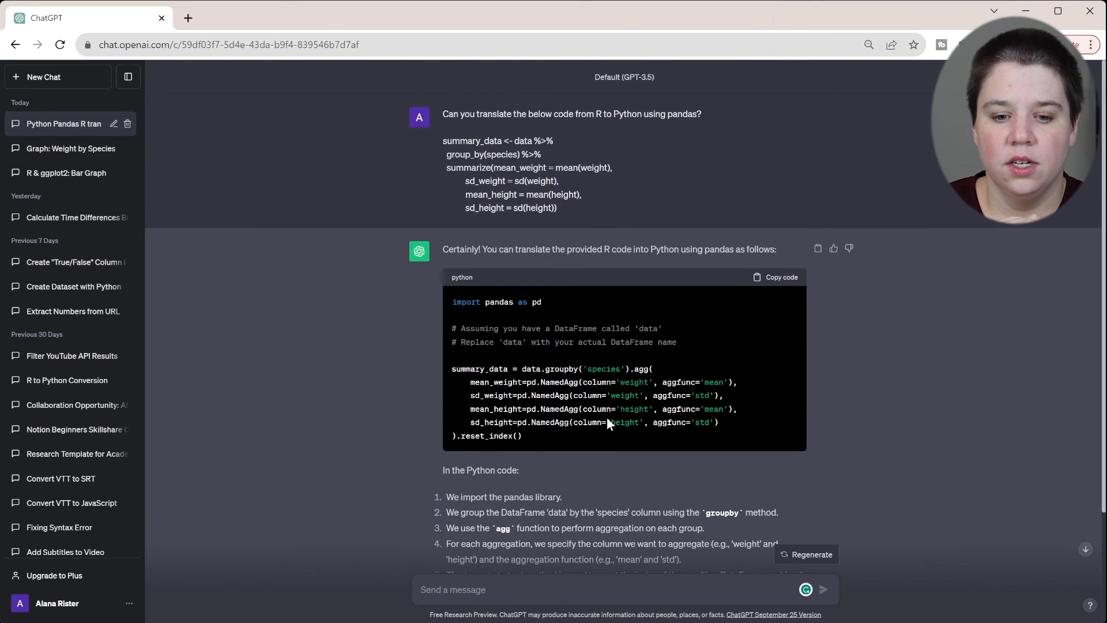
{"action": "mouse_move", "coordinate": [514, 385]}
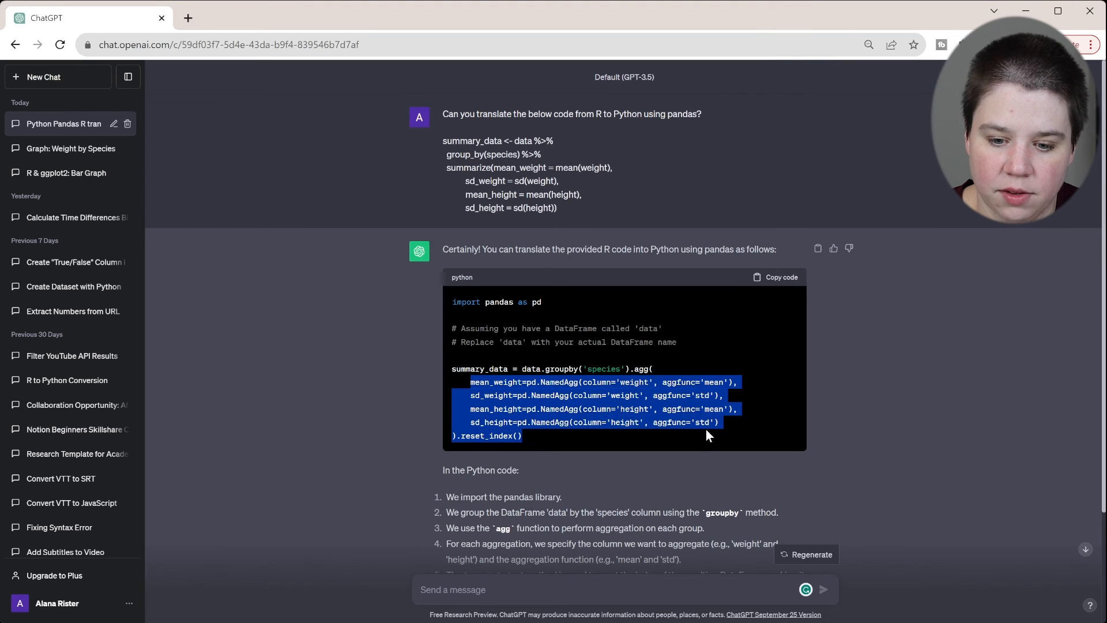
Deselect the NamedAgg lines and review the pandas groupby translation.
{"action": "left_click", "coordinate": [424, 429]}
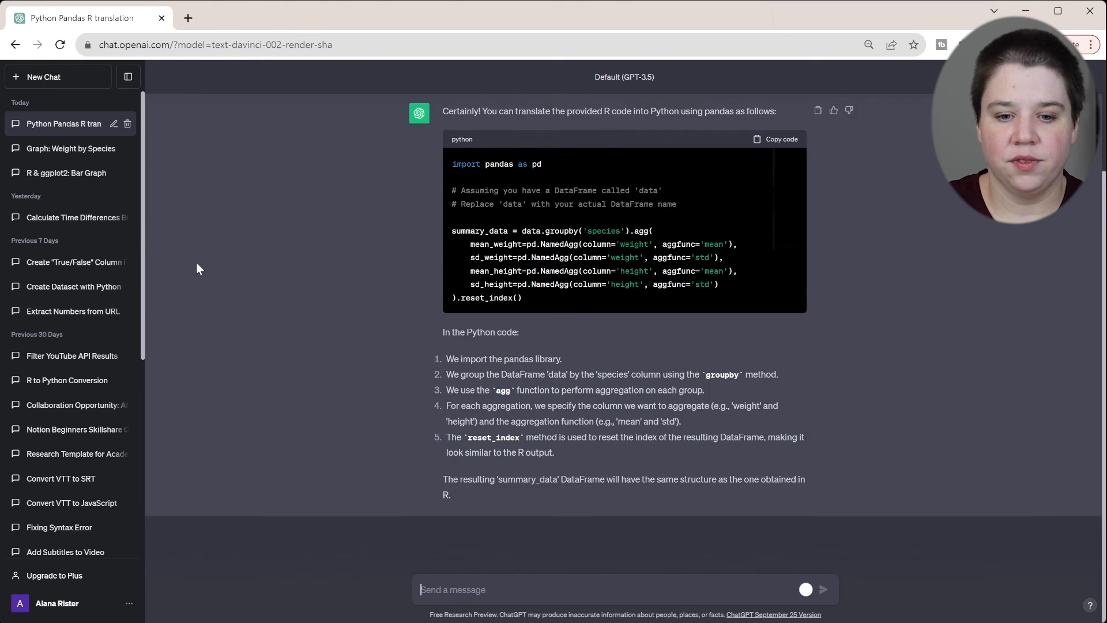
In a new chat, type 'Can you translate the below code from SQL to R?'.
{"action": "left_click", "coordinate": [58, 76]}
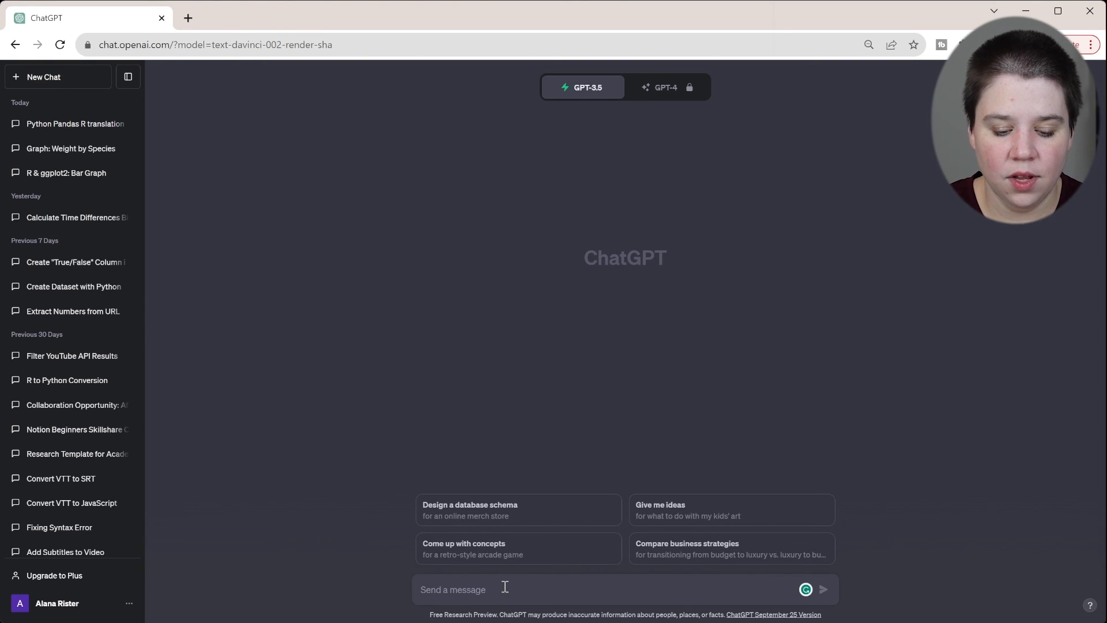
{"action": "type", "text": "Can"}
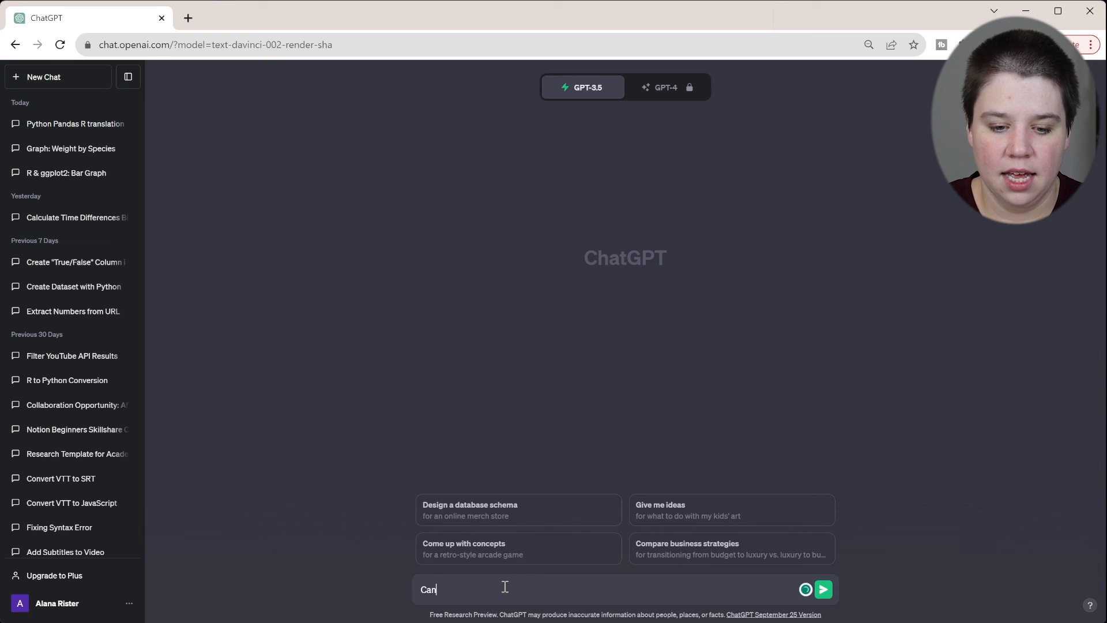
{"action": "type", "text": "you translate t"}
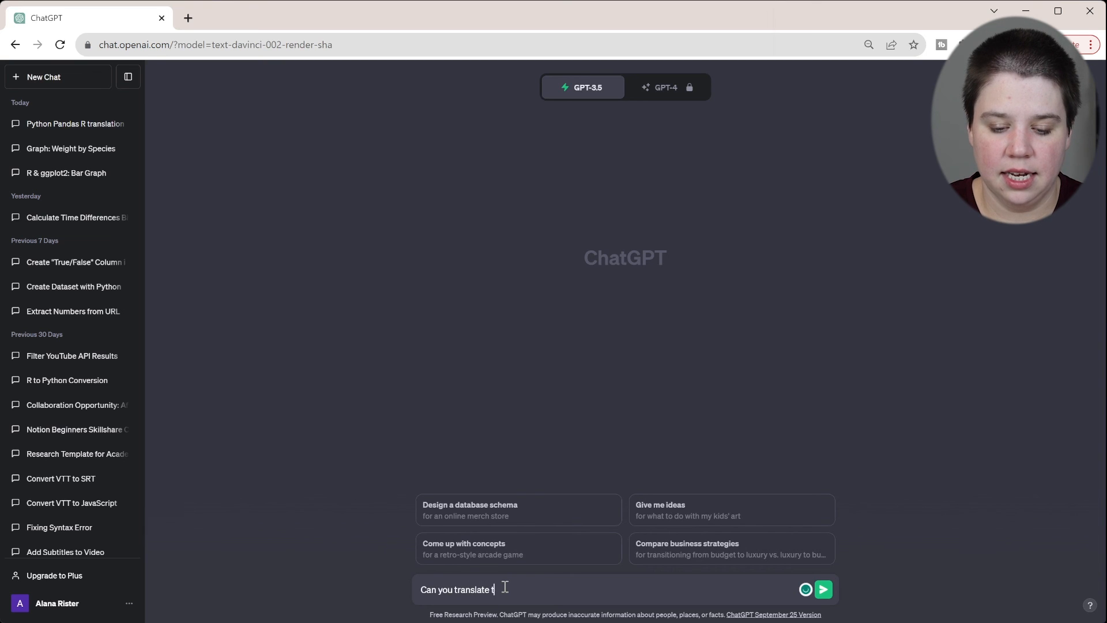
{"action": "type", "text": "he below"}
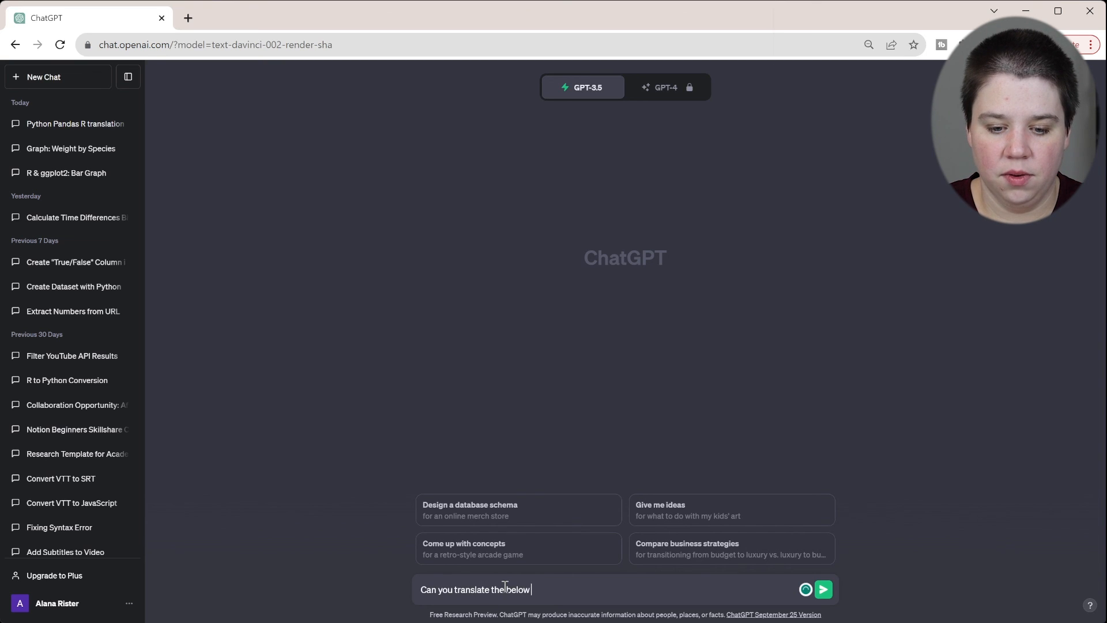
{"action": "type", "text": "code from S"}
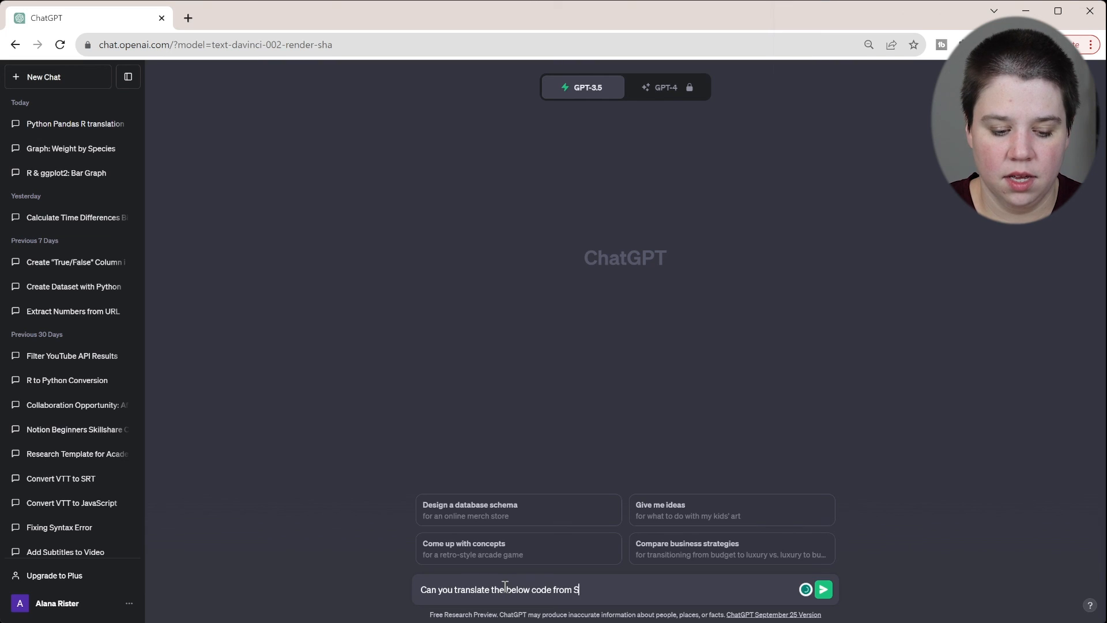
{"action": "type", "text": "QL to R?"}
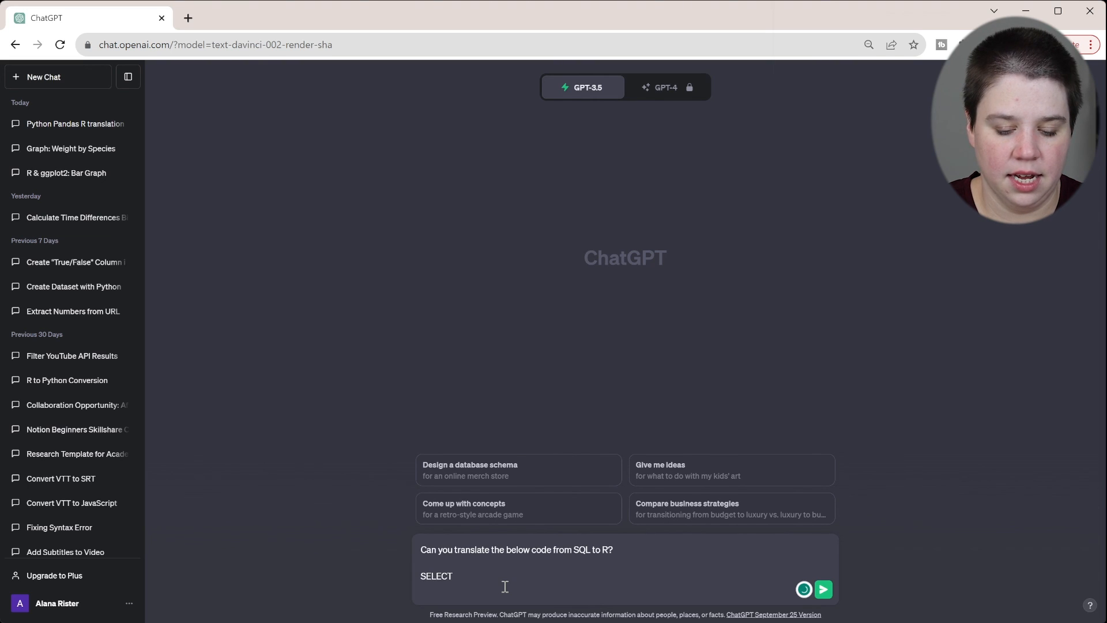
Enter the query SELECT id, weight, height FROM dataset WHERE id > 100 and send it.
{"action": "type", "text": "us"}
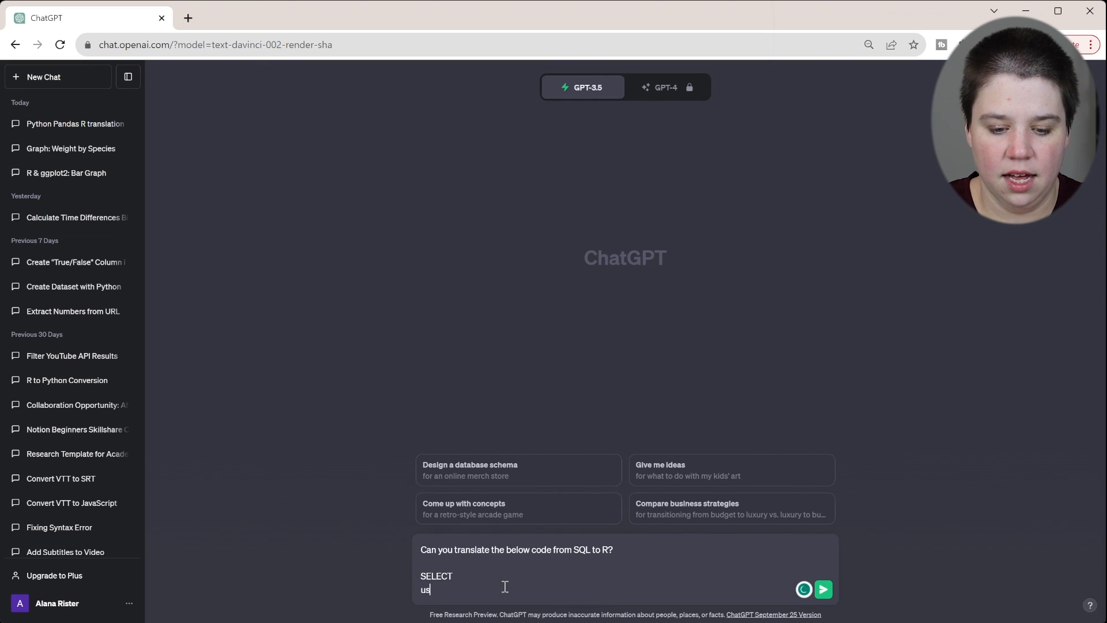
{"action": "key", "text": "Backspace"}
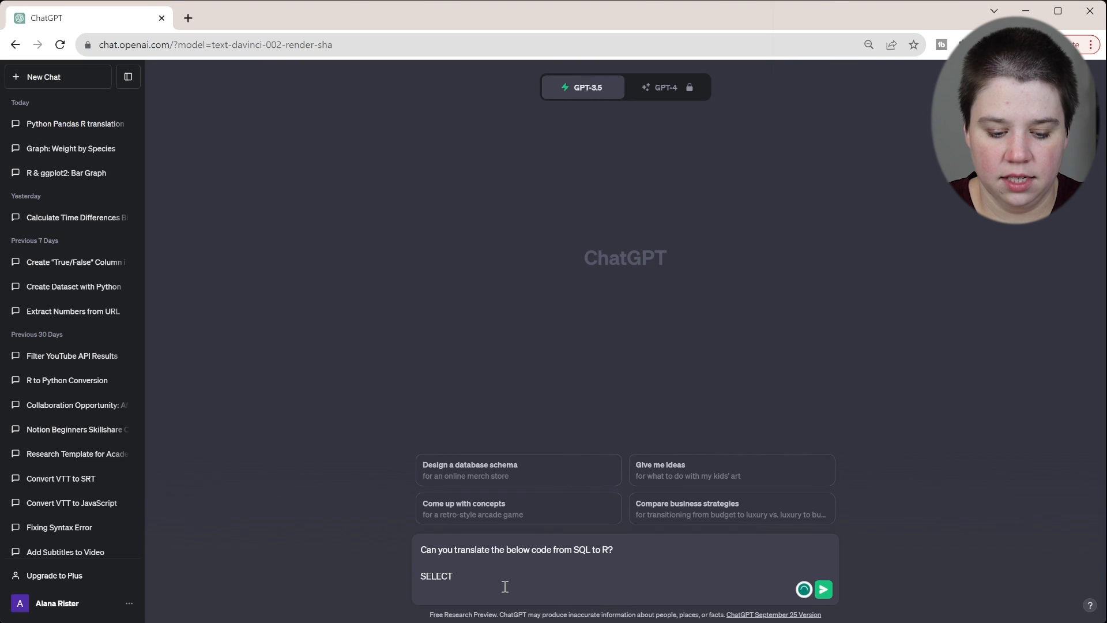
{"action": "type", "text": "id, weight, height"}
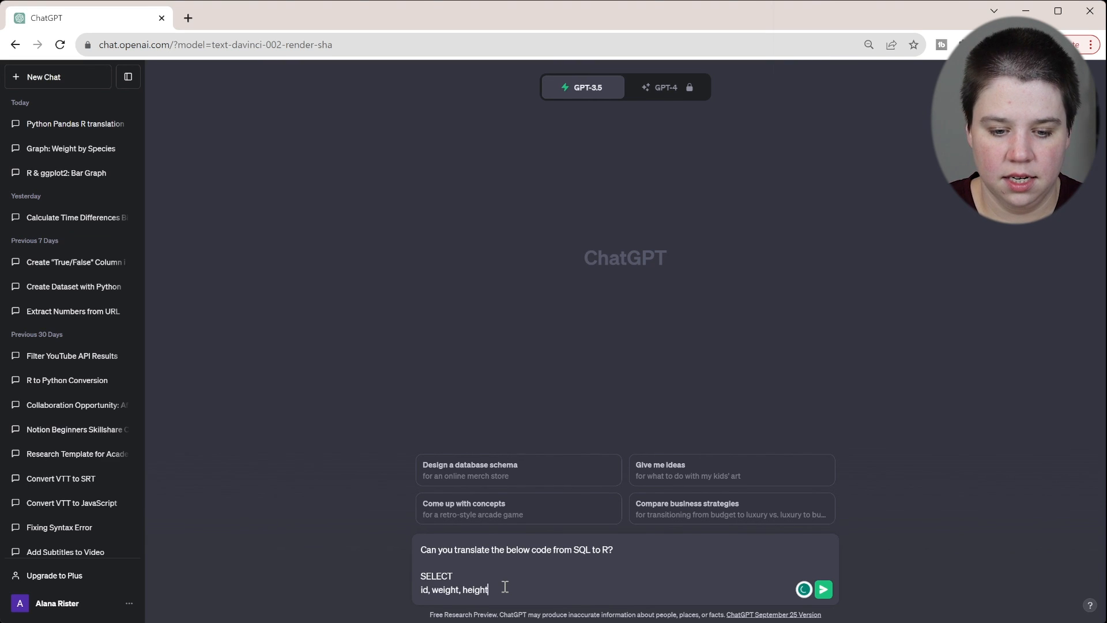
{"action": "type", "text": "FROM"}
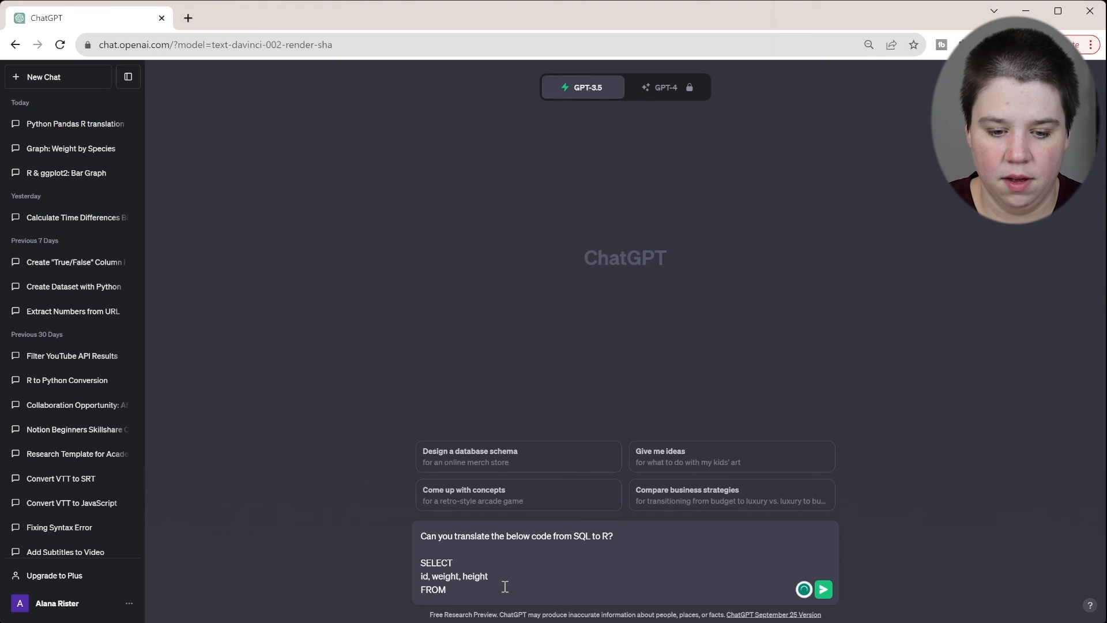
{"action": "key", "text": "Enter"}
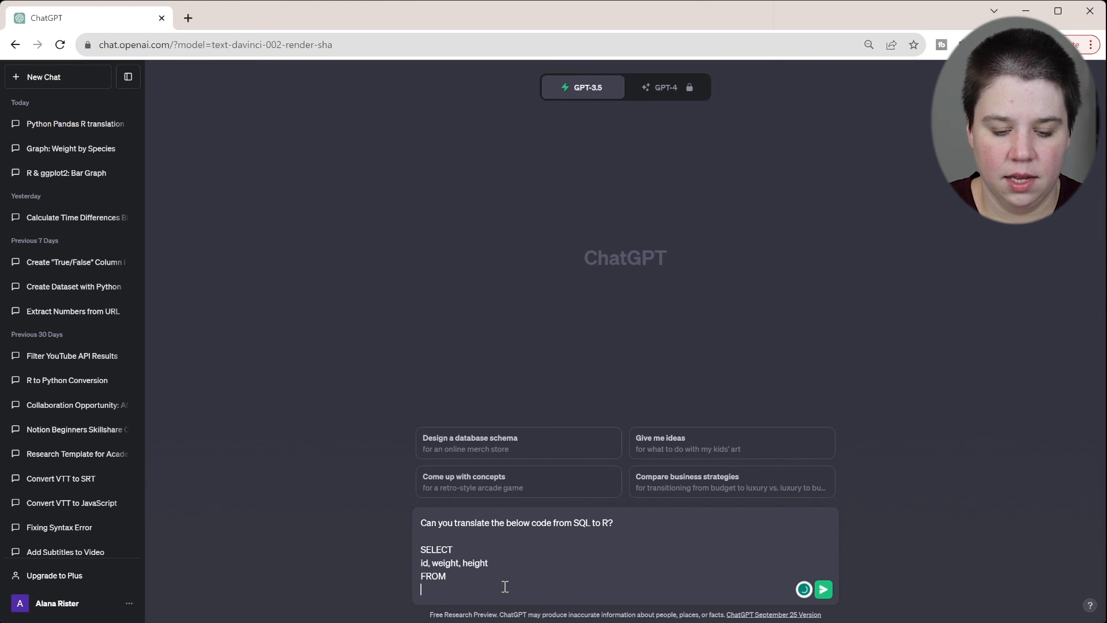
{"action": "type", "text": "dataset"}
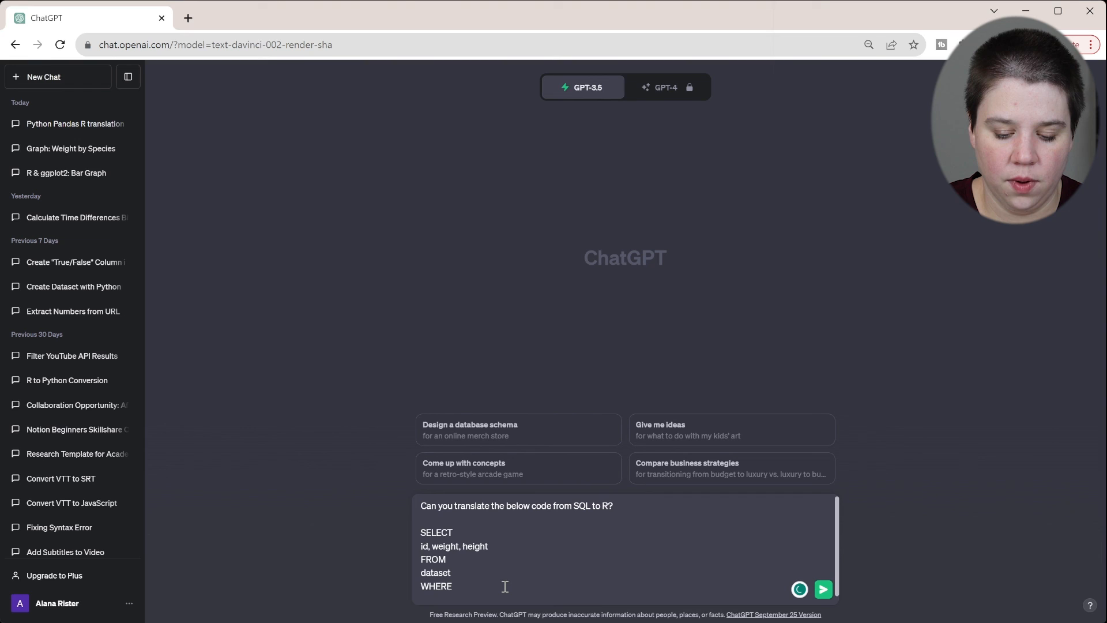
{"action": "type", "text": "id >"}
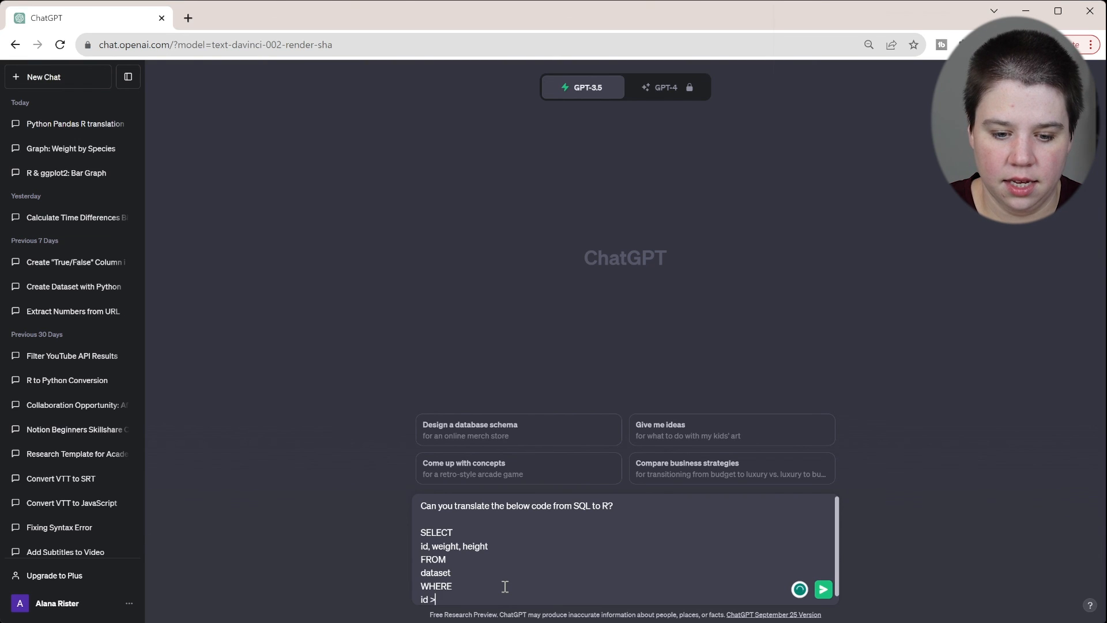
{"action": "type", "text": "100"}
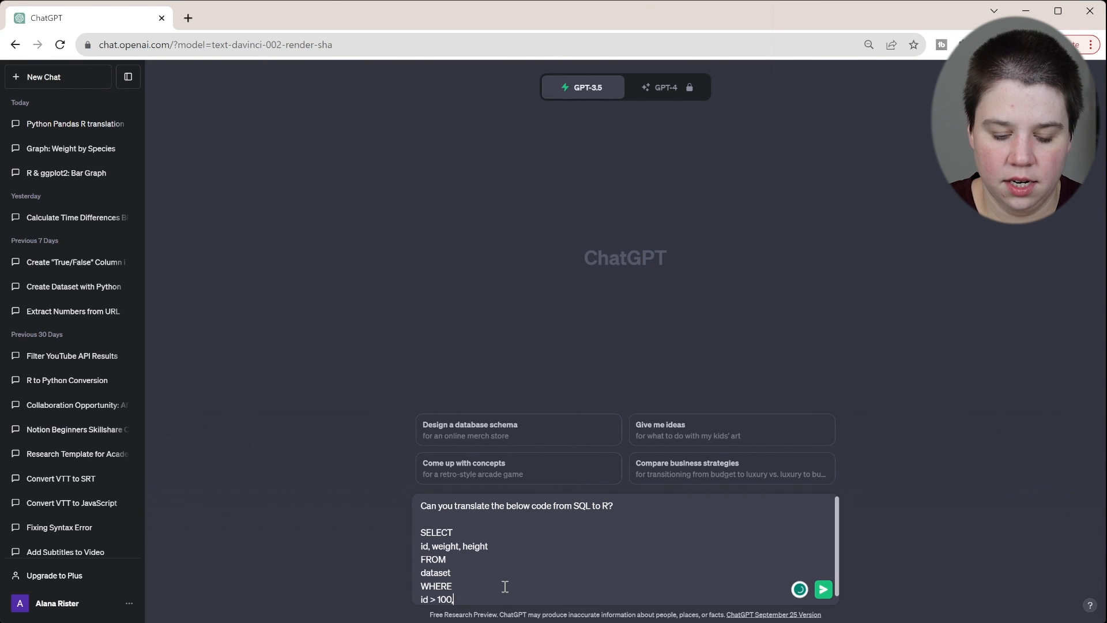
{"action": "type", "text": "AND w"}
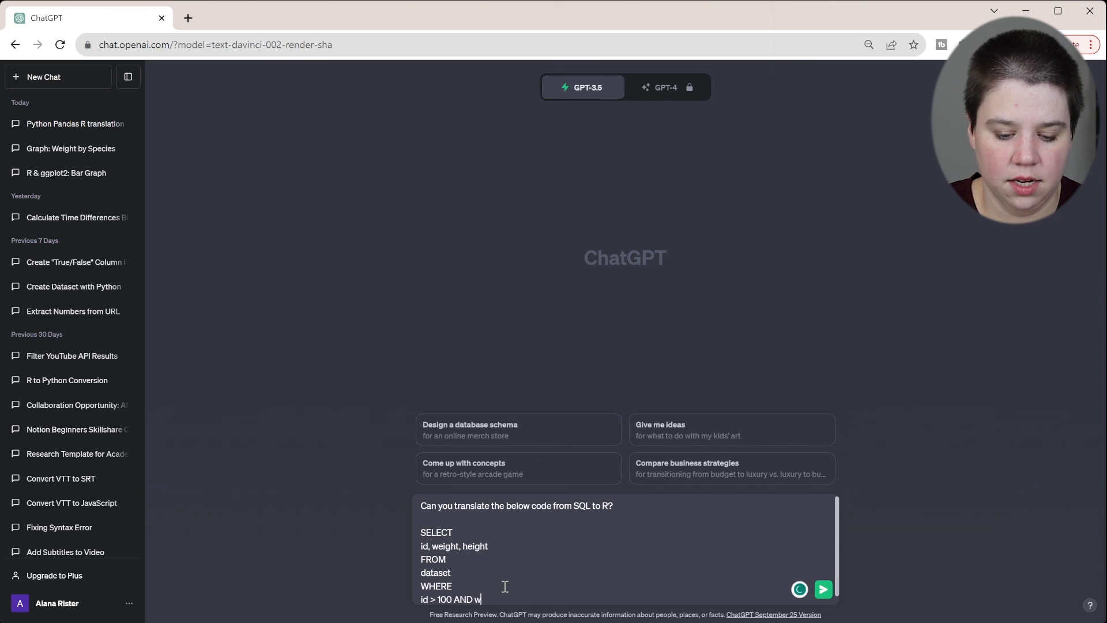
{"action": "type", "text": "eight IS NOT N"}
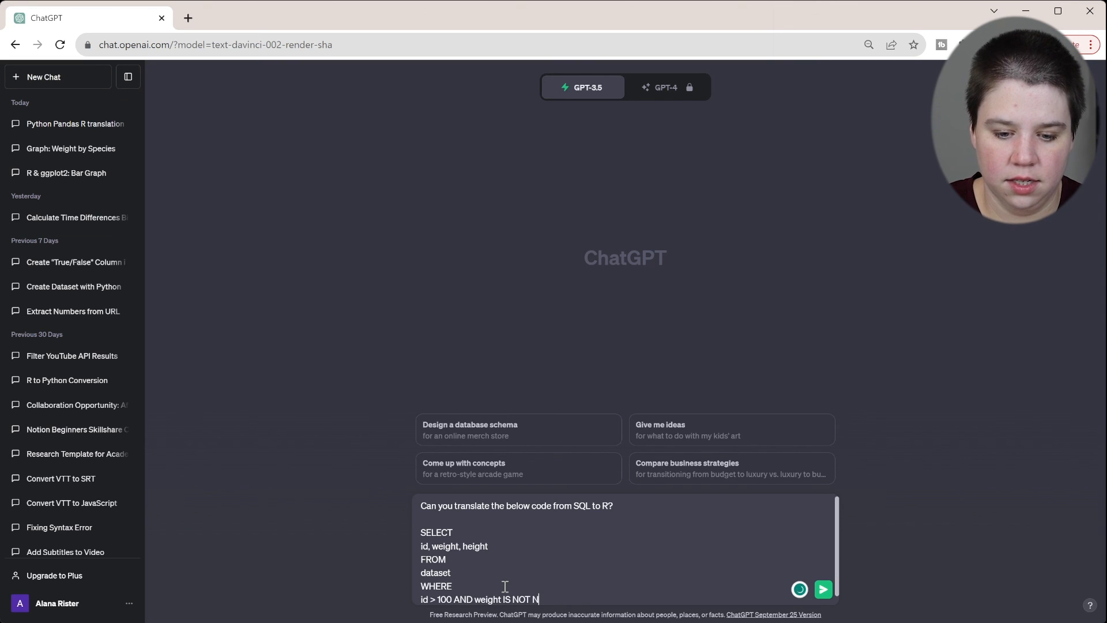
{"action": "left_click", "coordinate": [822, 589]}
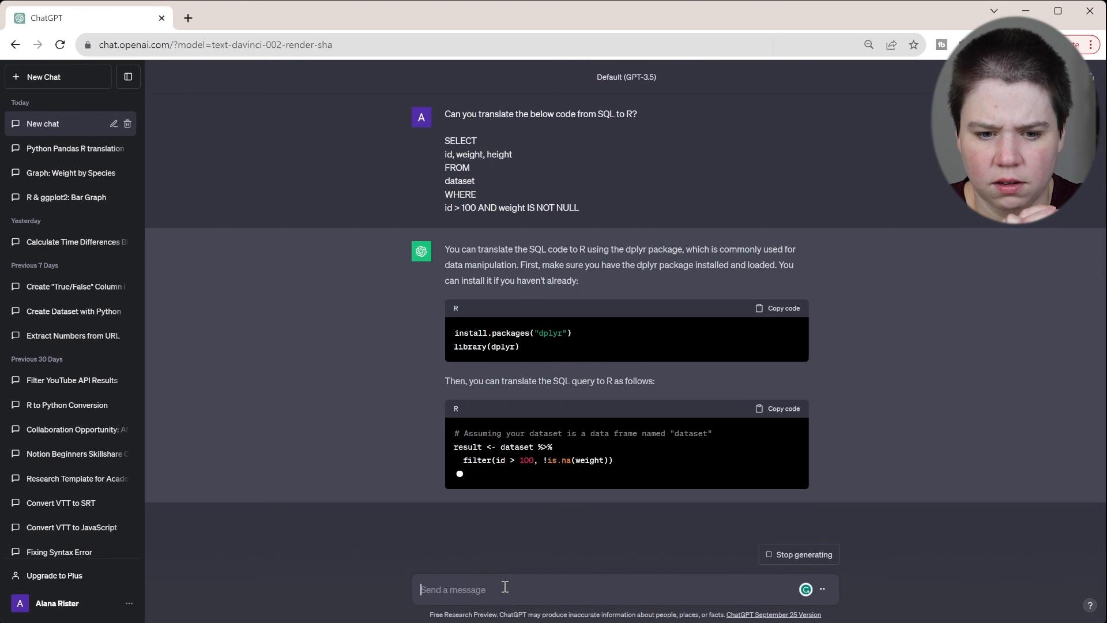
Scroll through the completed dplyr answer using filter and select(id, weight, height).
{"action": "scroll", "scroll_direction": "down", "scroll_amount": 3}
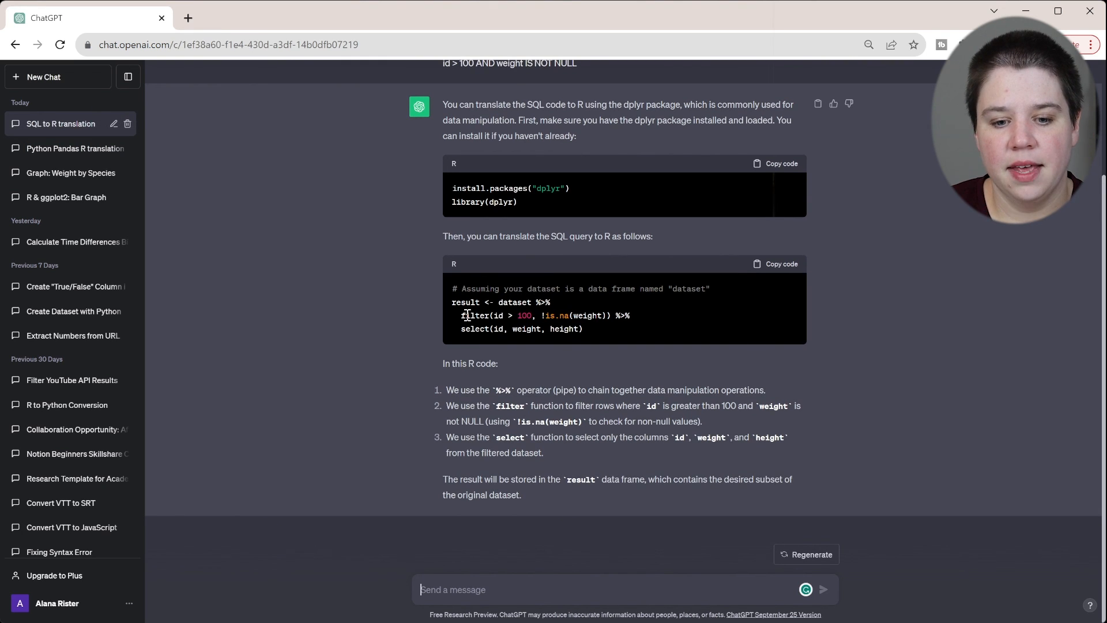
{"action": "mouse_move", "coordinate": [526, 315]}
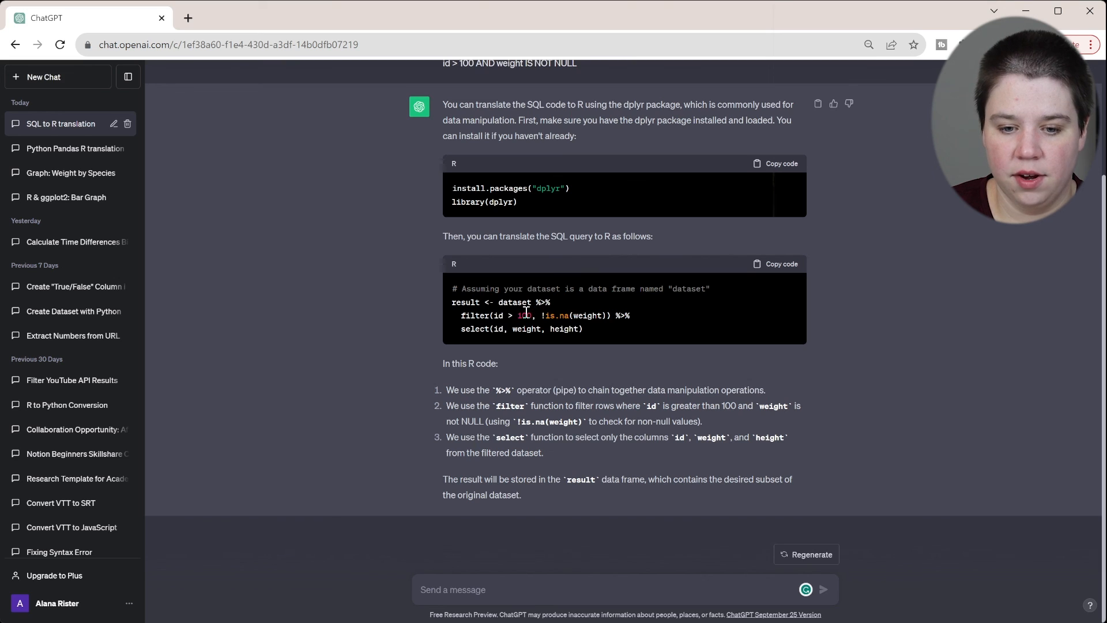